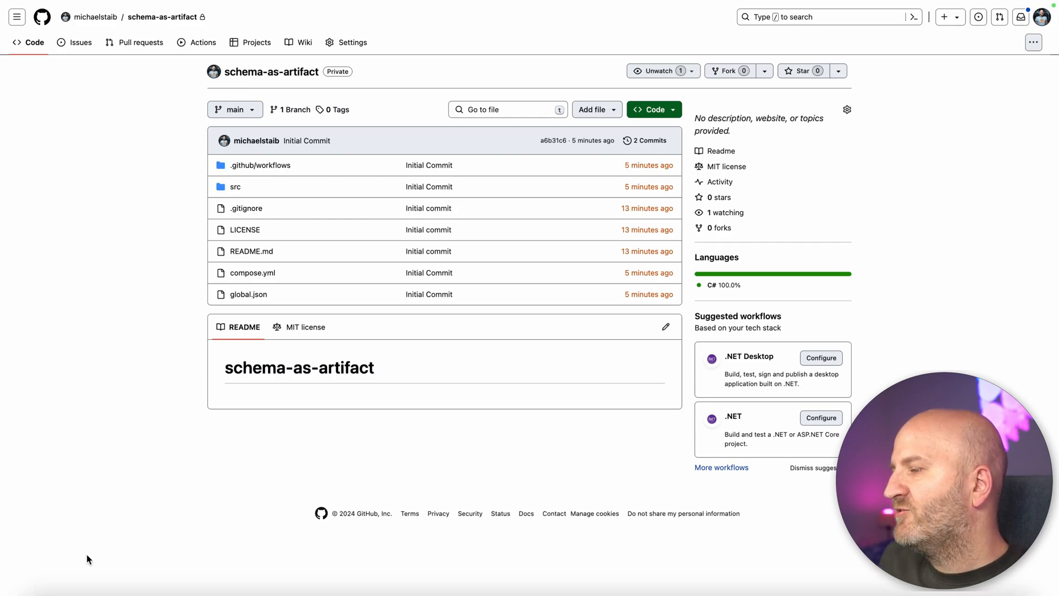
mouse_move(395, 569)
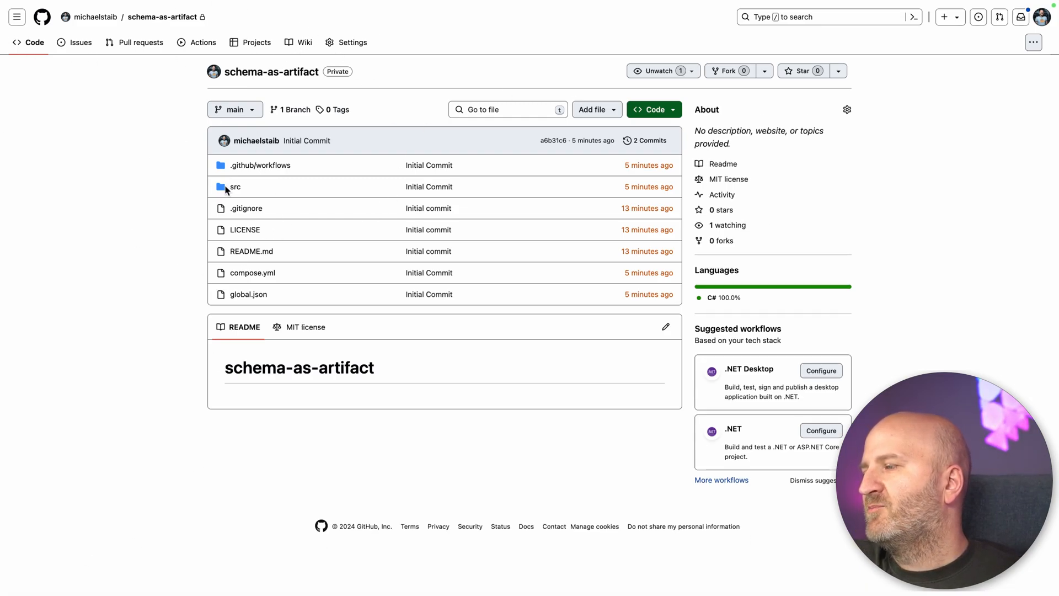
Step: Browse the src folder, then open .github/workflows/ci.yml in the schema-as-artifact repo
left_click(235, 186)
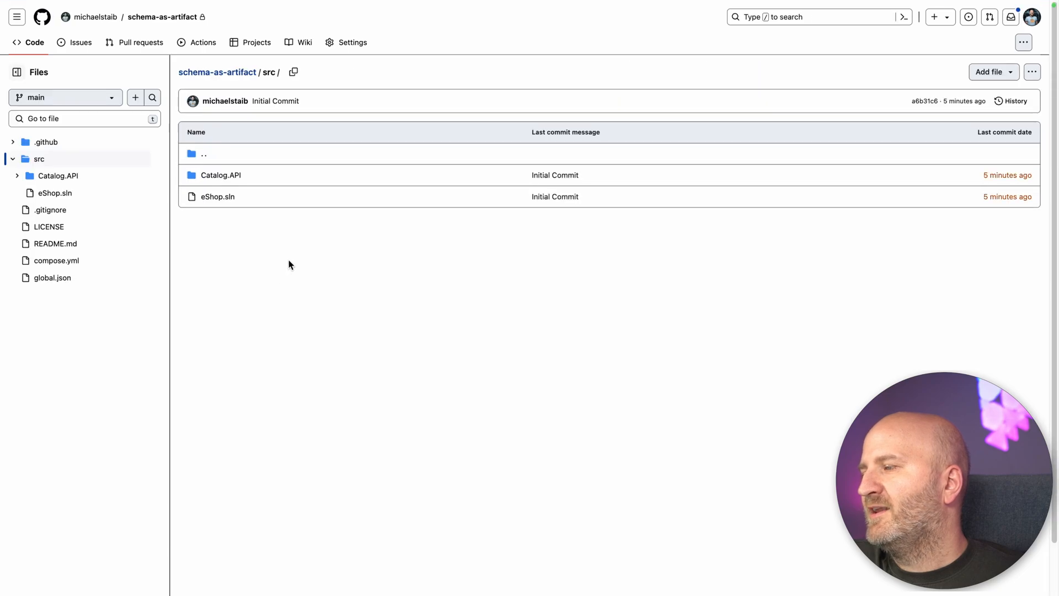
mouse_move(220, 175)
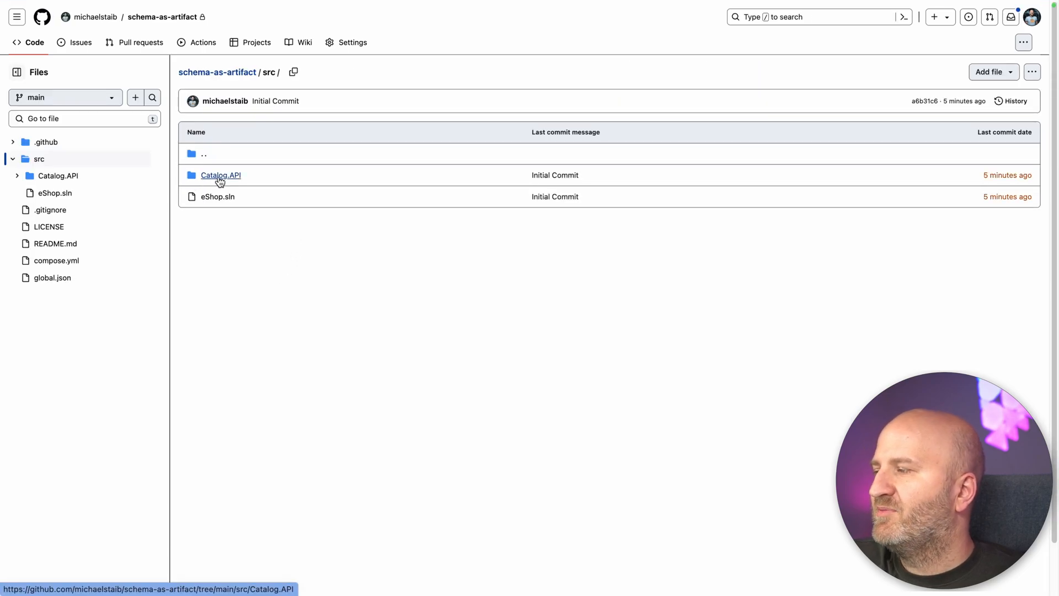
mouse_move(220, 174)
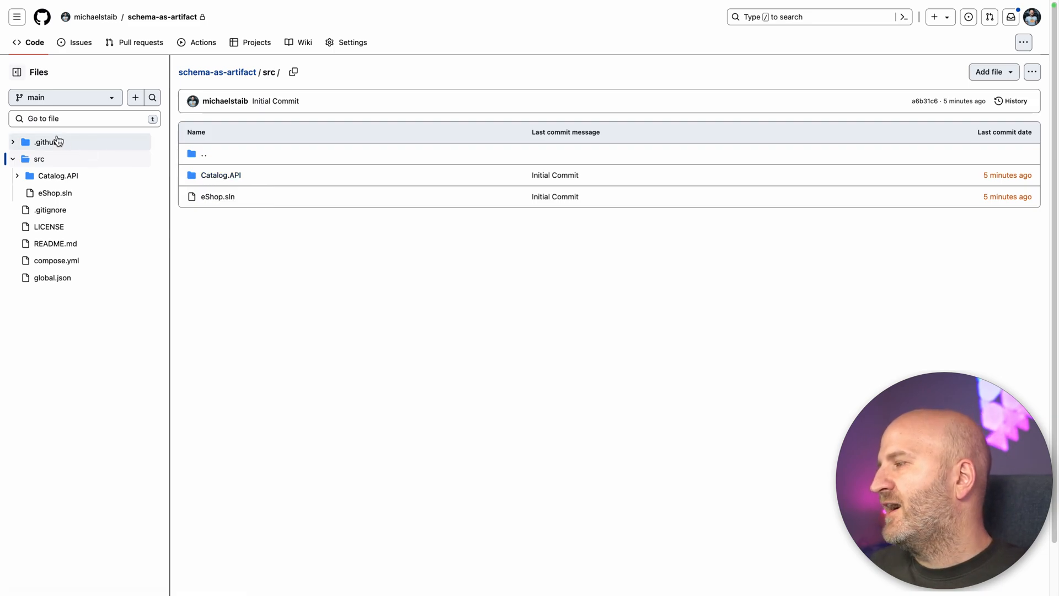
left_click(48, 141)
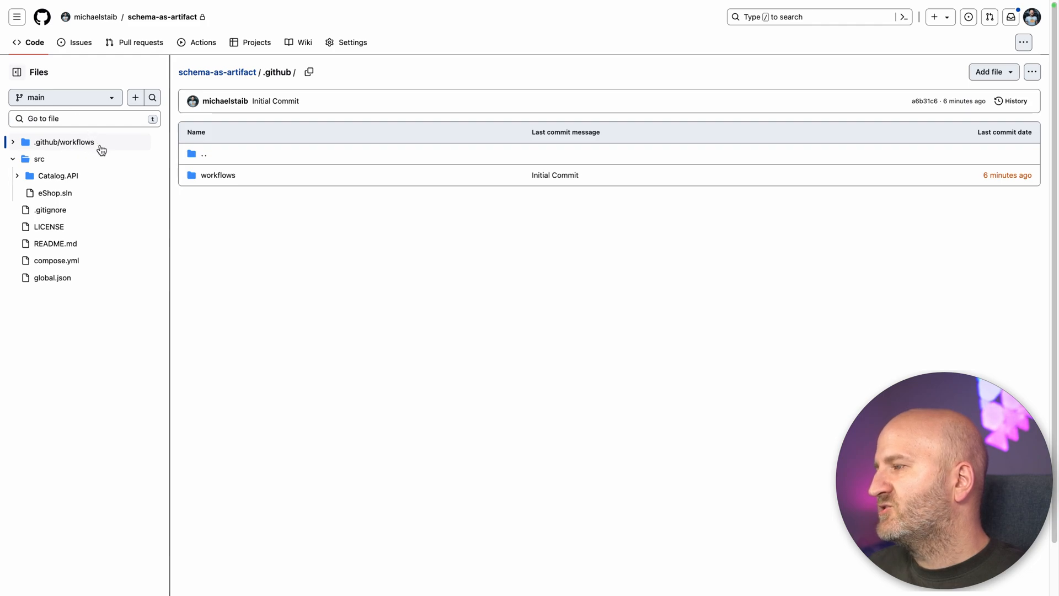
left_click(219, 175)
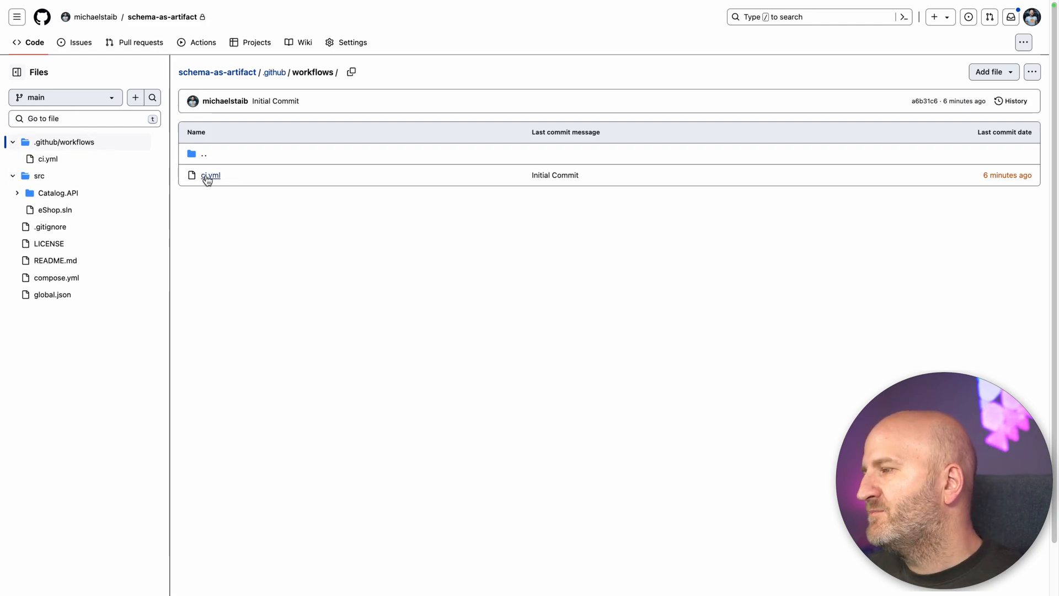
left_click(211, 175)
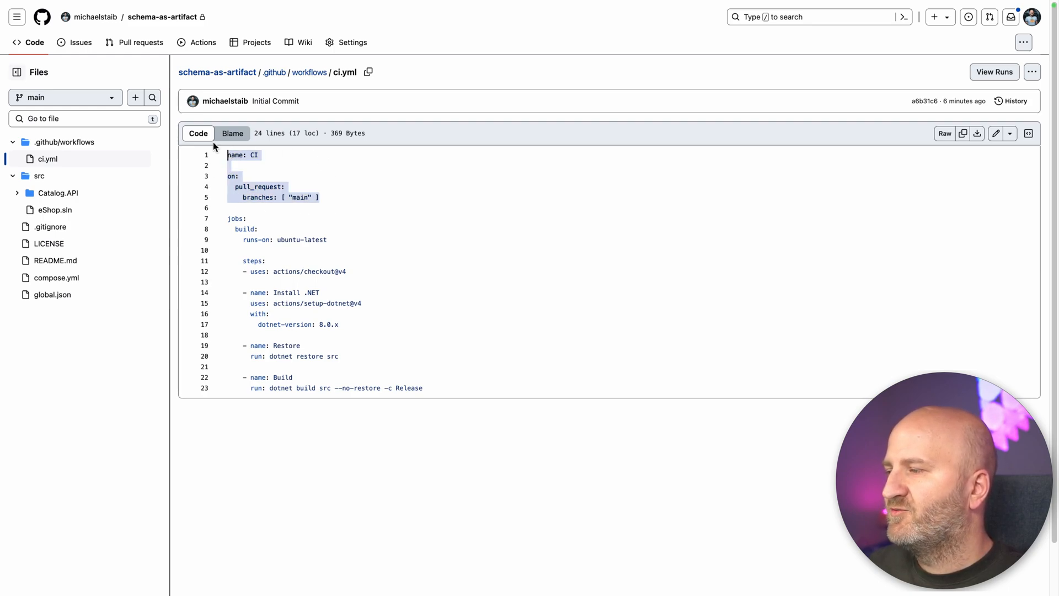
mouse_move(277, 295)
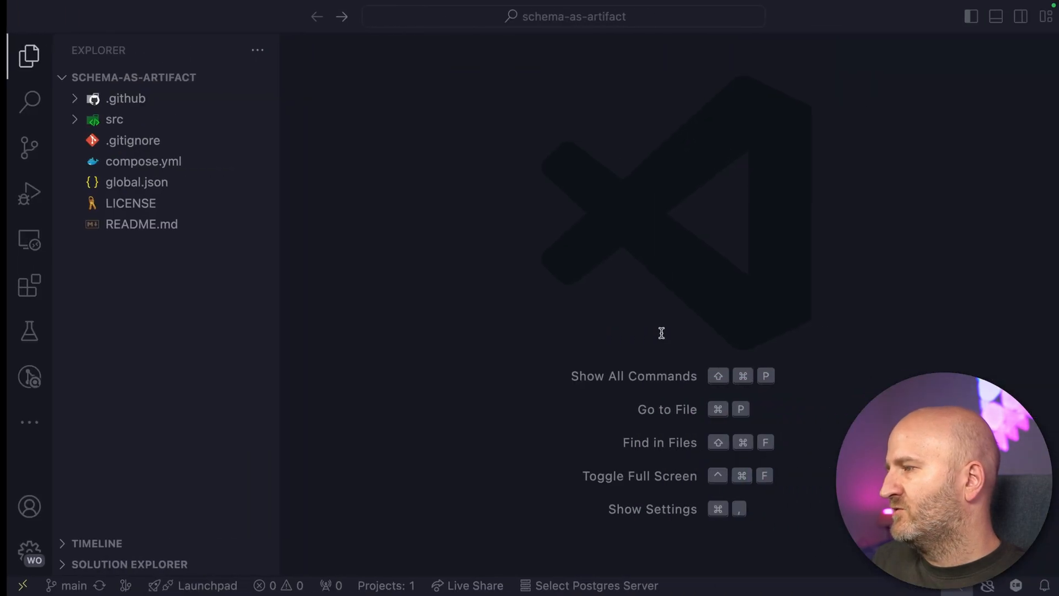
Step: Open Catalog.API's Program.cs at RunWithGraphQLCommands(args) and type 'dotnet new sln -n eShop' in the terminal
left_click(113, 119)
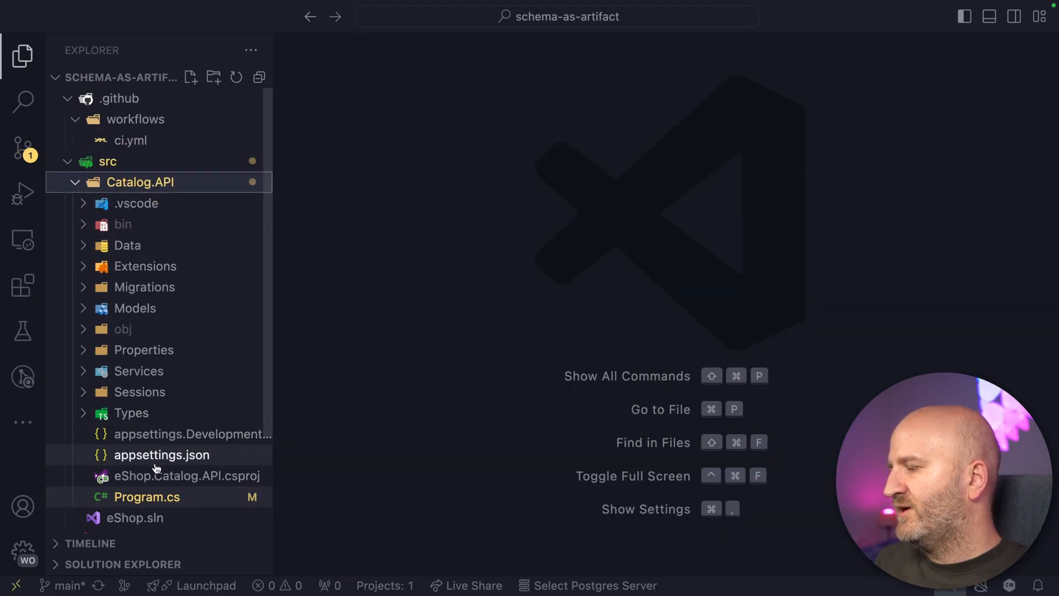
left_click(147, 496)
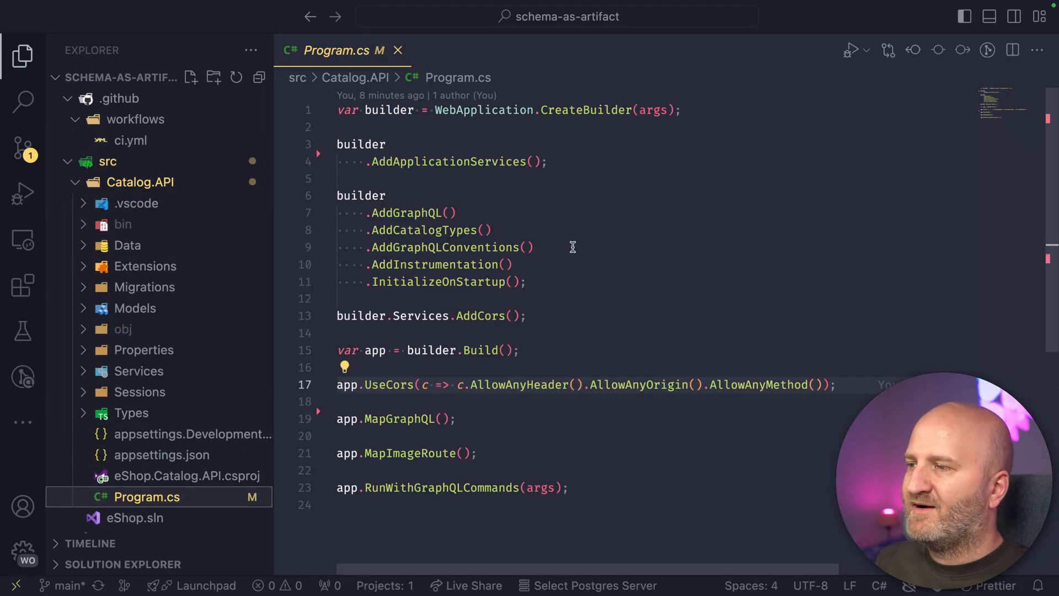
scroll("down", 3)
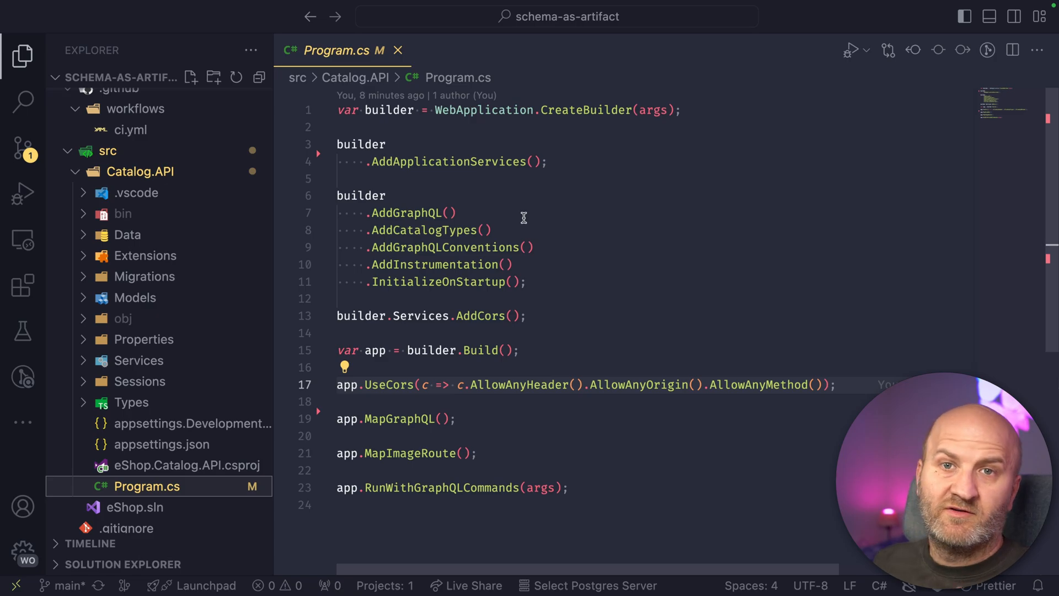
mouse_move(186, 464)
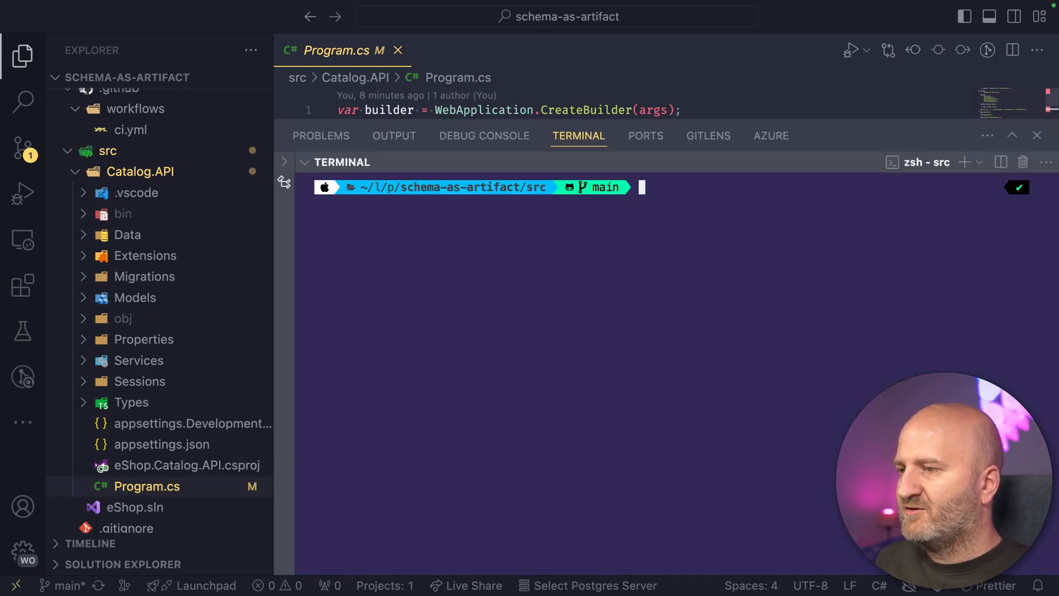
type("dotnet new sln -n eShop")
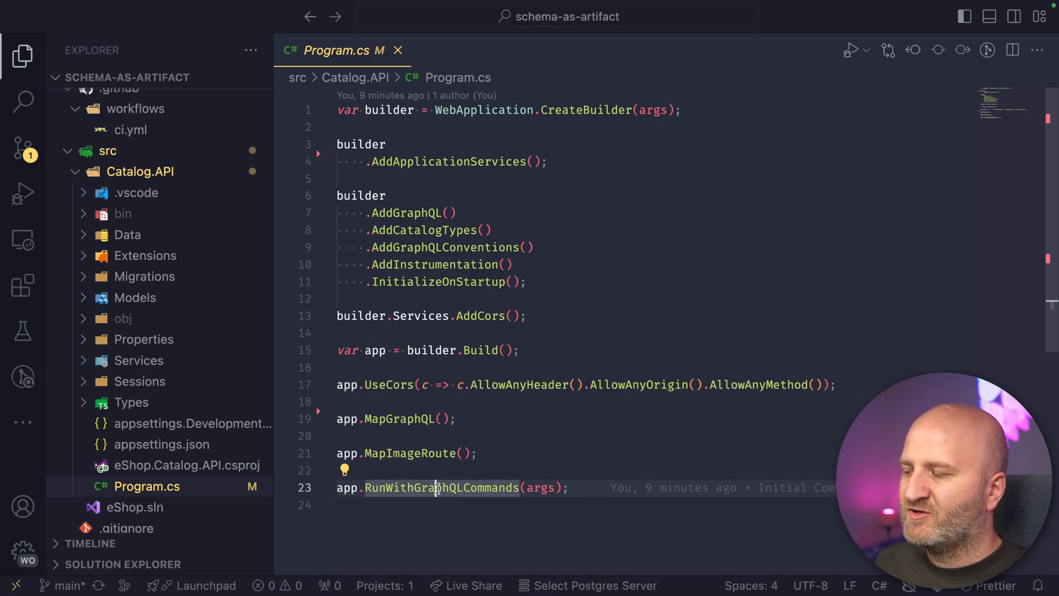
mouse_move(433, 508)
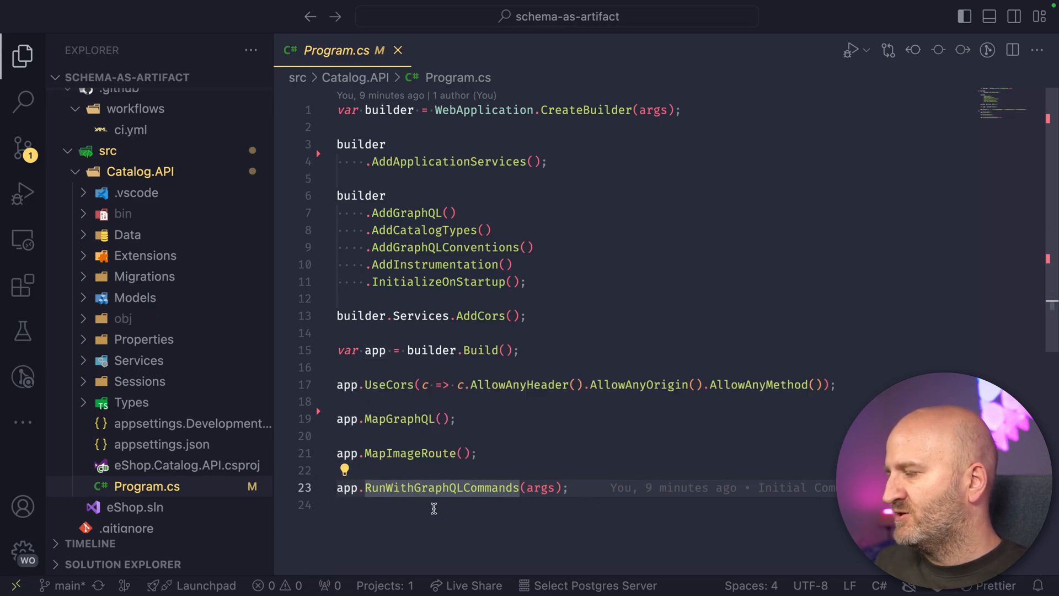
Step: Review the HotChocolate.AspNetCore.CommandLine reference in eShop.Catalog.API.csproj, then select args in Program.cs
left_click(187, 465)
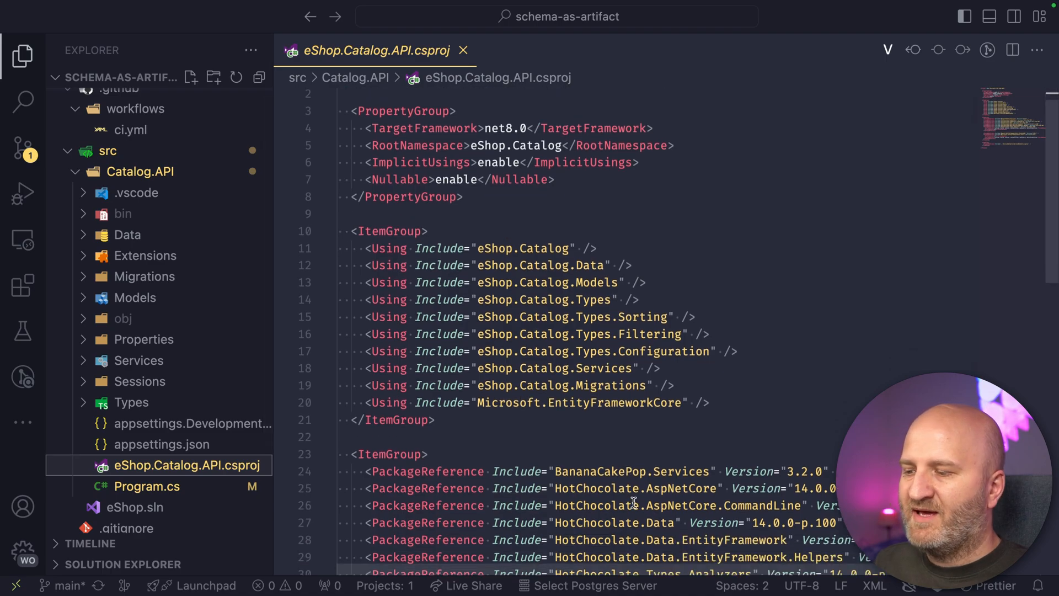
scroll("down", 3)
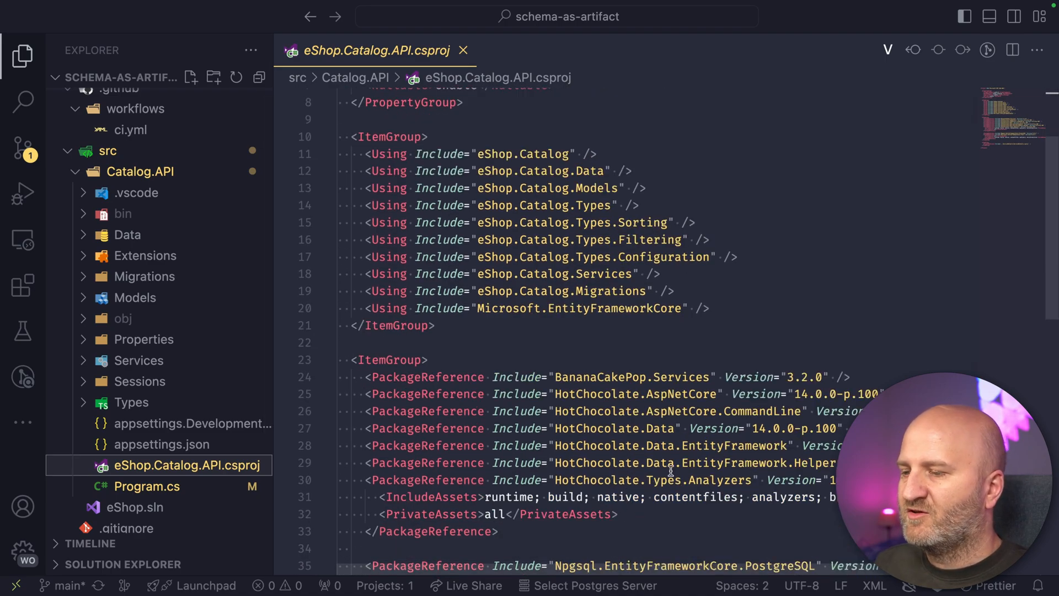
left_click(616, 410)
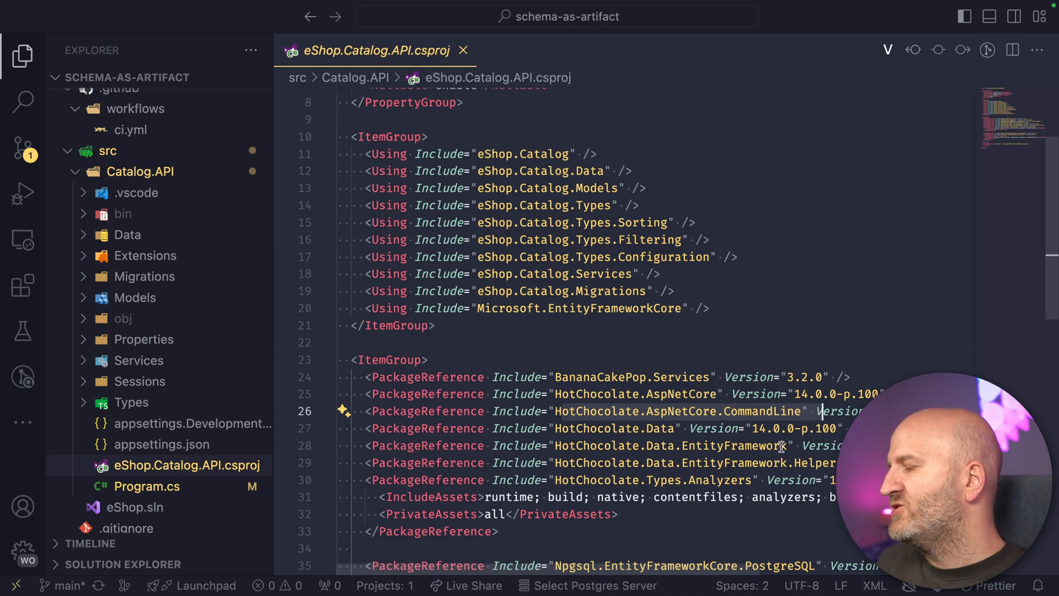
left_click(147, 485)
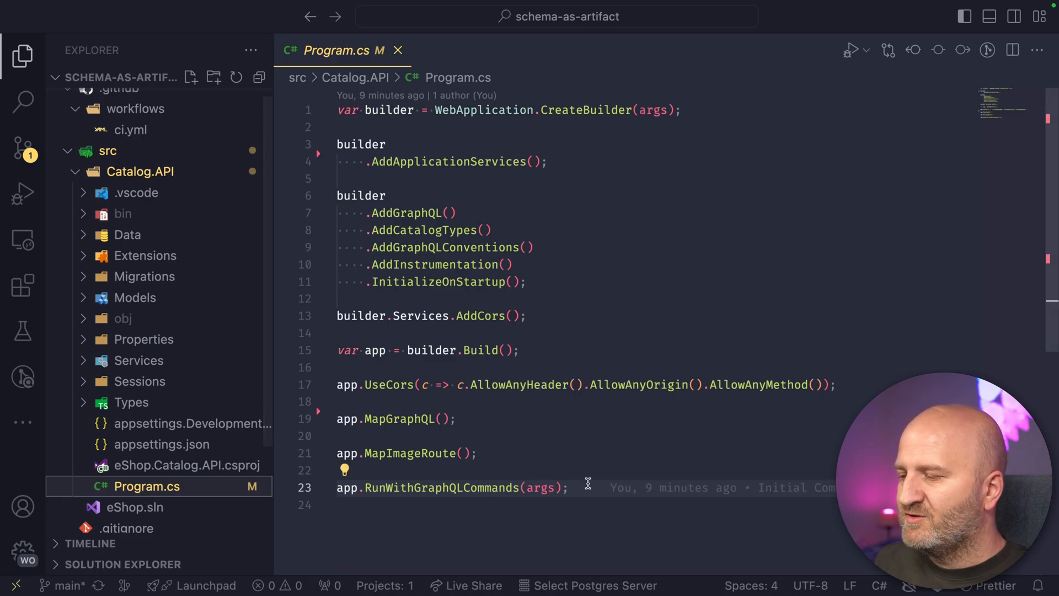
double_click(539, 487)
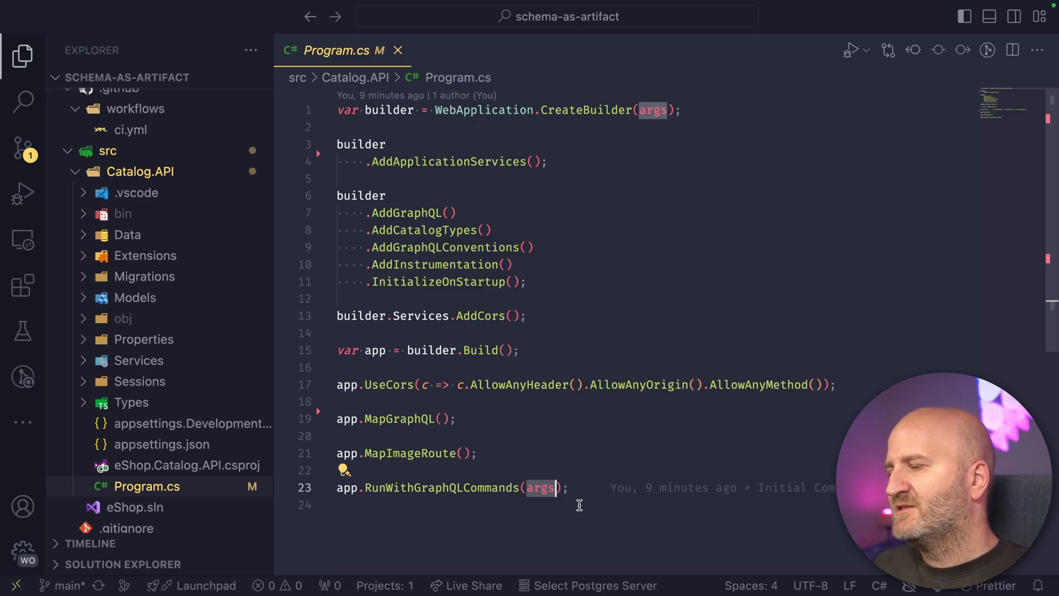
mouse_move(597, 289)
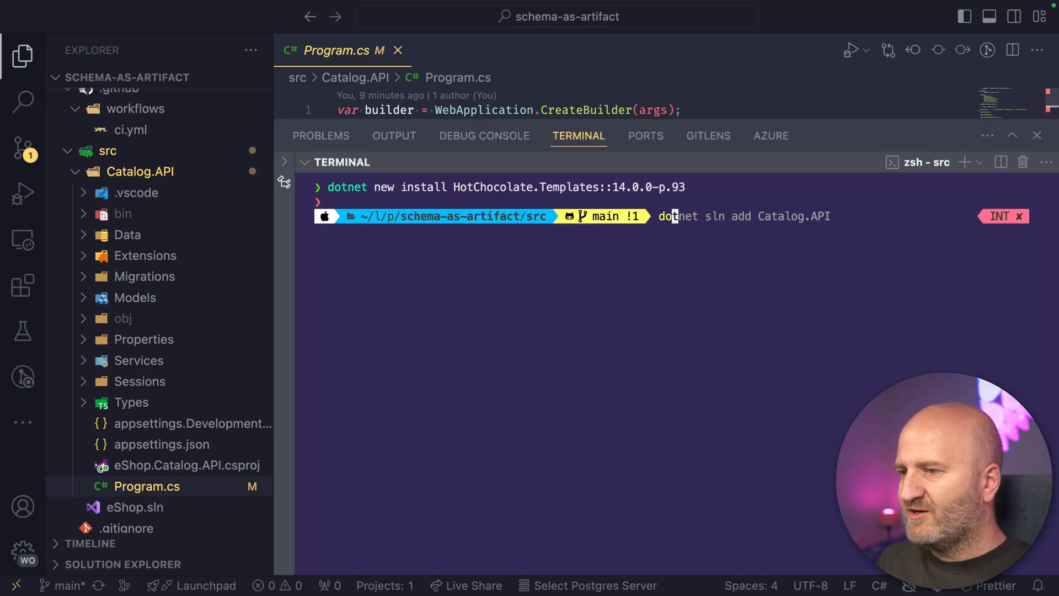
Step: Run 'dotnet run --project src/Catalog.API -- schema export --output ../../schema.graphql' in the terminal
type("dotnet run --project src/Catalog.API -- schema export --output ../../schema.graphql")
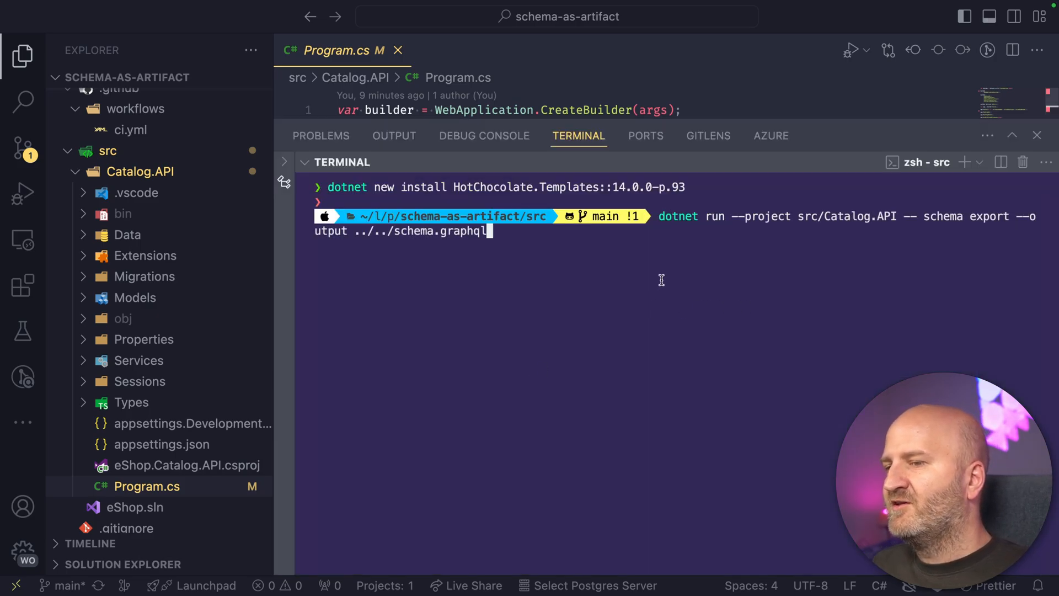
mouse_move(846, 216)
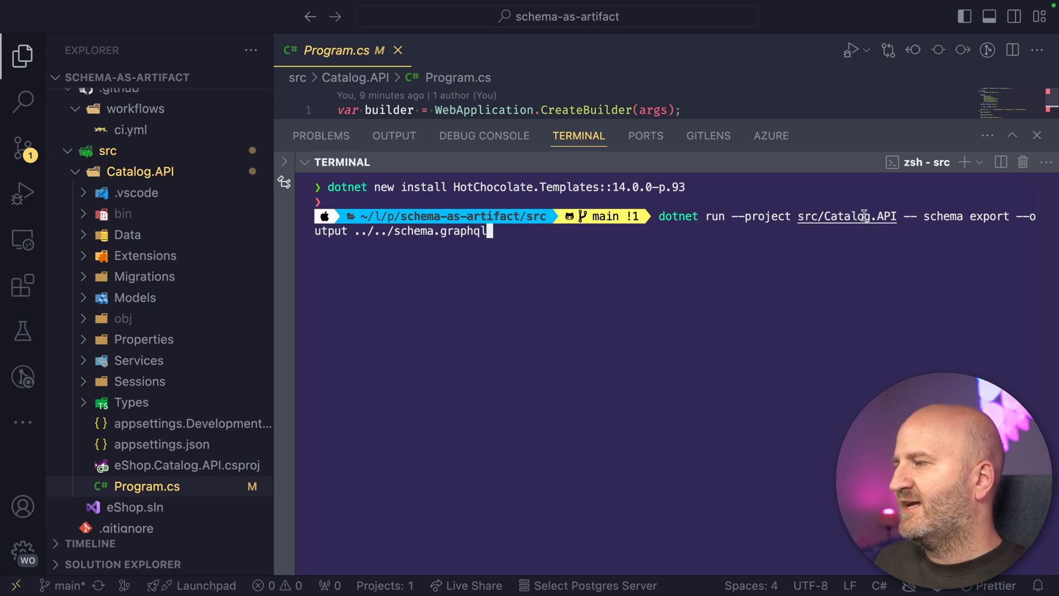
mouse_move(918, 217)
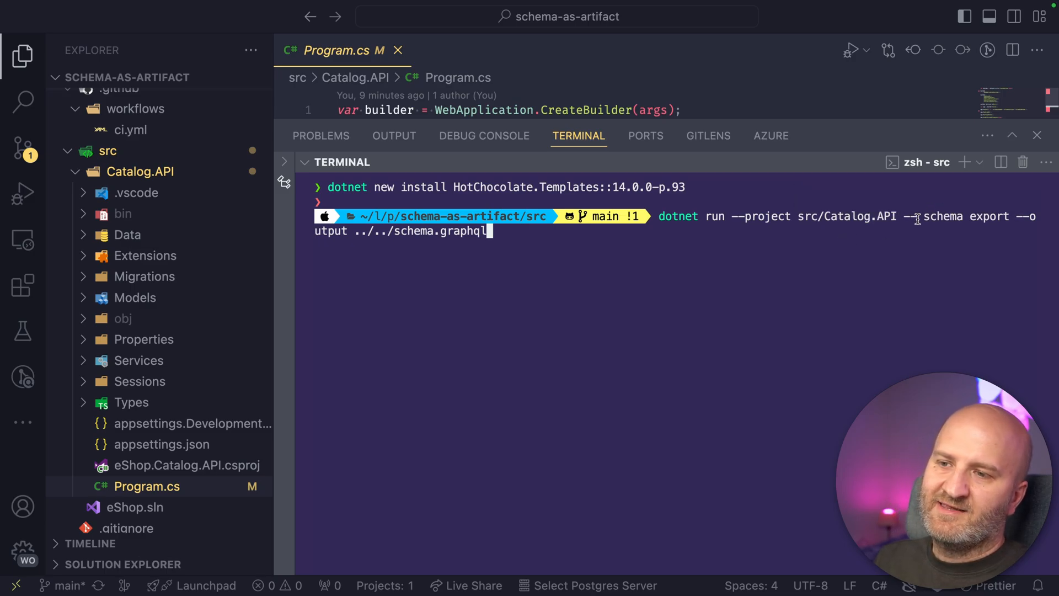
mouse_move(920, 295)
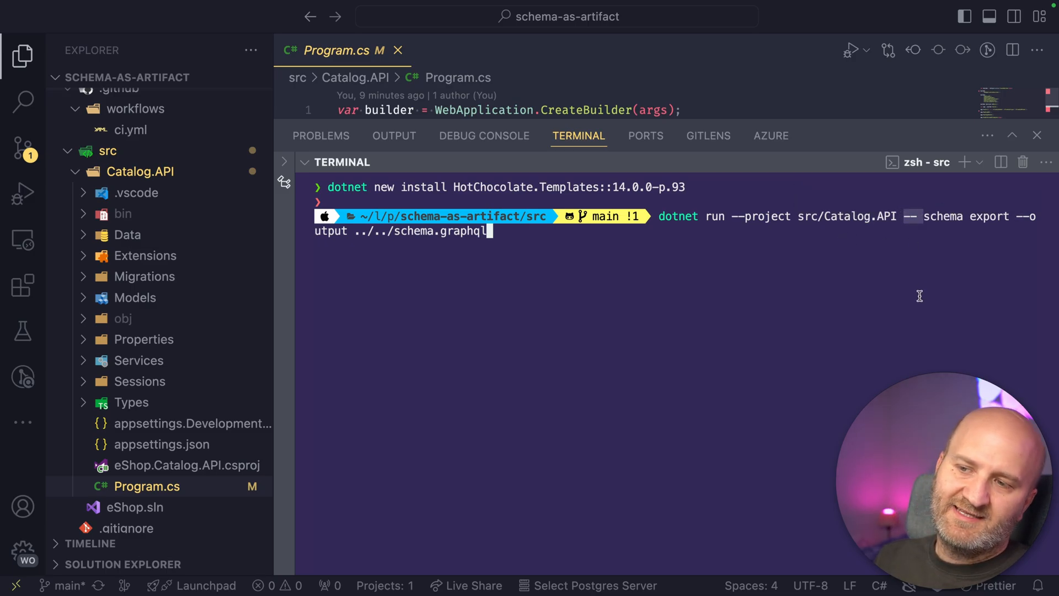
mouse_move(915, 226)
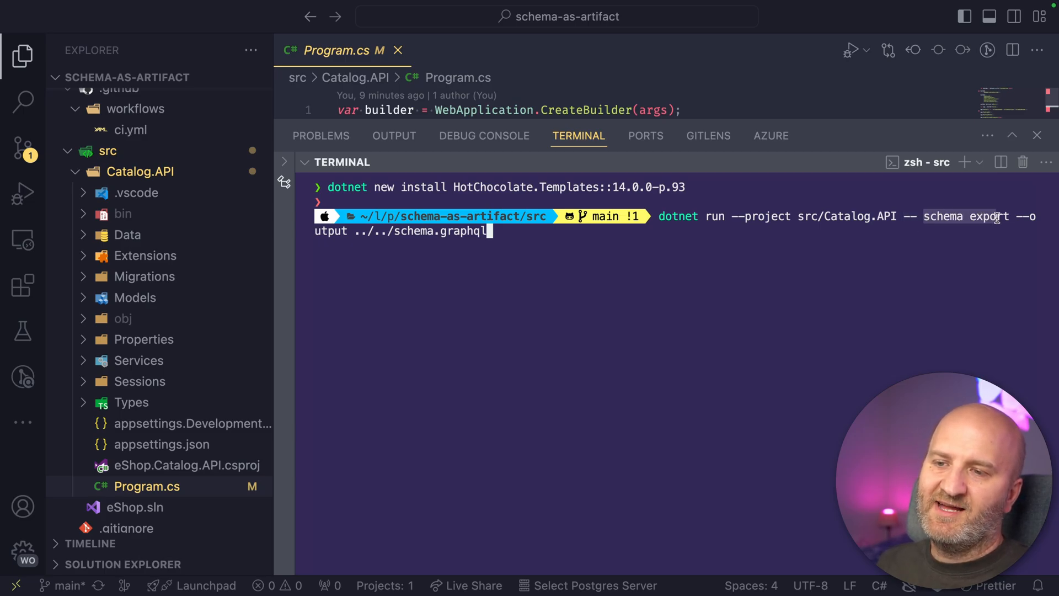
mouse_move(664, 237)
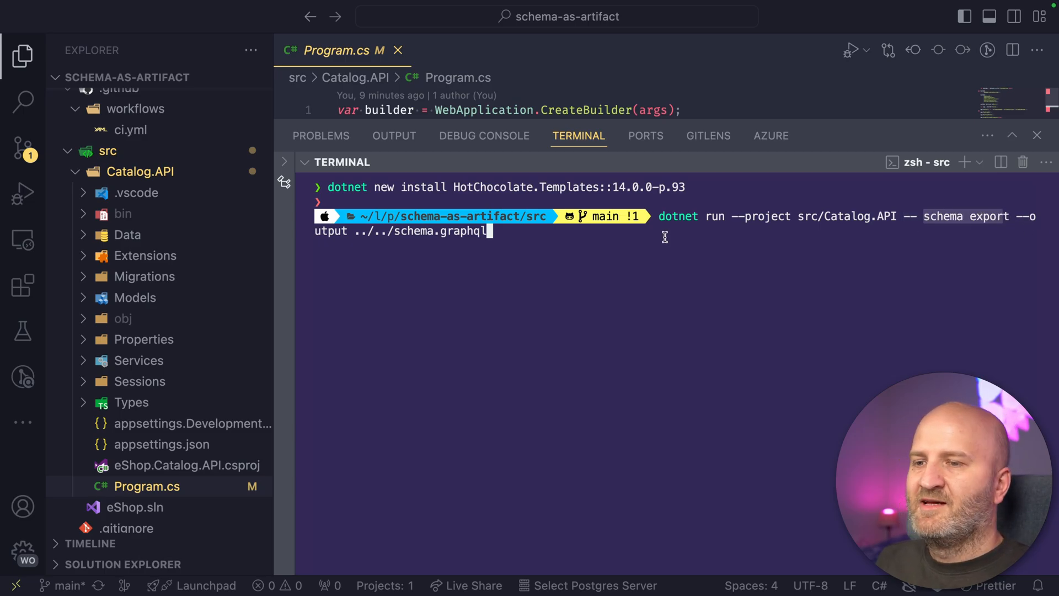
mouse_move(680, 279)
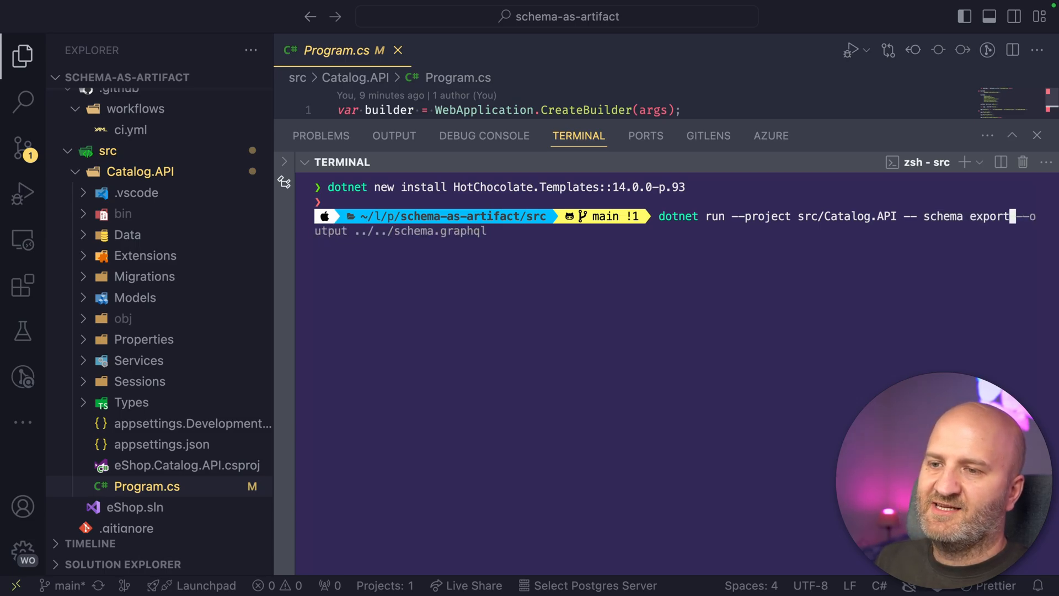
key("Return")
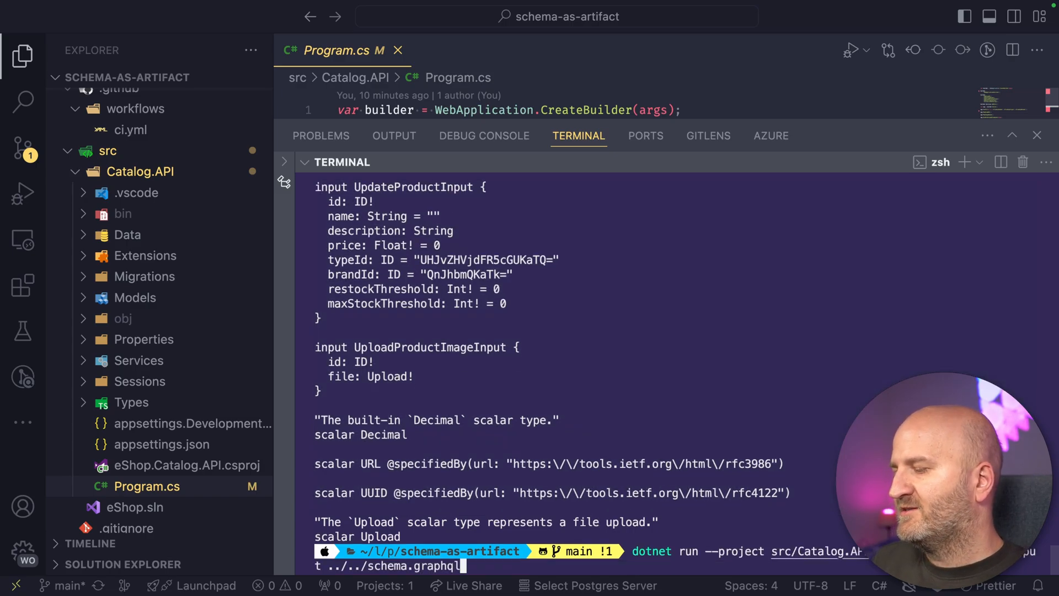
key("Return")
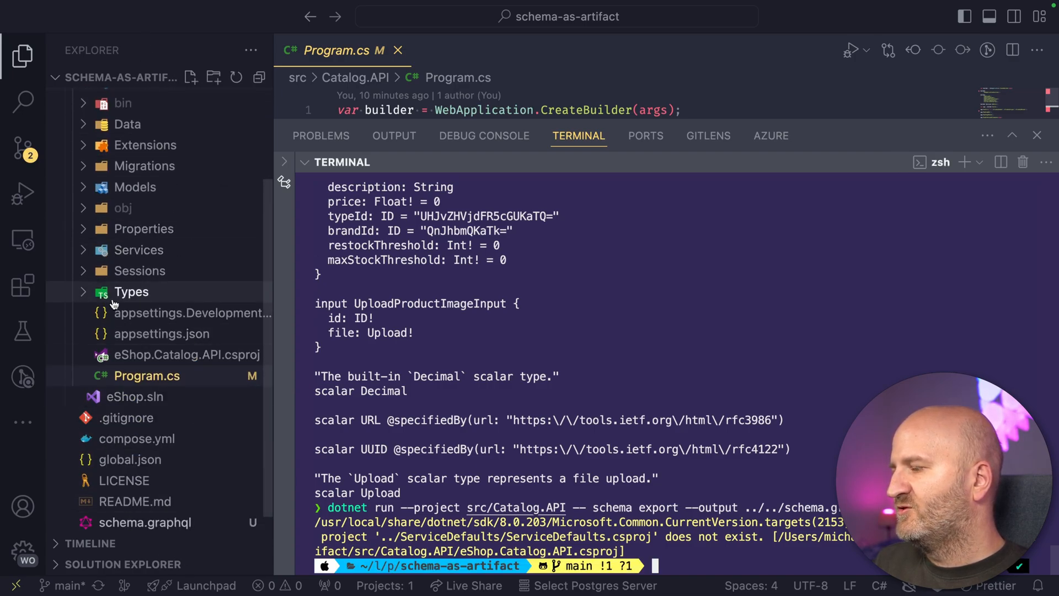
Step: Open the exported schema.graphql and run 'git push' in the terminal
left_click(145, 522)
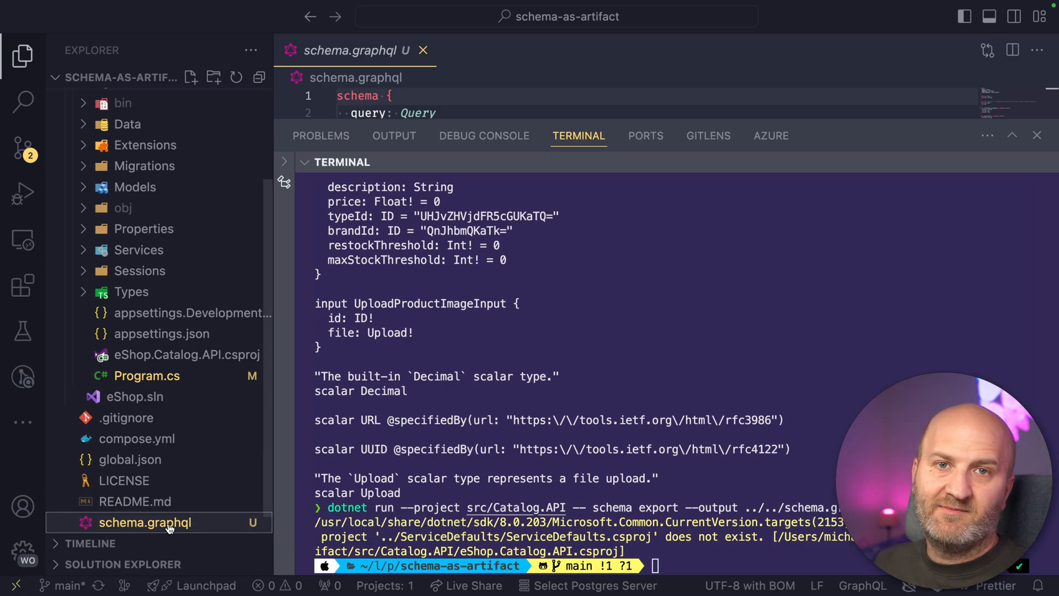
mouse_move(145, 523)
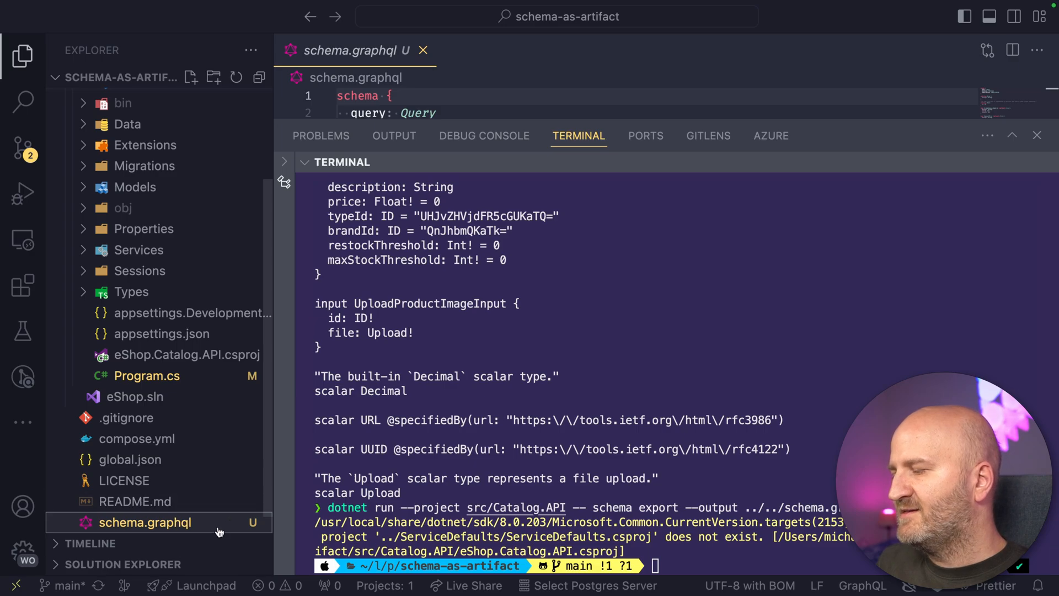
type("git push")
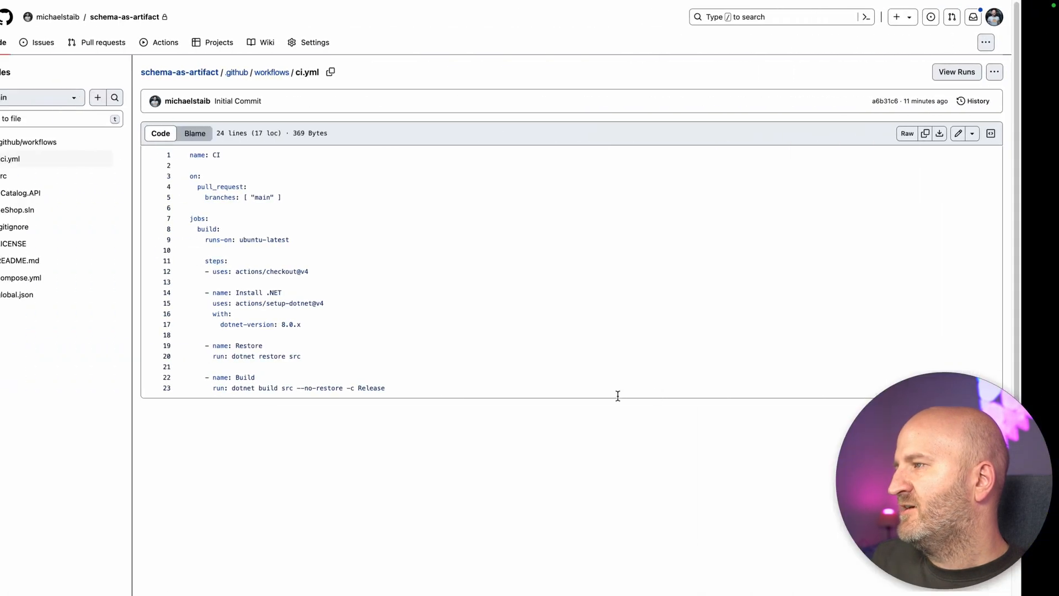
Step: Return to the project and close the schema.graphql editor tab
left_click(179, 72)
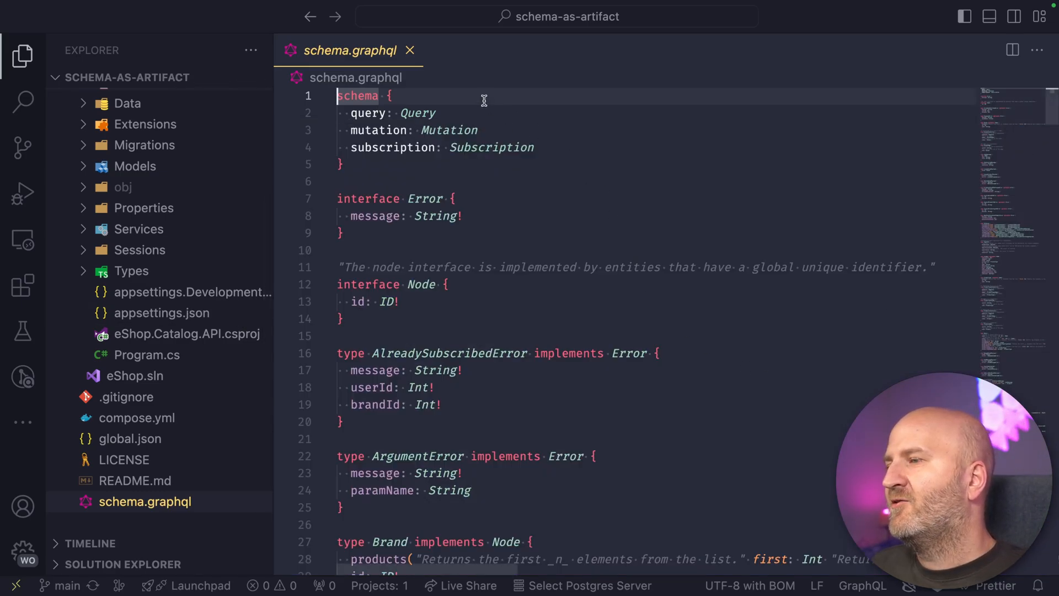
left_click(409, 50)
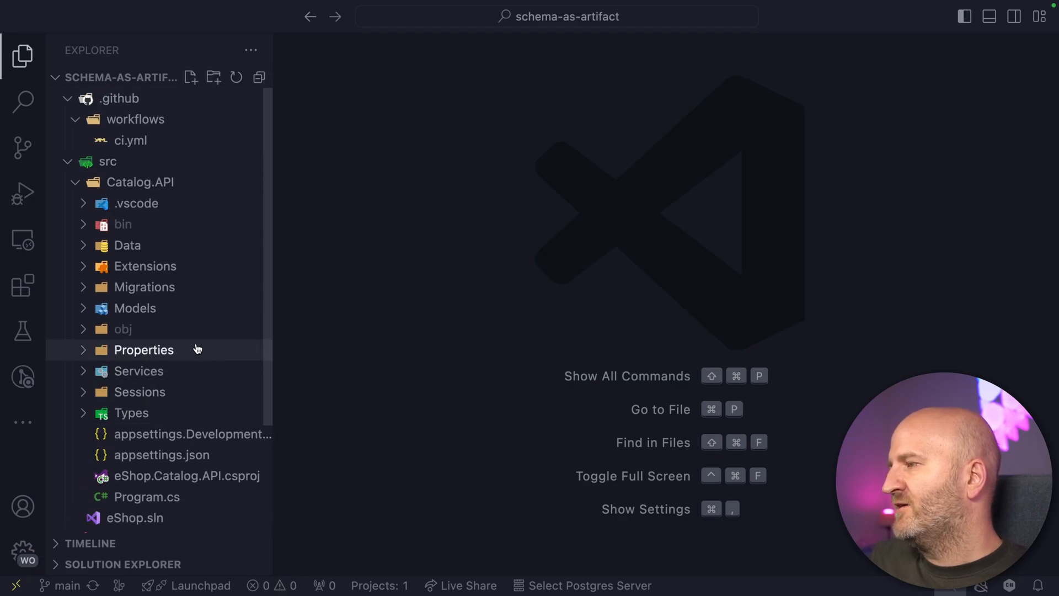
Step: Open ci.yml and add paths-ignore for schema.graphql under pull_request
left_click(129, 140)
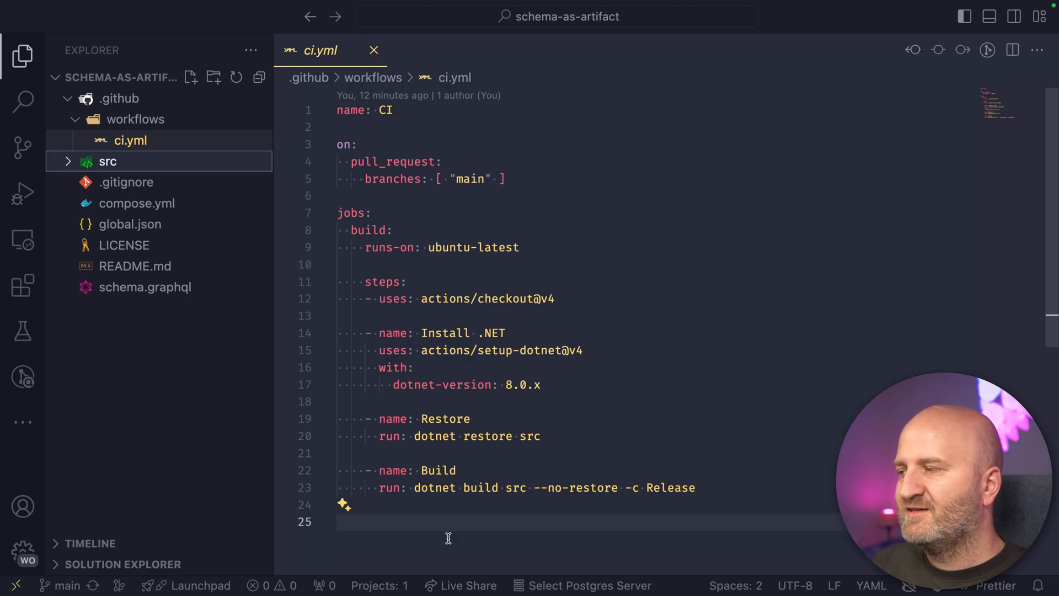
mouse_move(722, 552)
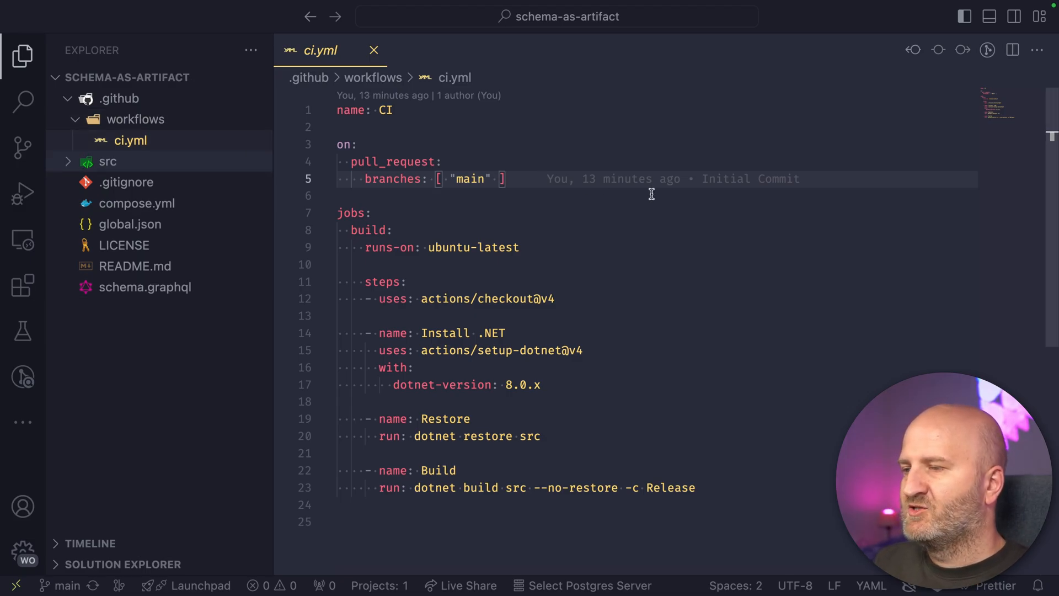
type("paths-ignore:")
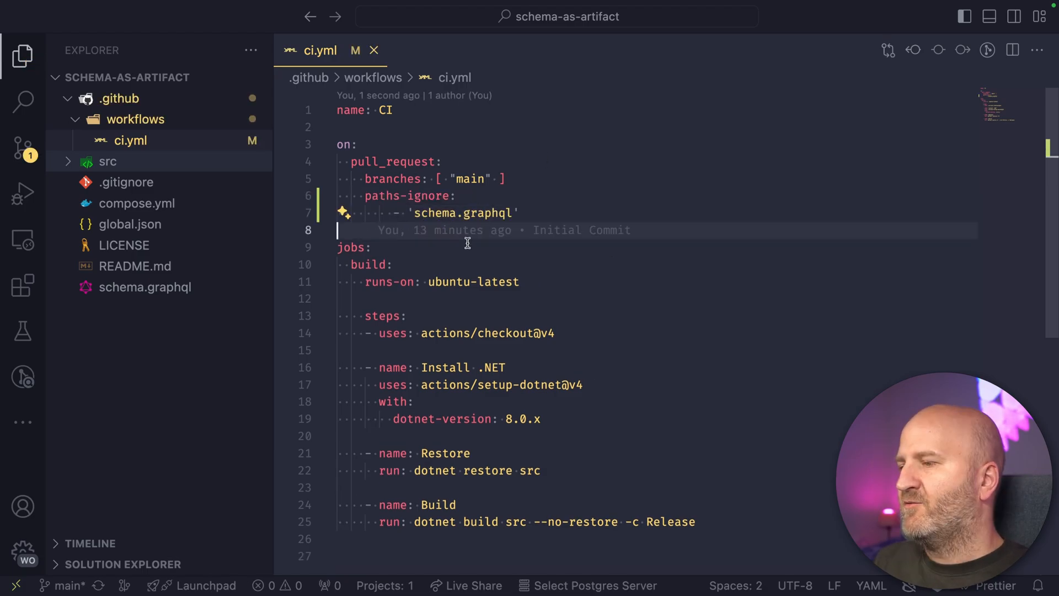
scroll("down", 3)
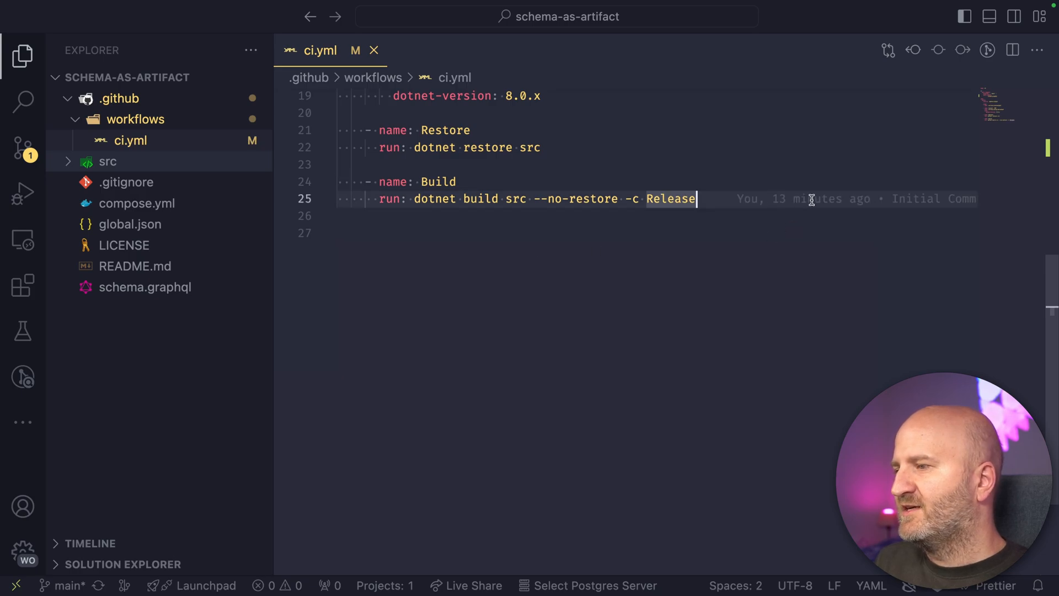
Step: Start an 'Export Schema' step whose run command begins 'dotnet run --project'
key("Enter")
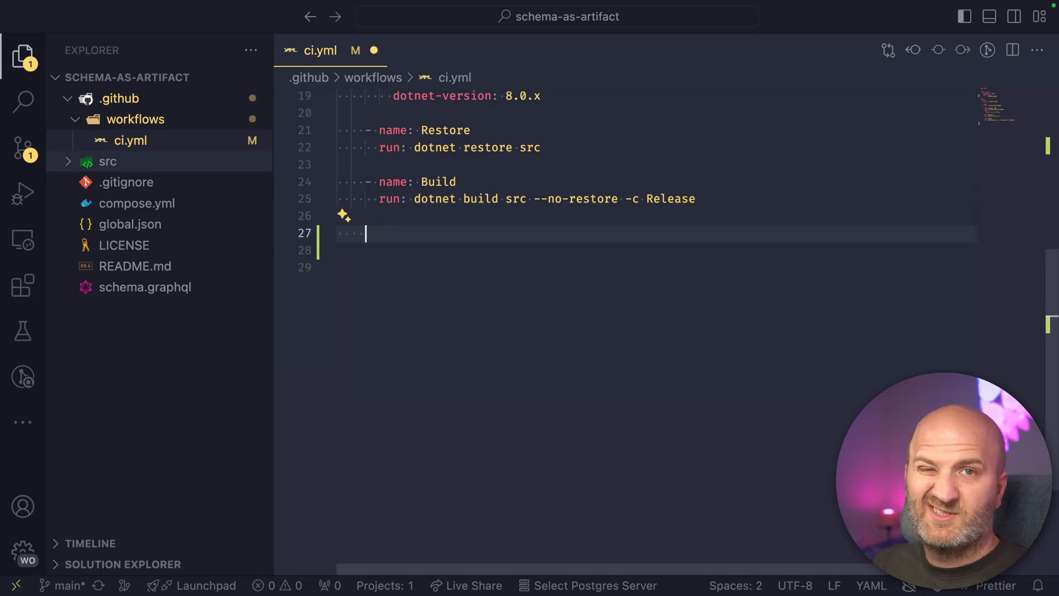
type("- name: Export")
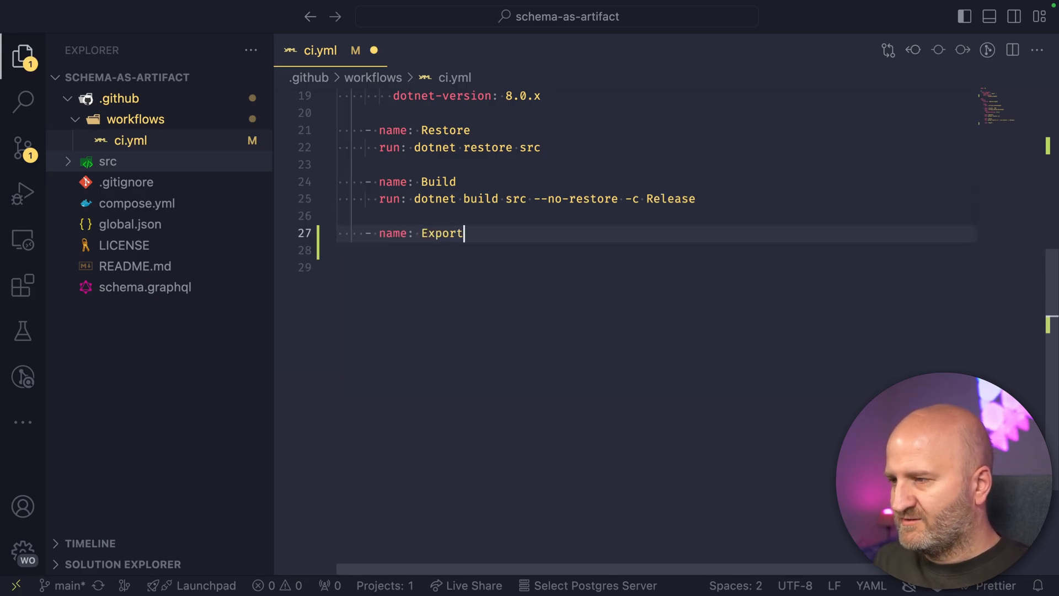
type("Schema")
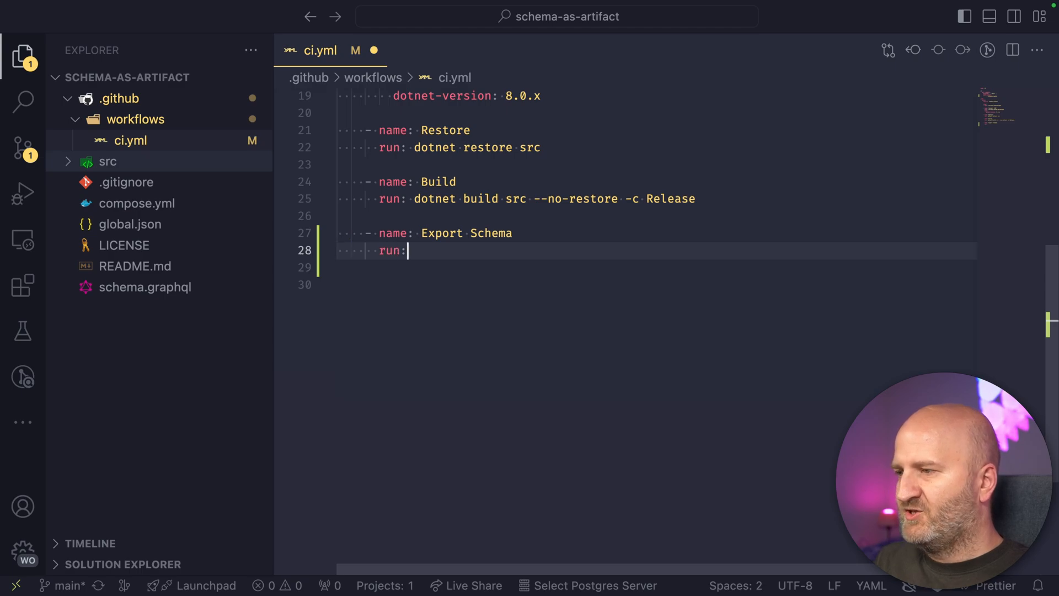
type("dotnet run")
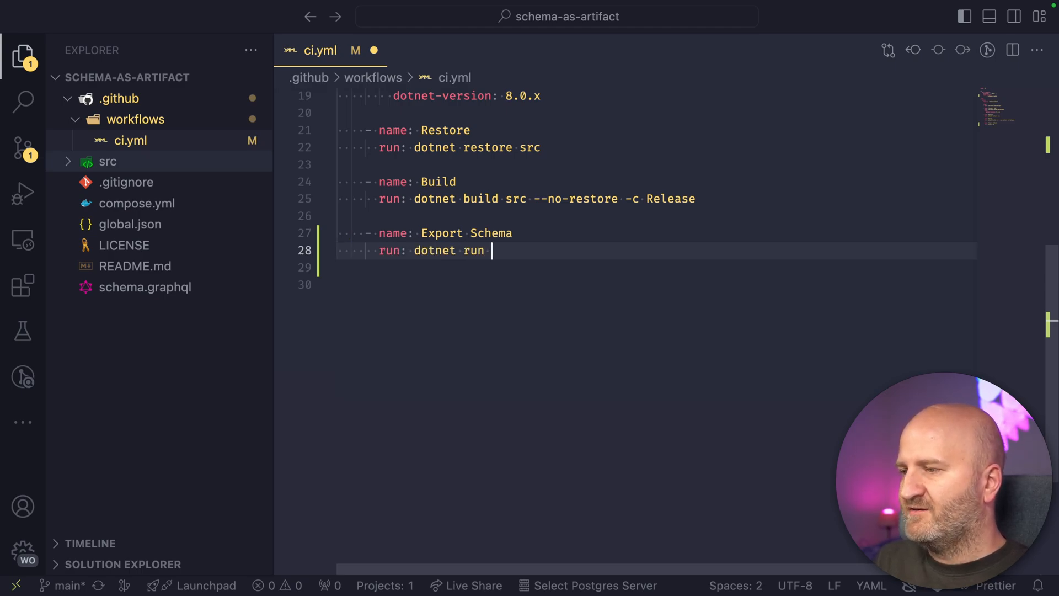
type("--")
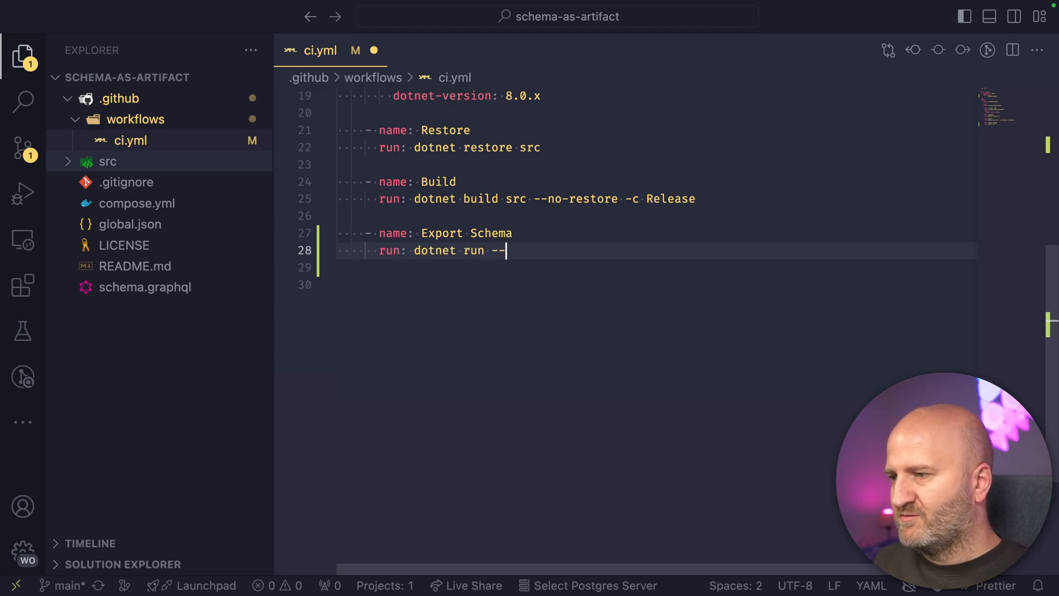
type("pro")
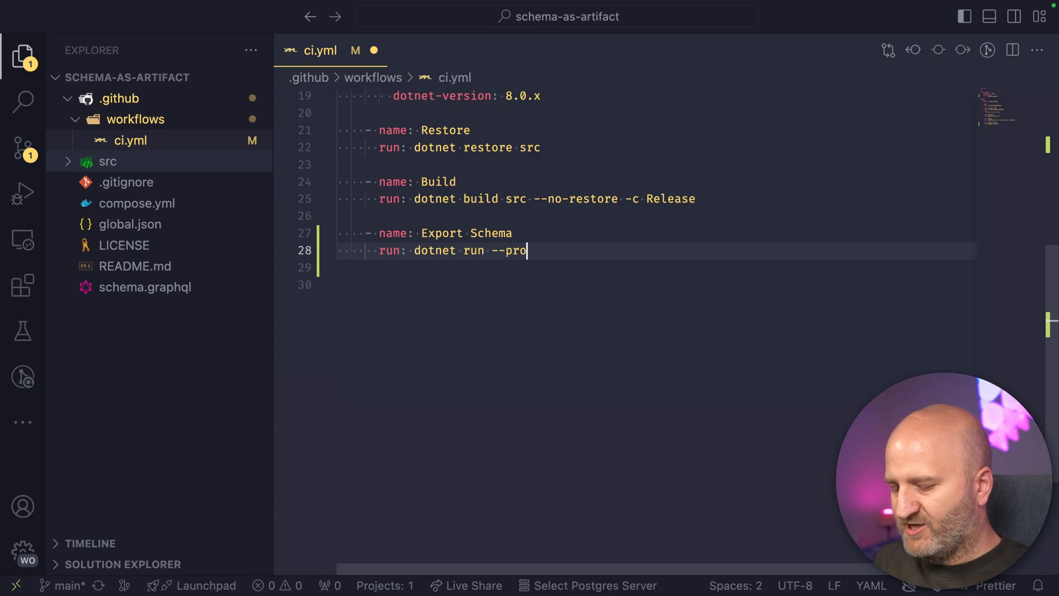
Step: Paste src/Catalog.API's relative path and finish with 'schema export --output ../../schema.graphql'
left_click(107, 160)
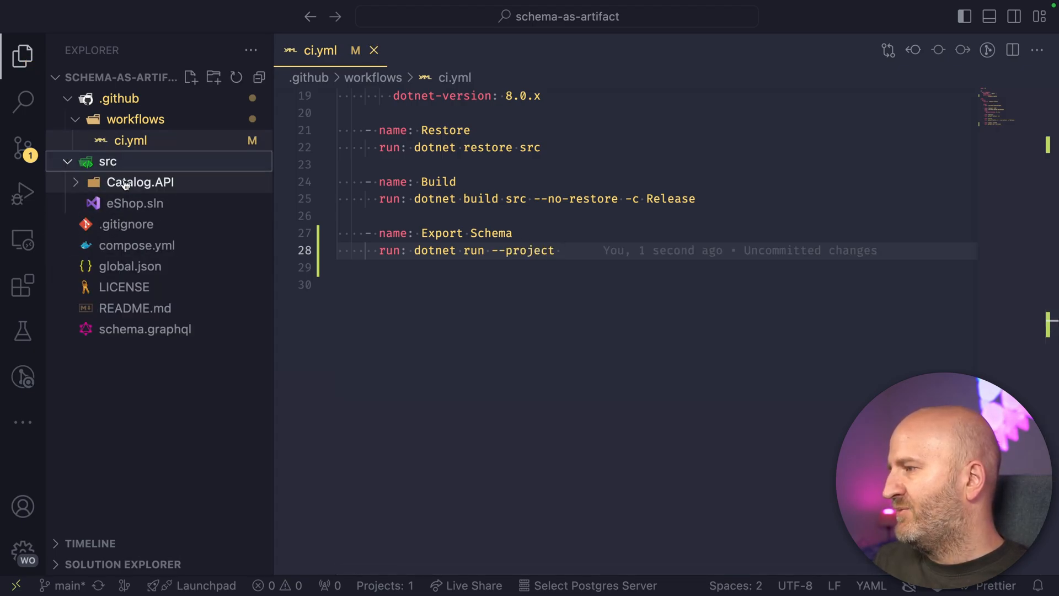
right_click(139, 182)
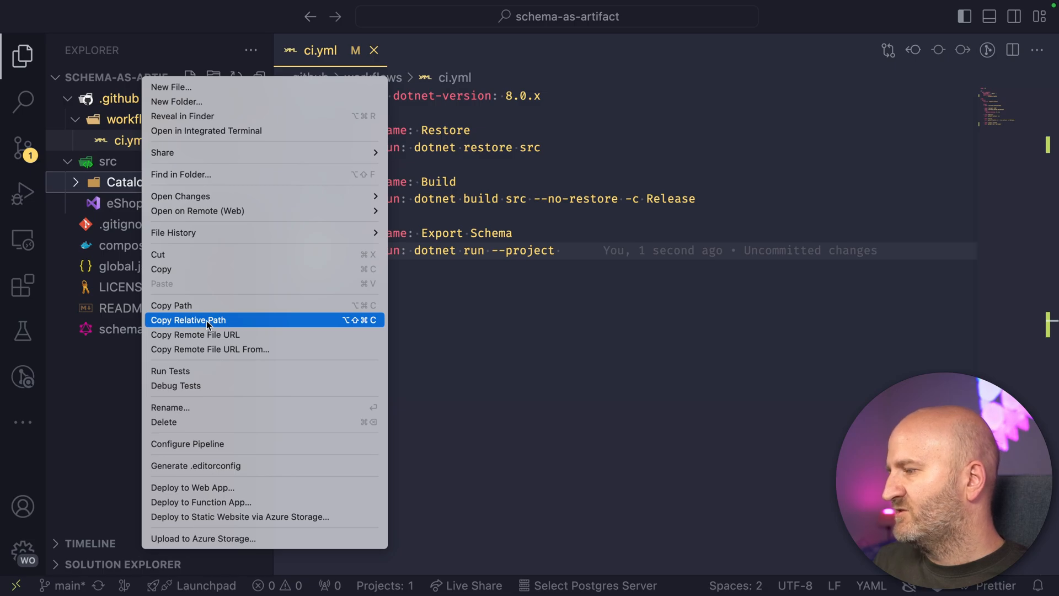
left_click(187, 320)
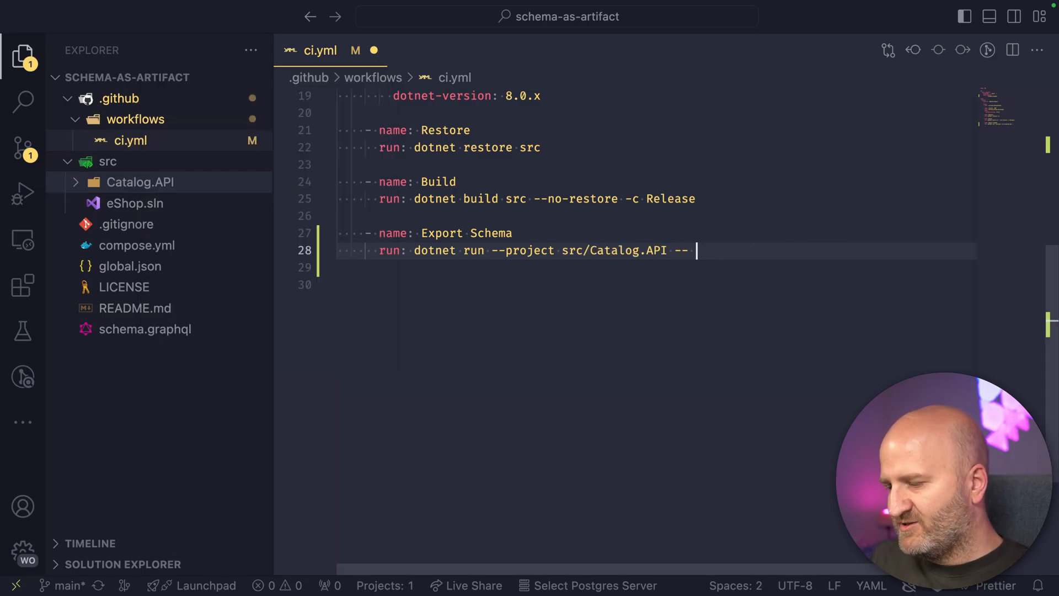
type("sc")
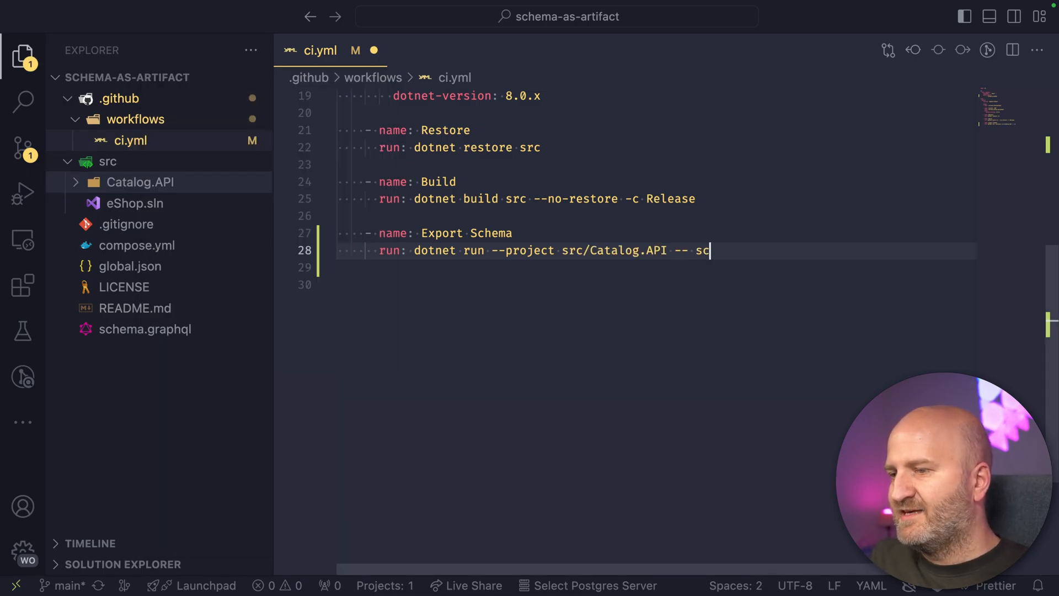
type("hema export --")
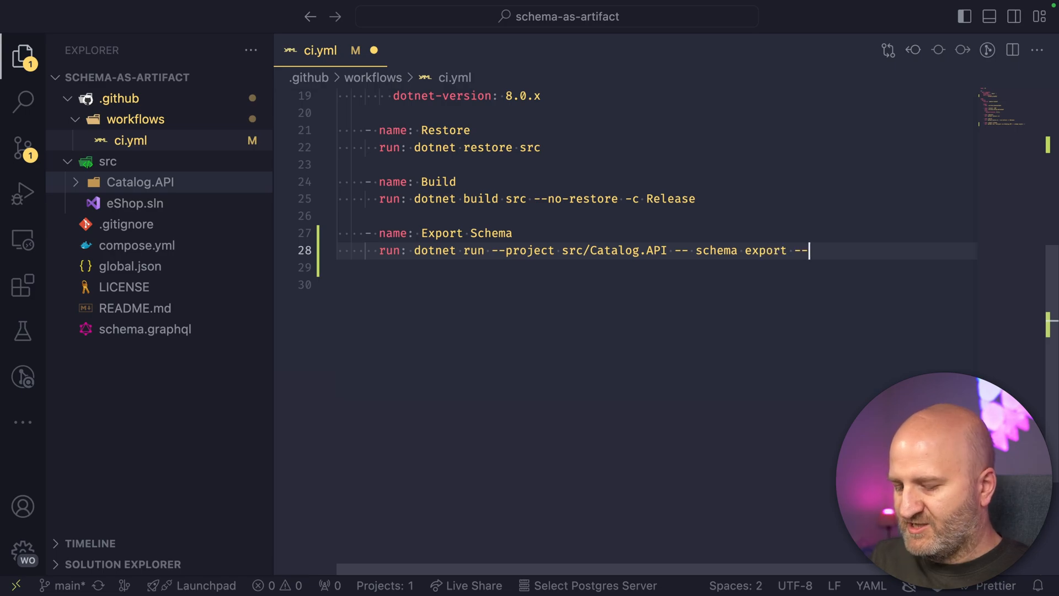
type("output ...")
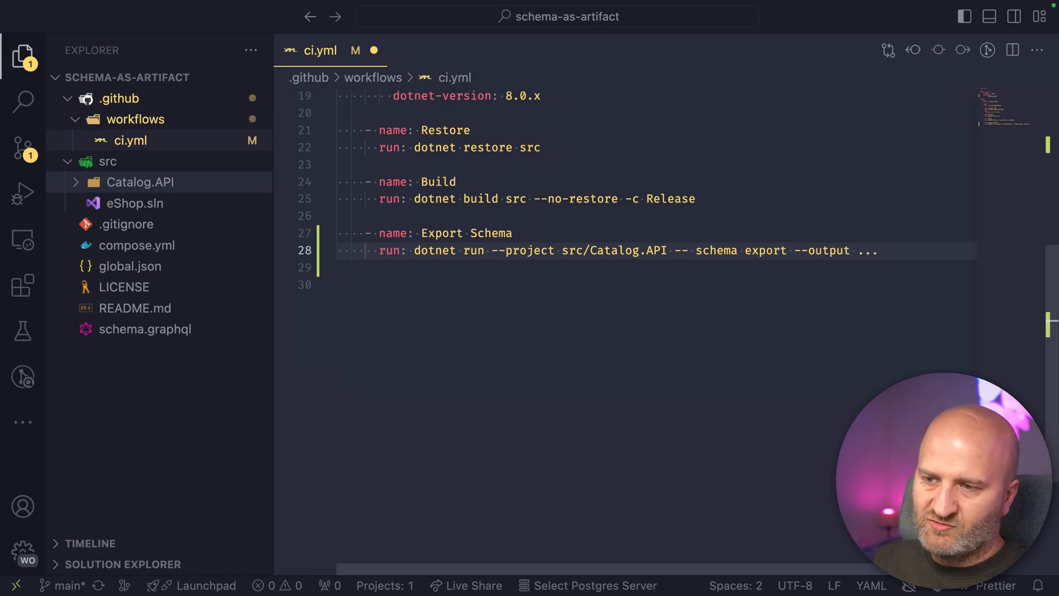
type("../../schema.")
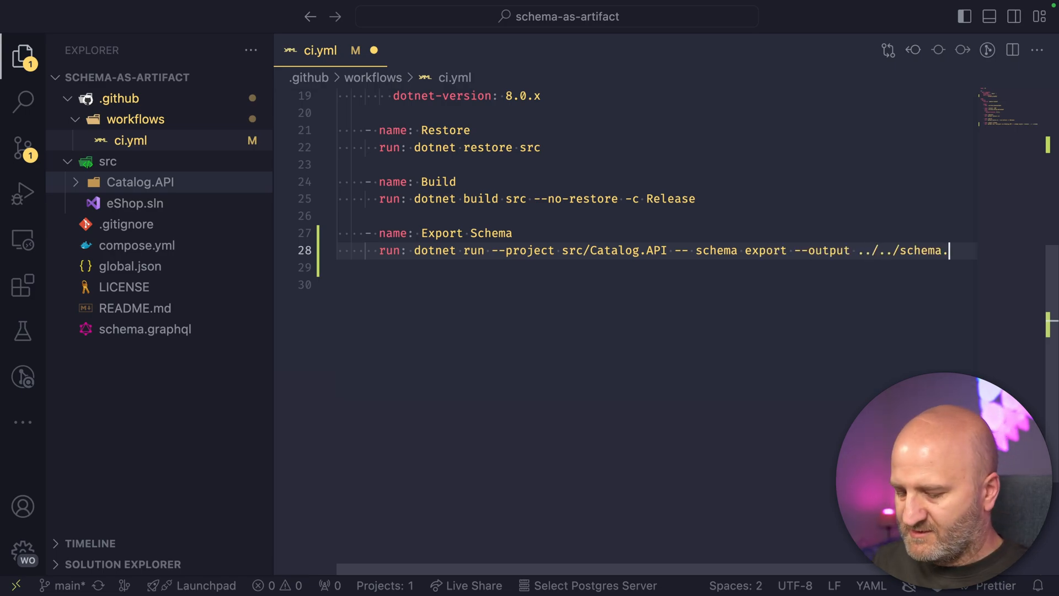
type("graphql")
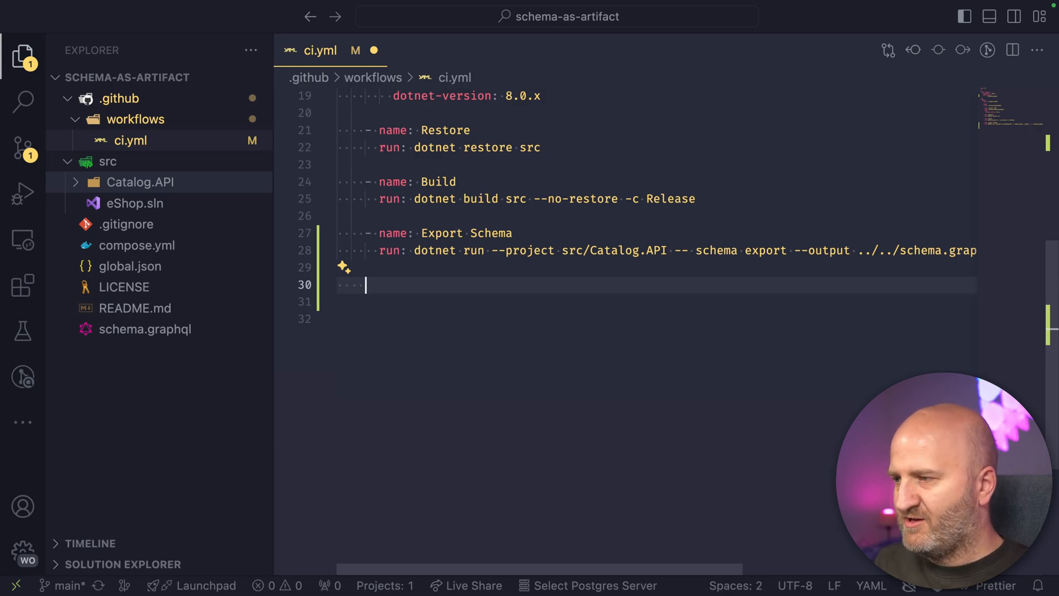
Step: Write a 'Commit Schema' step with git config user.email/user.name and 'git add schema.graphql'
type("- name:")
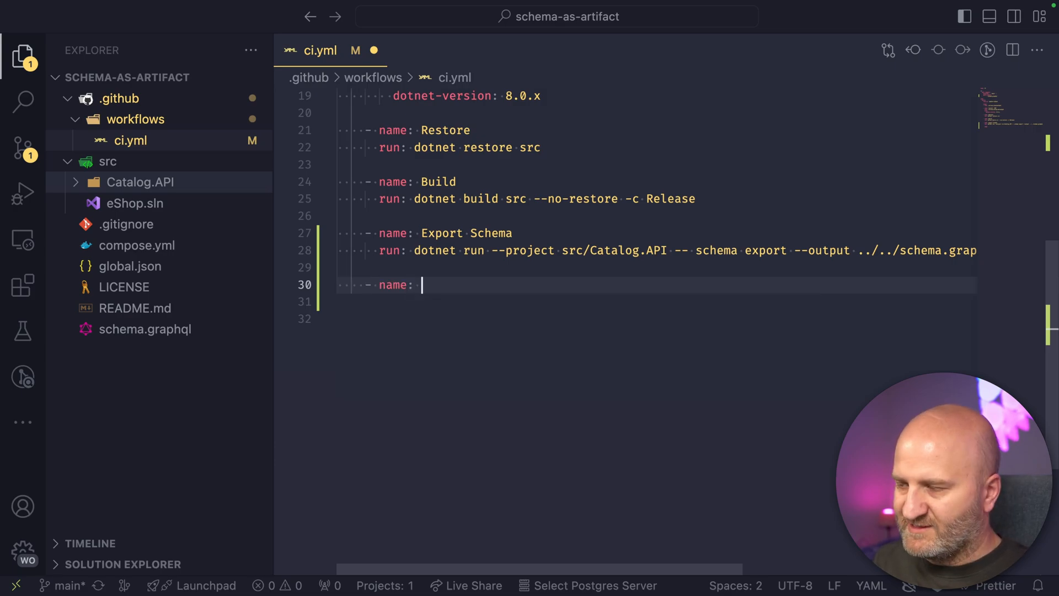
type("Commit Schema")
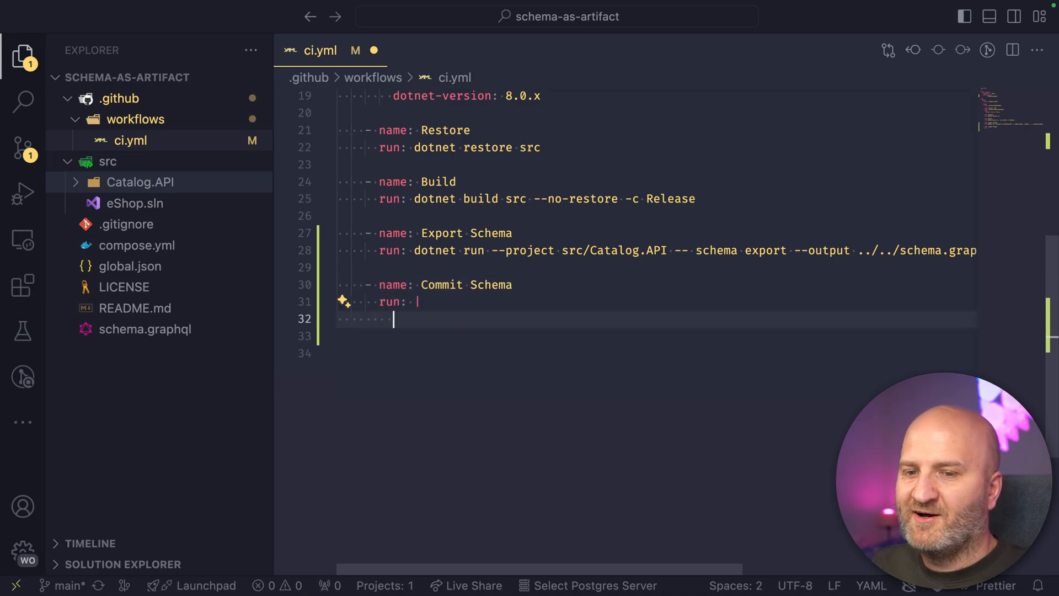
type("git config --local user.email \"action@github.com")
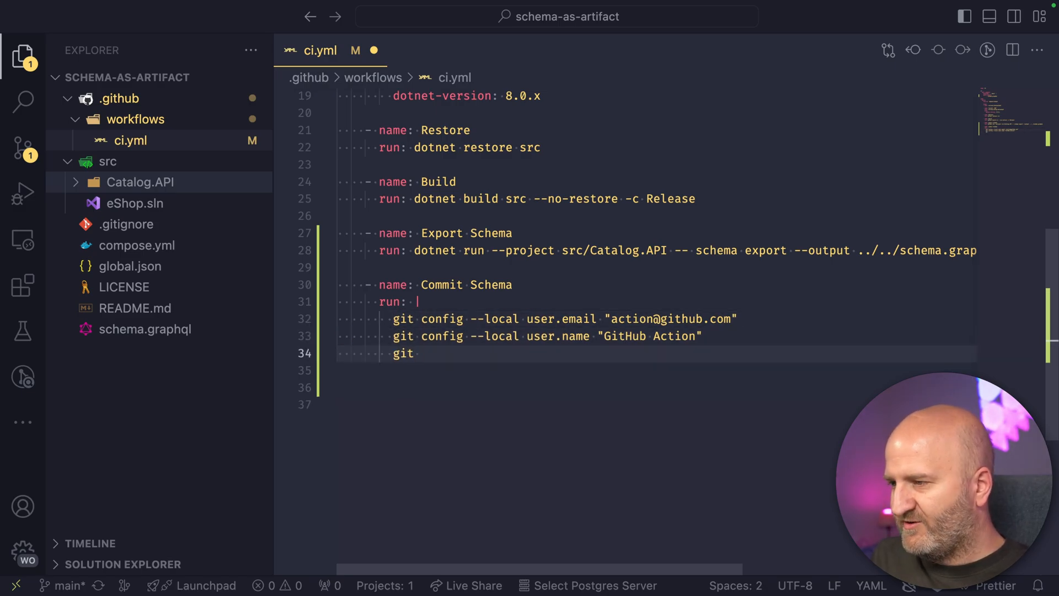
type("a")
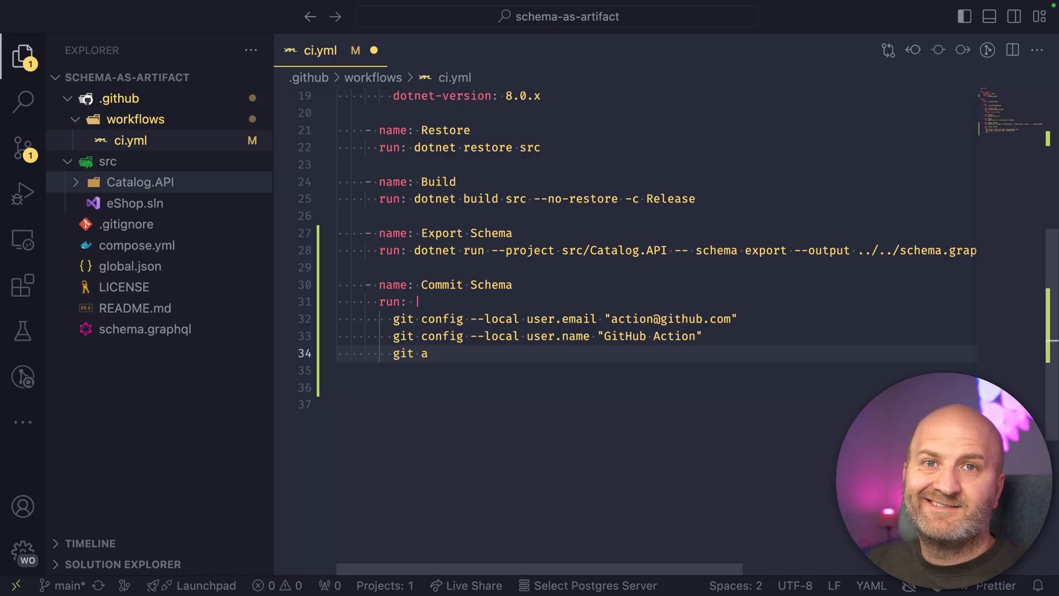
type("dd")
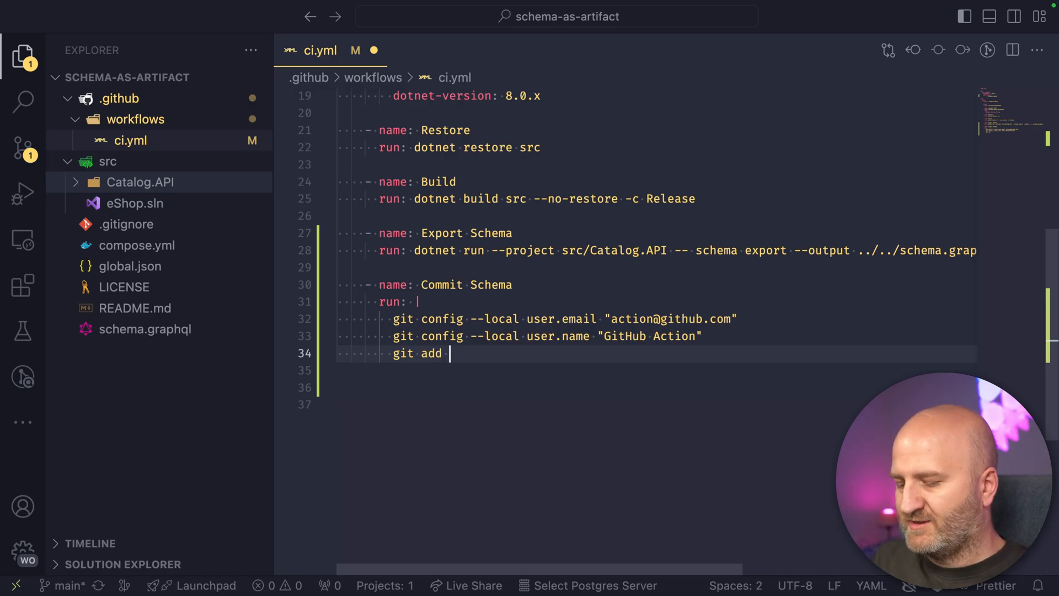
type("schema.graphql")
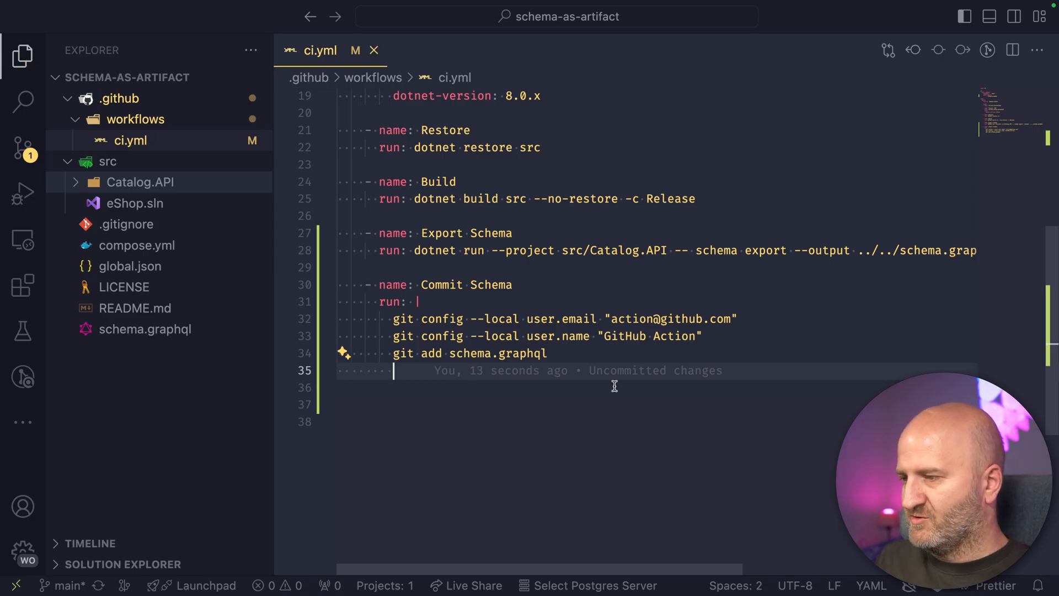
type("git")
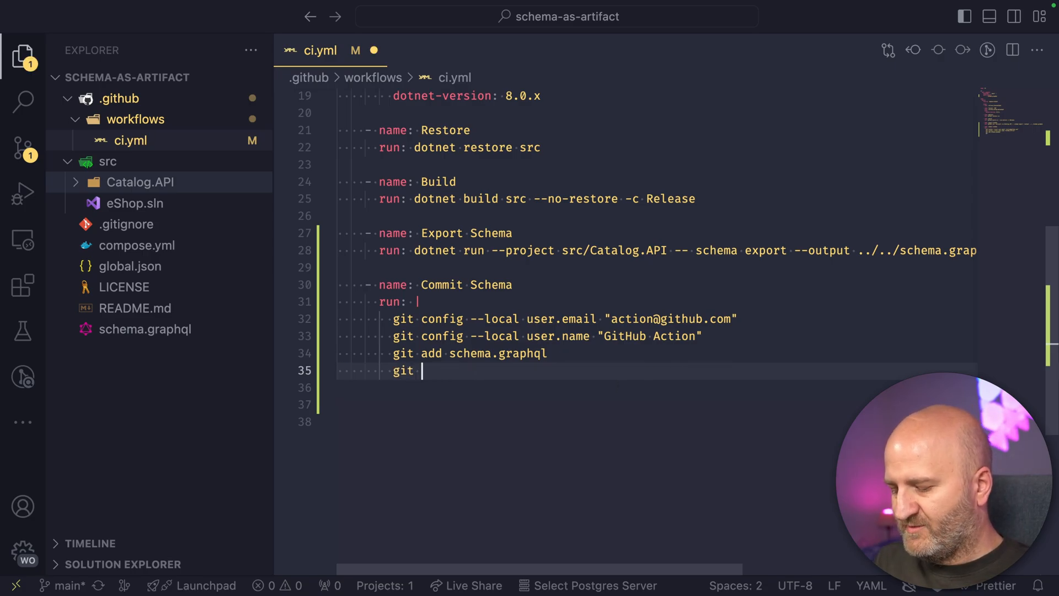
Step: Add 'git commit -m "Update Schema"' guarded by 'git diff --cached --exit-code ||'
type("commit -m \"")
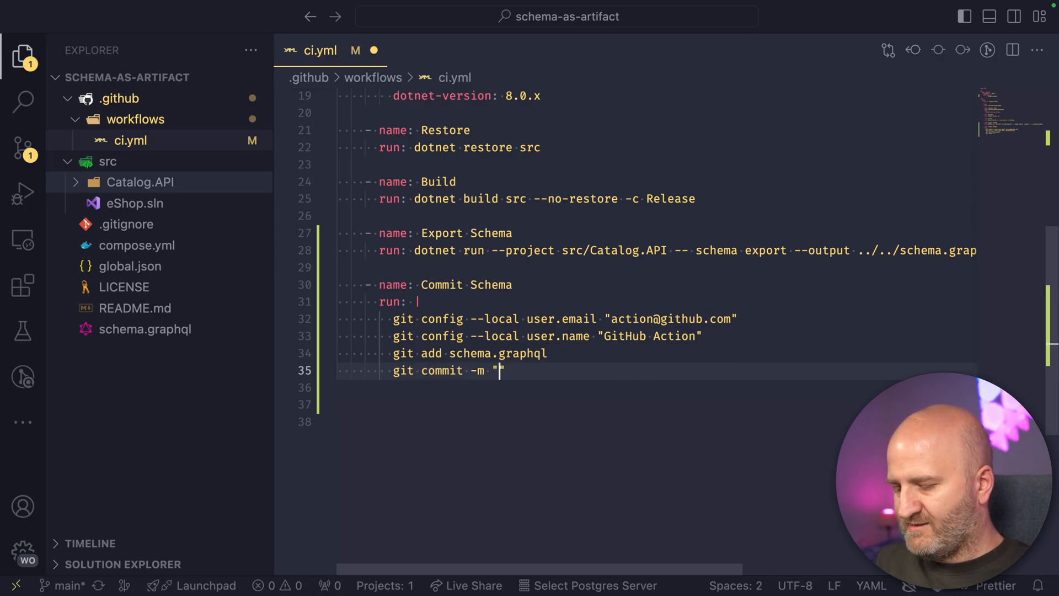
type("Update Schema")
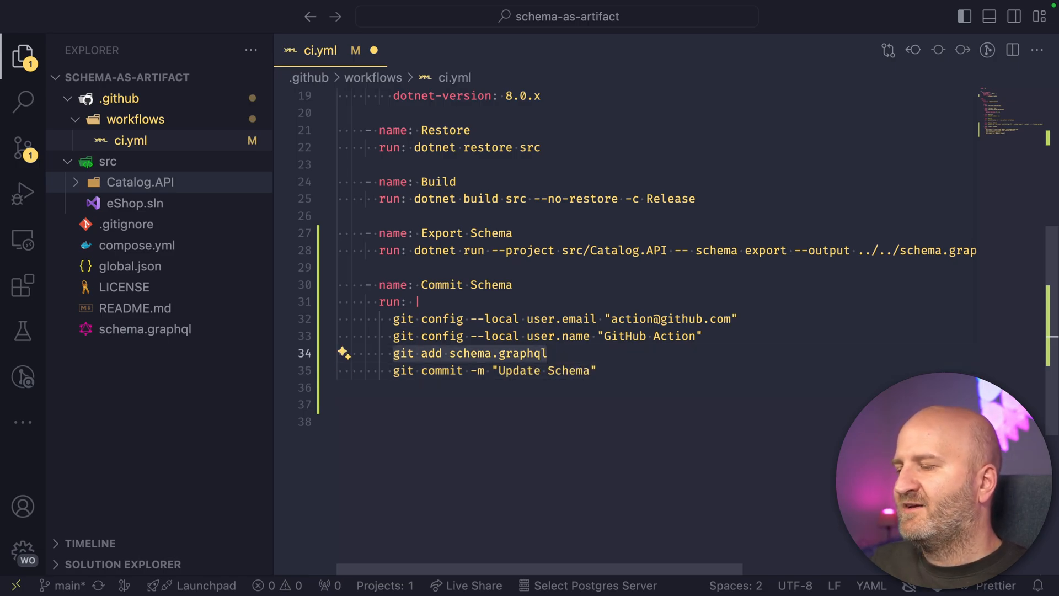
type("g")
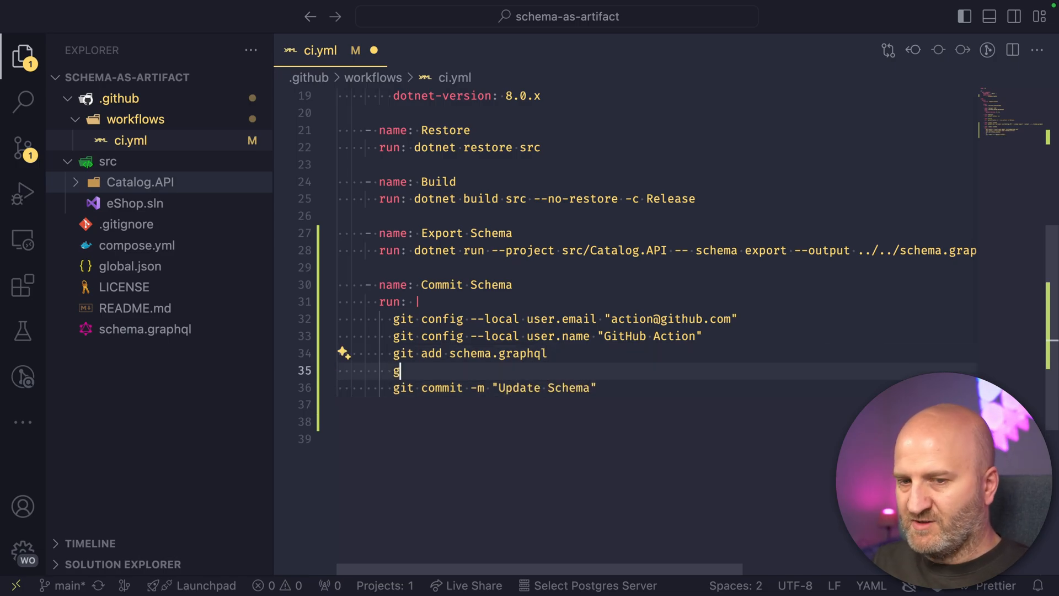
type("it diff --cached")
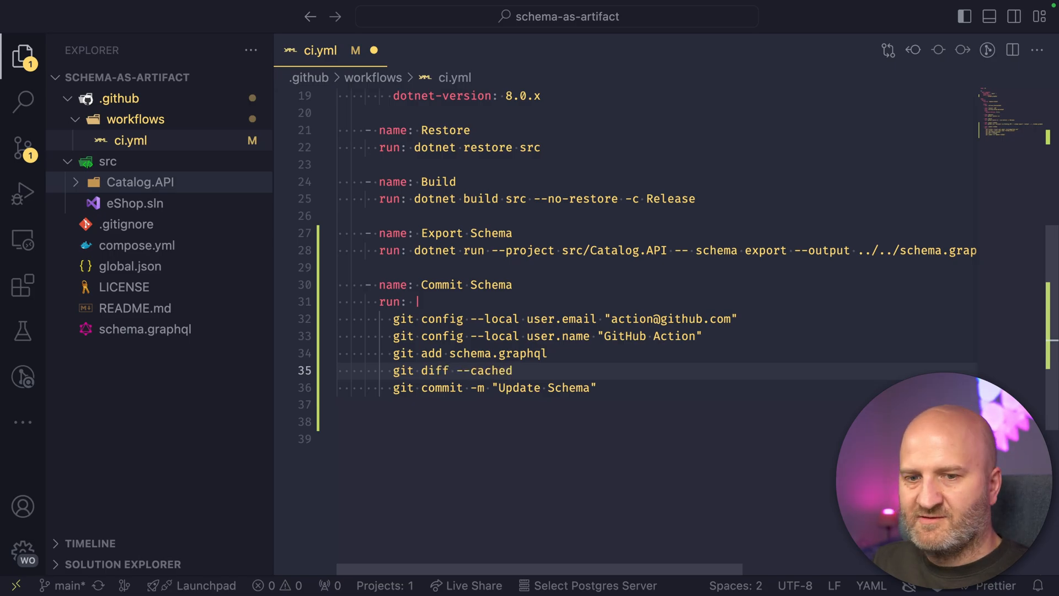
type("--exit-code || (")
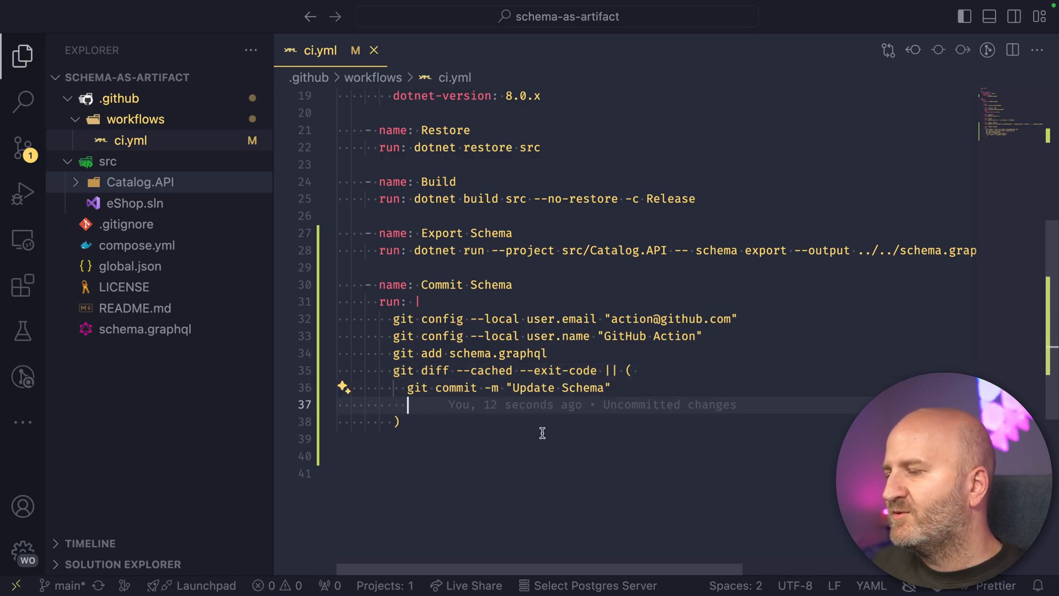
Step: Add the git push and an if: github.actor != 'github-actions[bot]' condition
type("git")
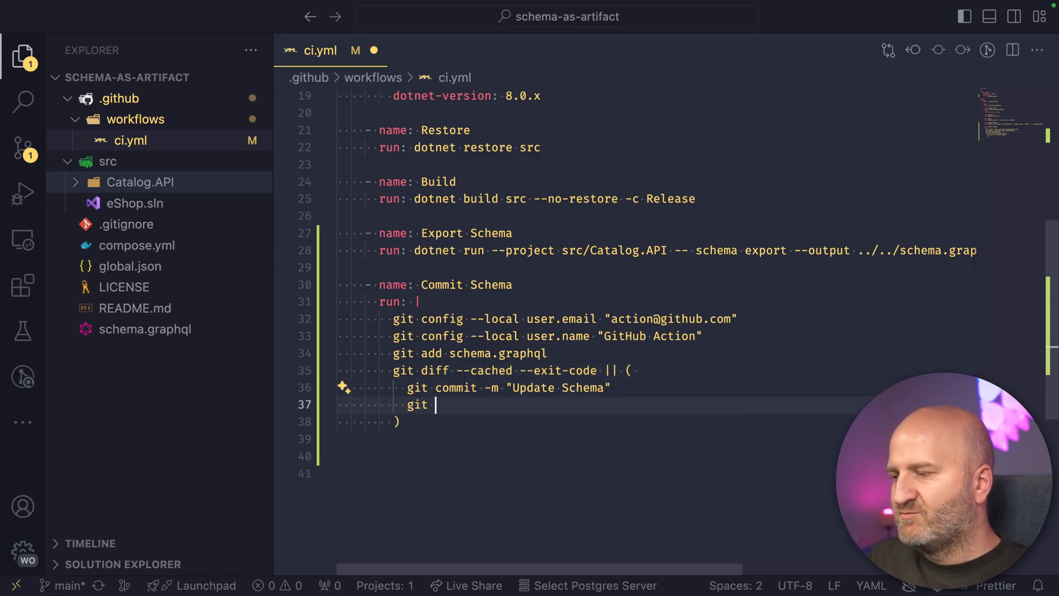
type("push origin ${{ github.head_ref")
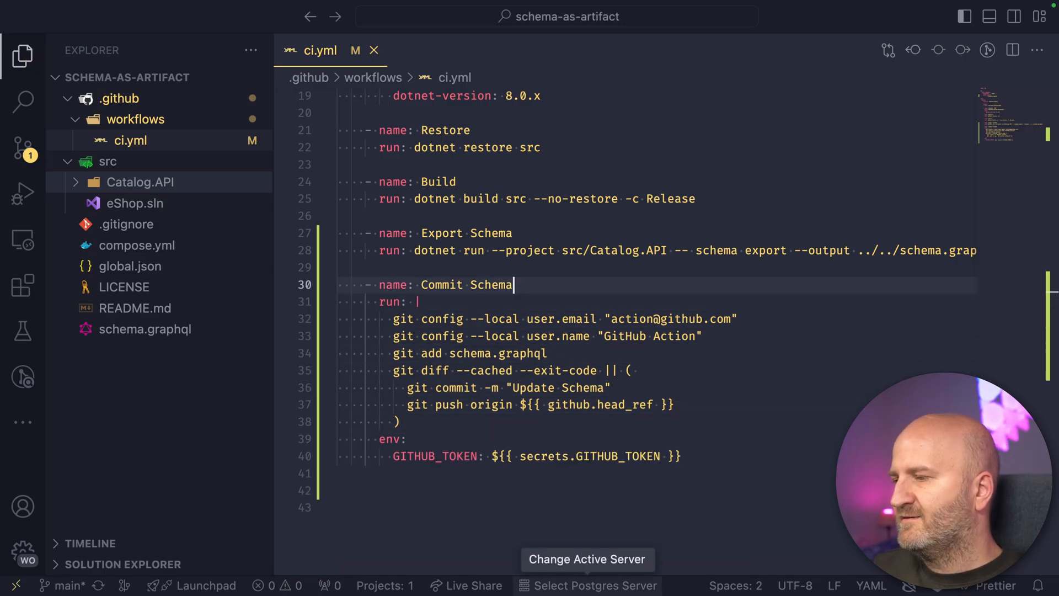
type("if")
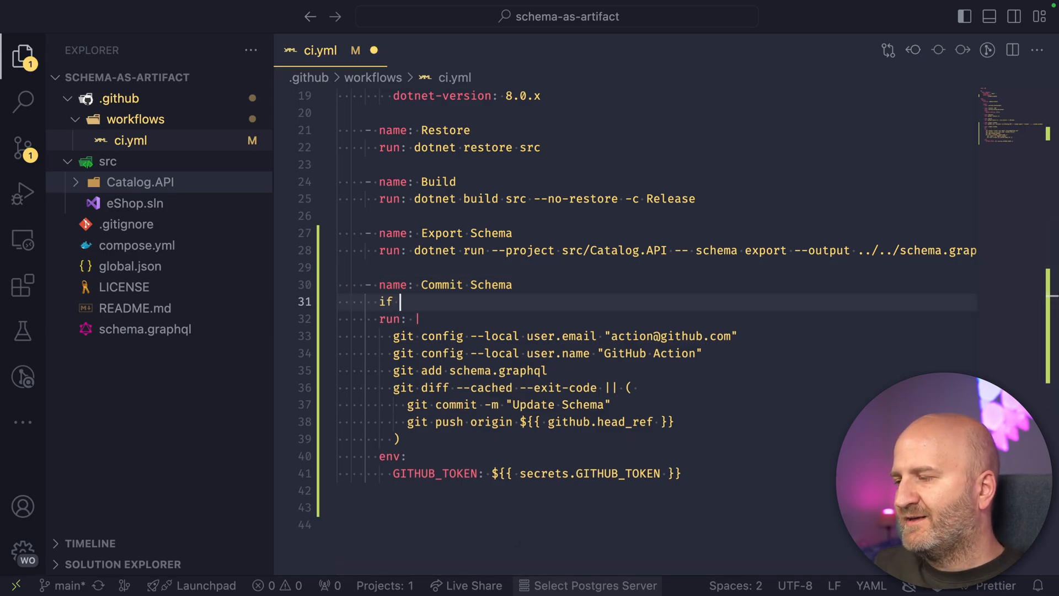
type(":")
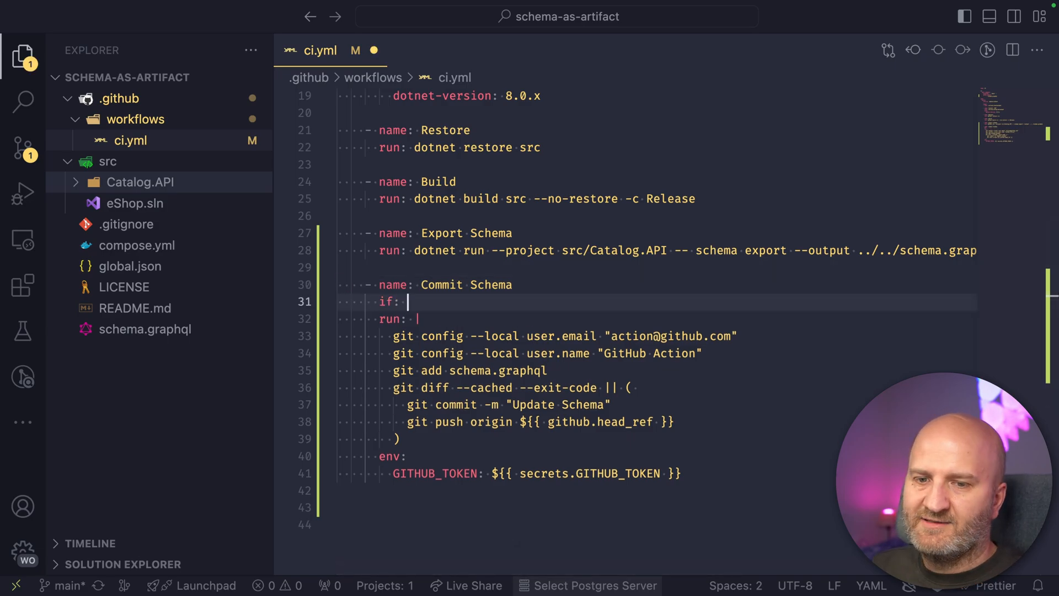
type("github.actor != 'github-actions[bot]'")
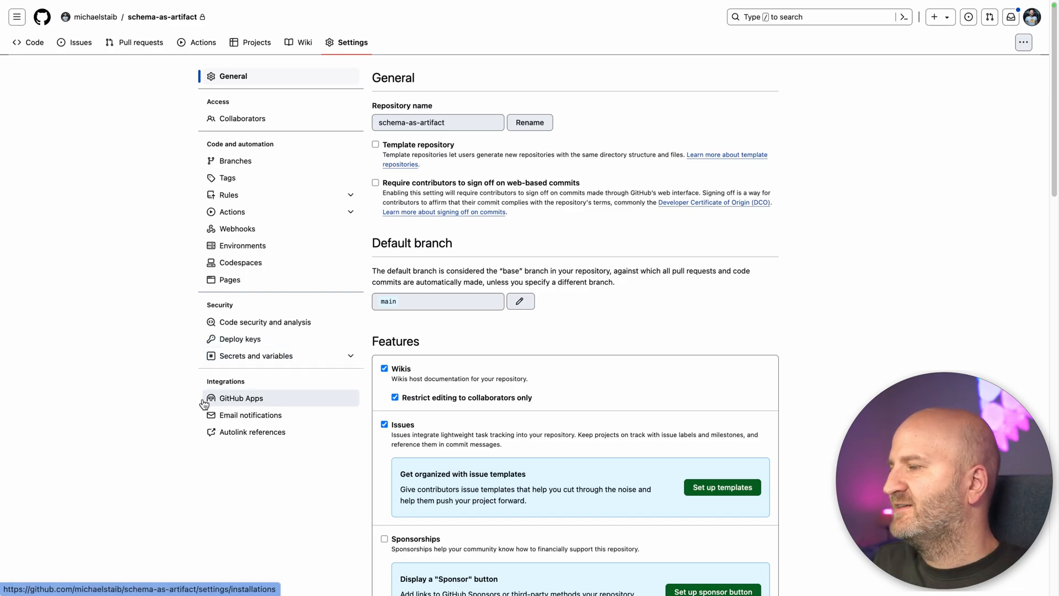
Step: Open the repository's Actions settings to view Workflow permissions
left_click(228, 194)
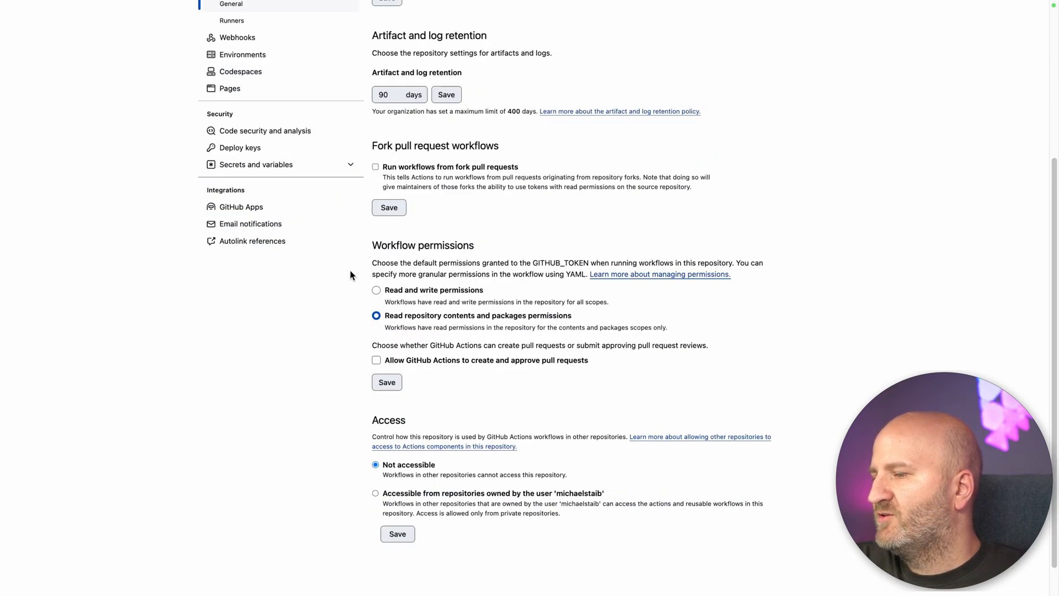
left_click(376, 289)
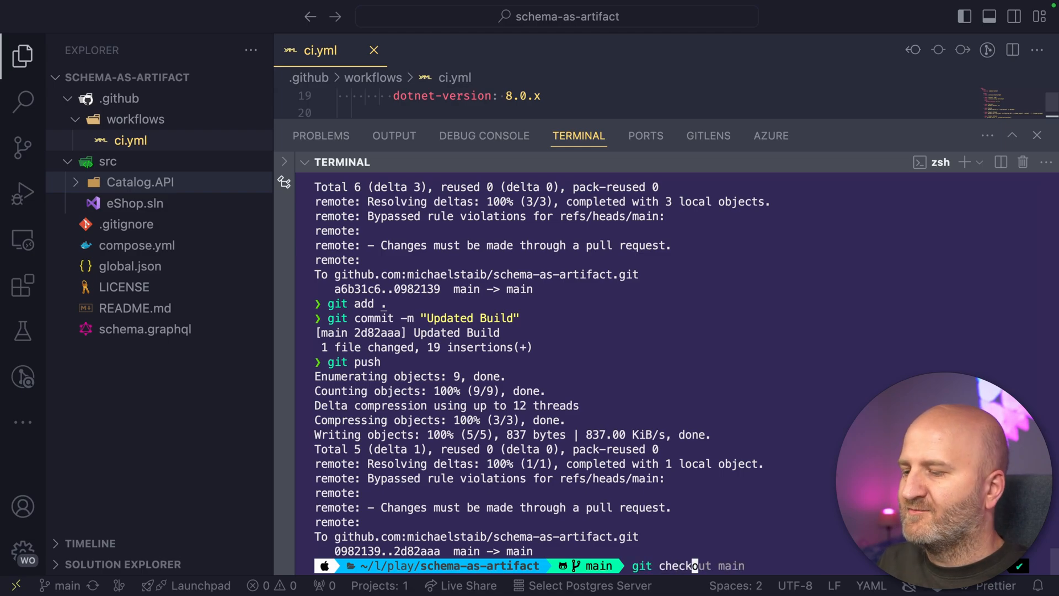
Step: Create and check out branch mst/ChangeBrandProductConnection, then hide the terminal panel
key("Return")
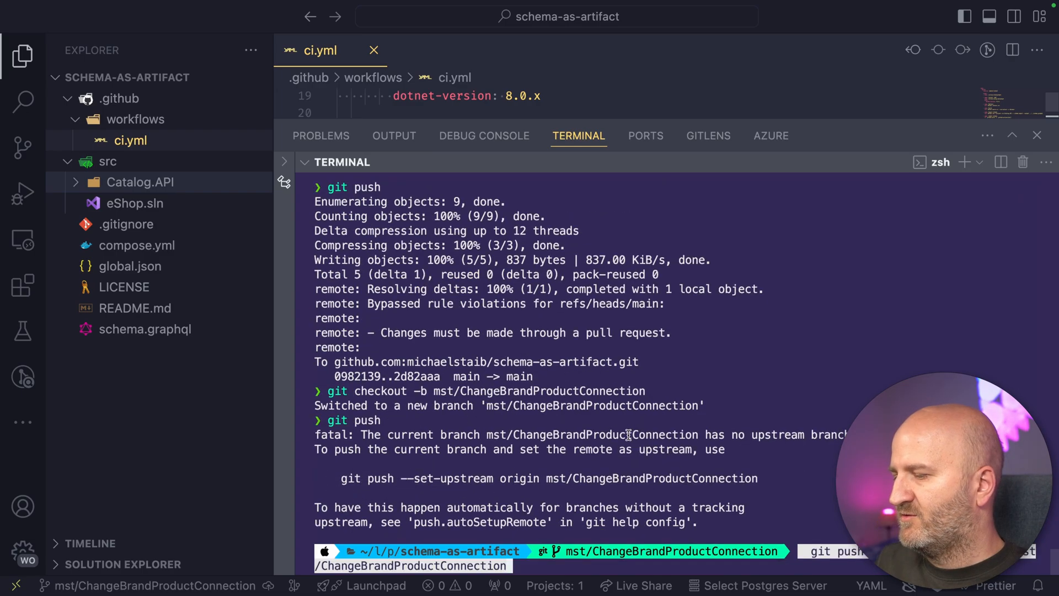
left_click(1037, 135)
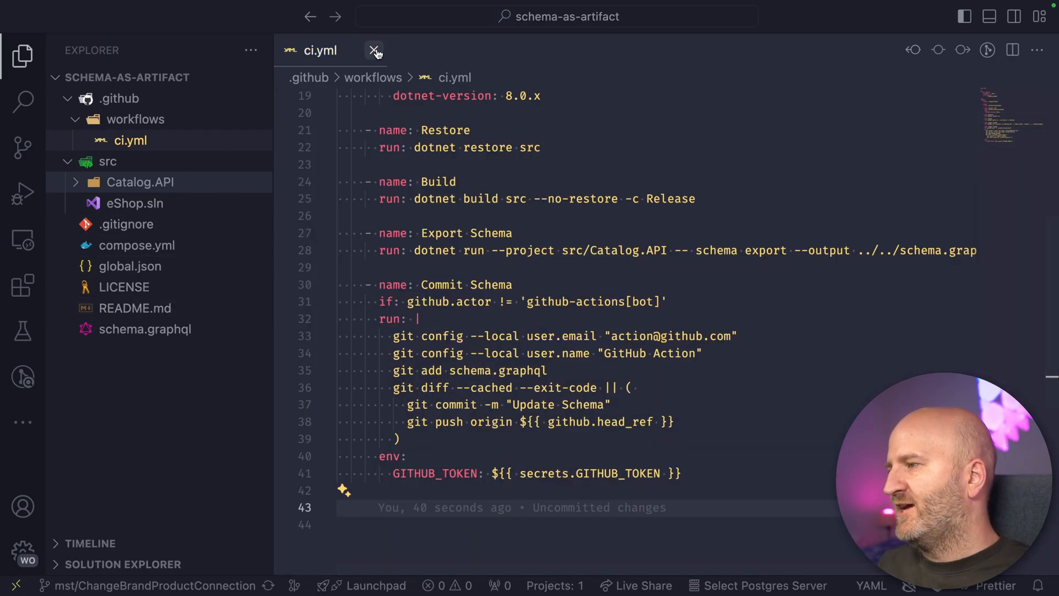
Step: Close ci.yml, open Catalog.API/Types/BrandNode.cs, and change UsePaging to ConnectionName = "BrandProducts"
left_click(376, 50)
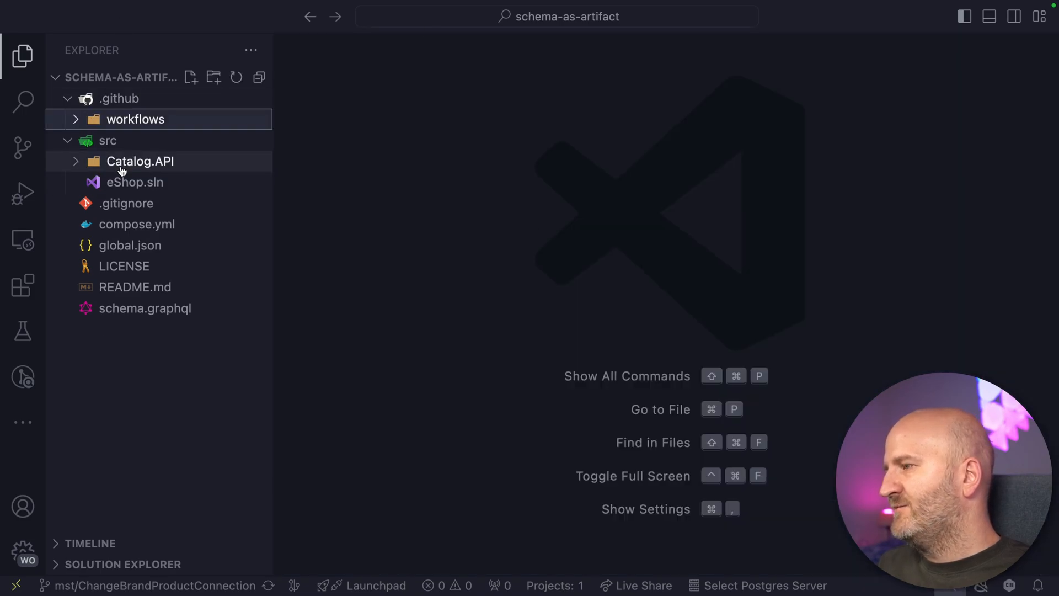
left_click(139, 161)
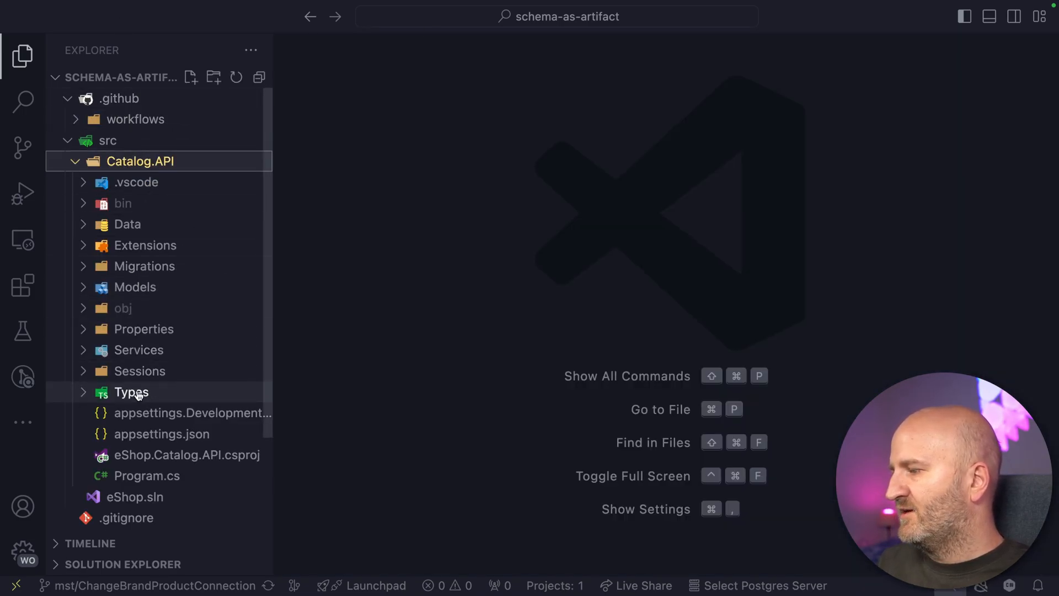
left_click(131, 392)
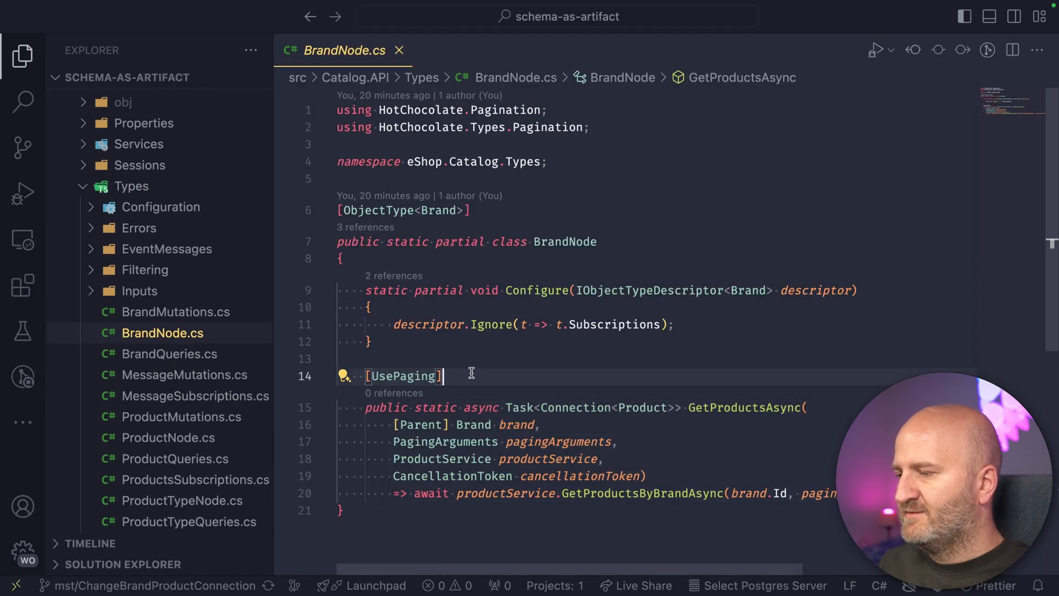
type("(Co")
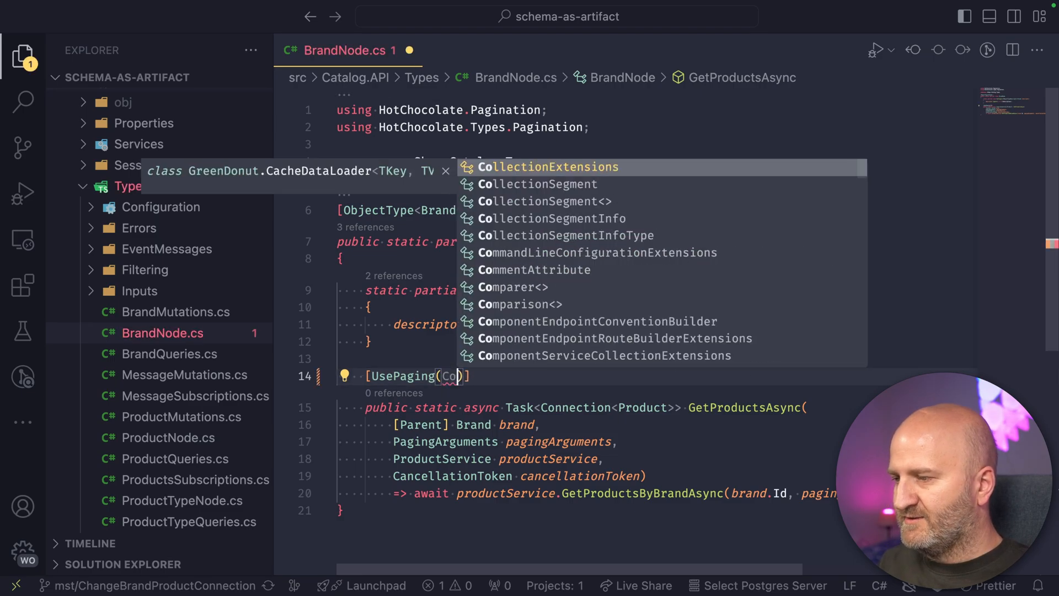
type("nnectionName = \"")
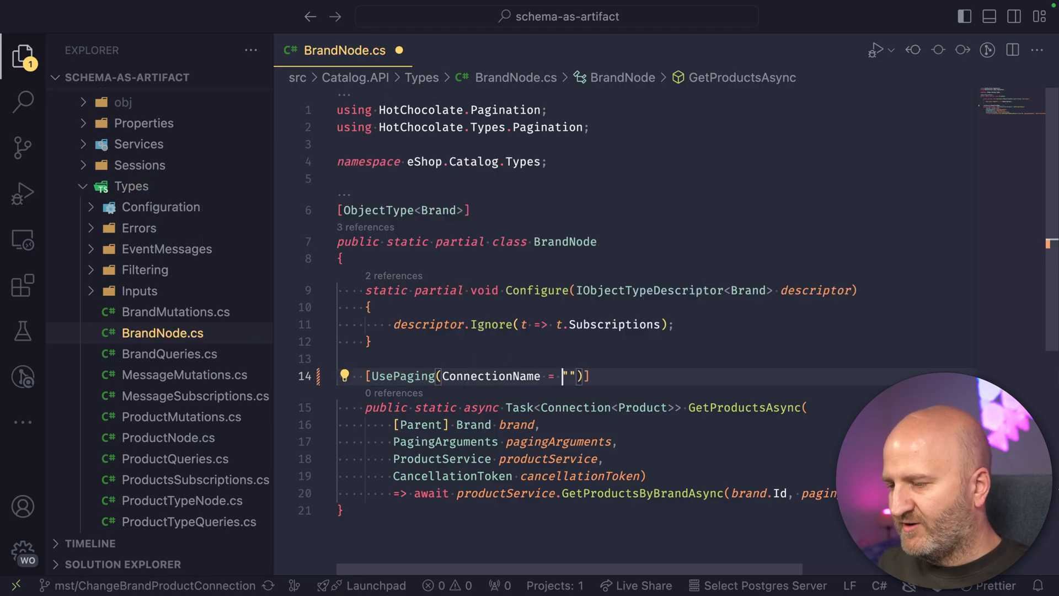
type("BrandProducts")
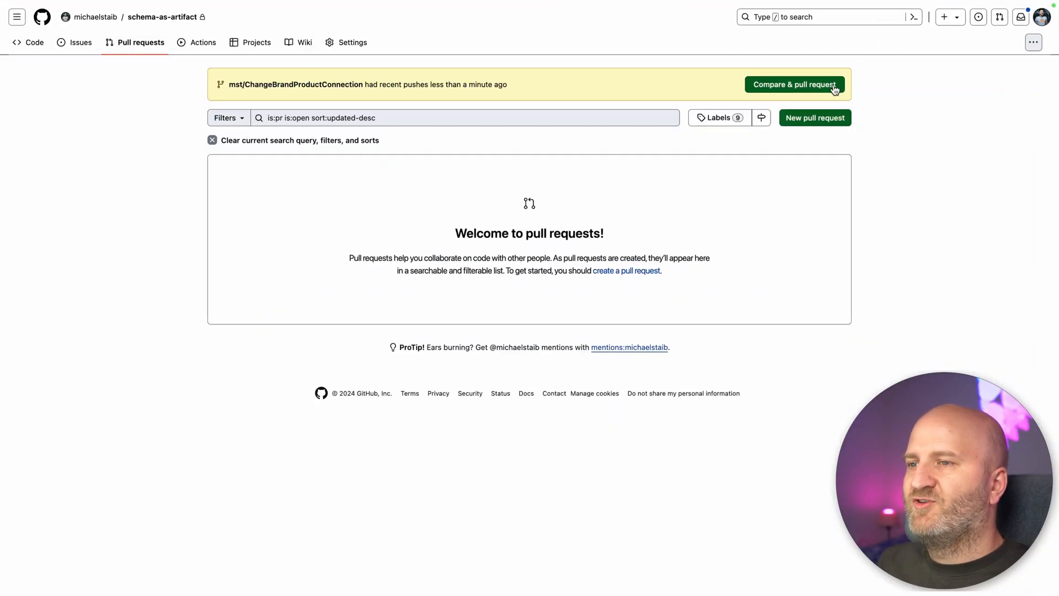
Step: Create pull request #1 "Renamed BrandProductsConnection" from the pushed-branch banner, keeping the title
left_click(793, 84)
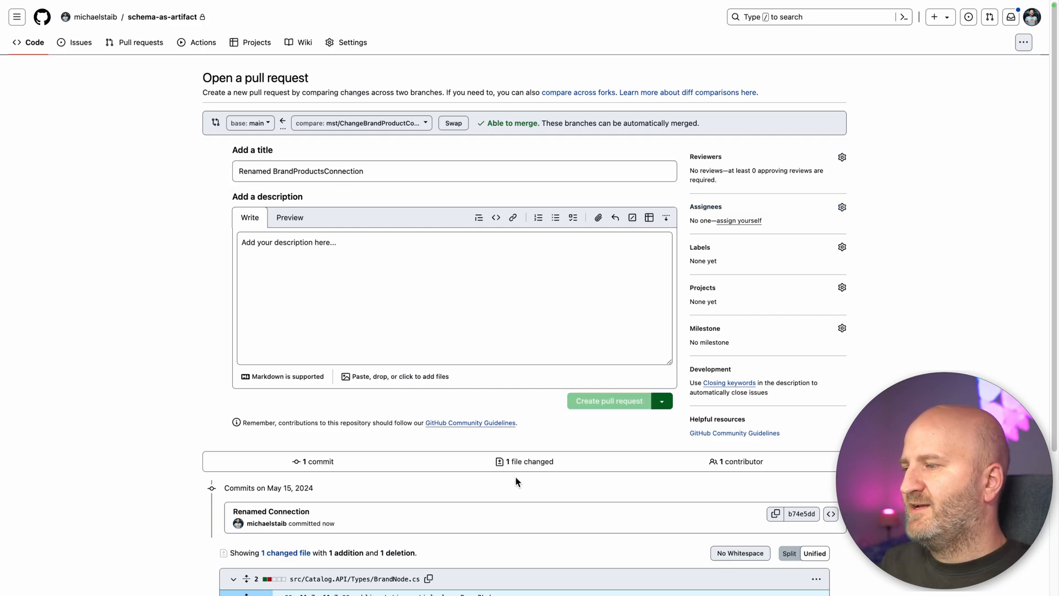
left_click(608, 401)
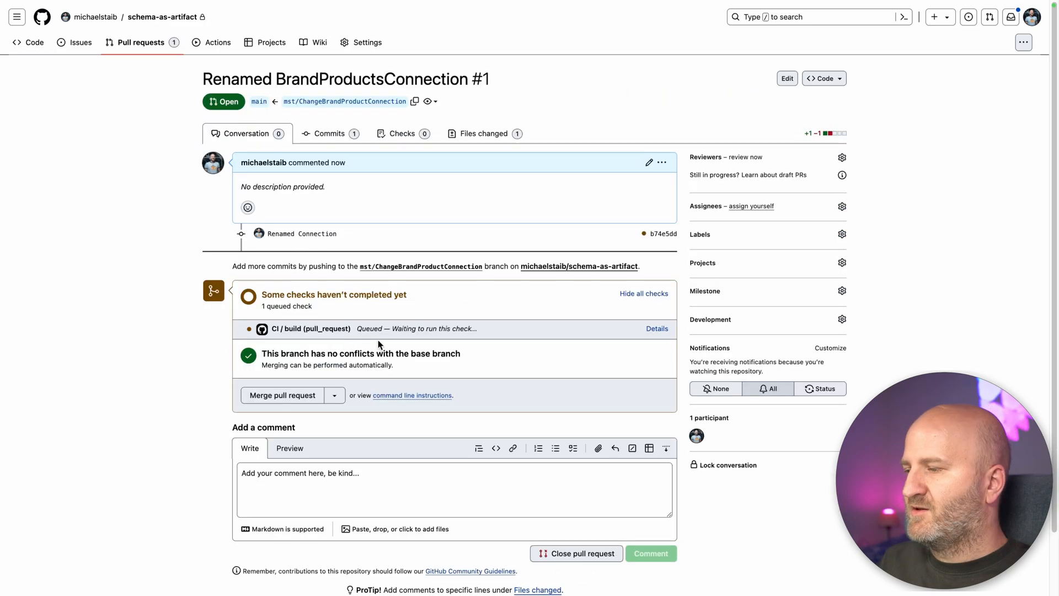
mouse_move(656, 328)
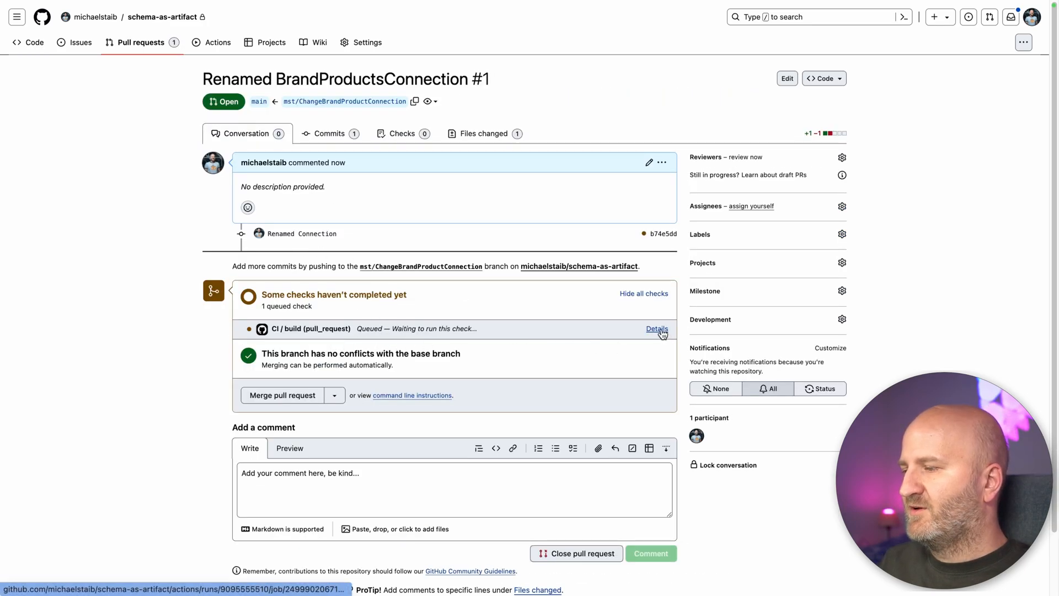
Step: Open the details of the queued CI / build (pull_request) check
left_click(656, 329)
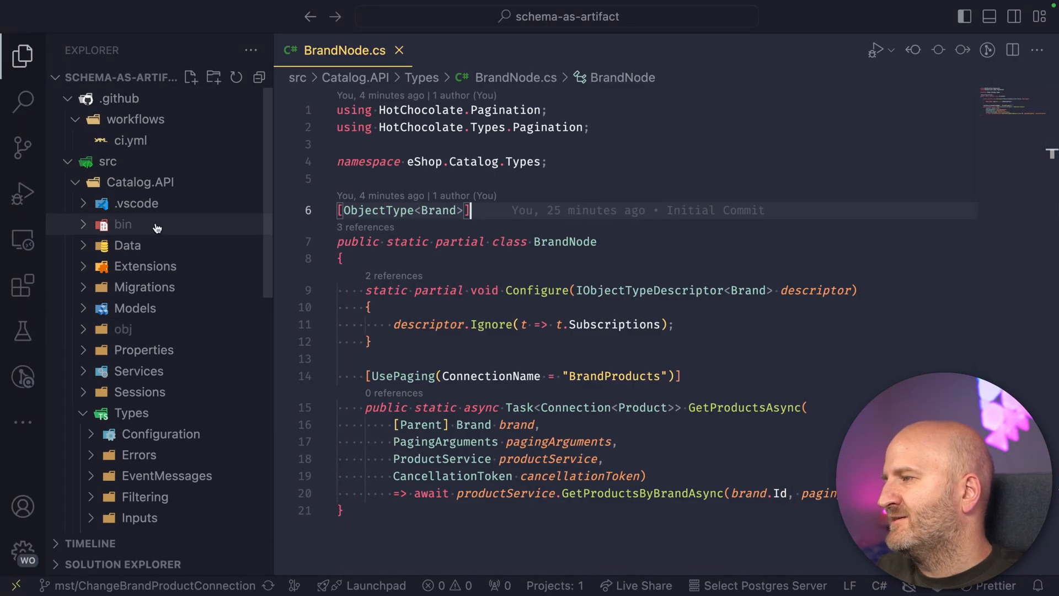
Step: In ci.yml, give actions/checkout@v4 with: ref ${{ github.head_ref }} and fetch-depth 0
left_click(129, 140)
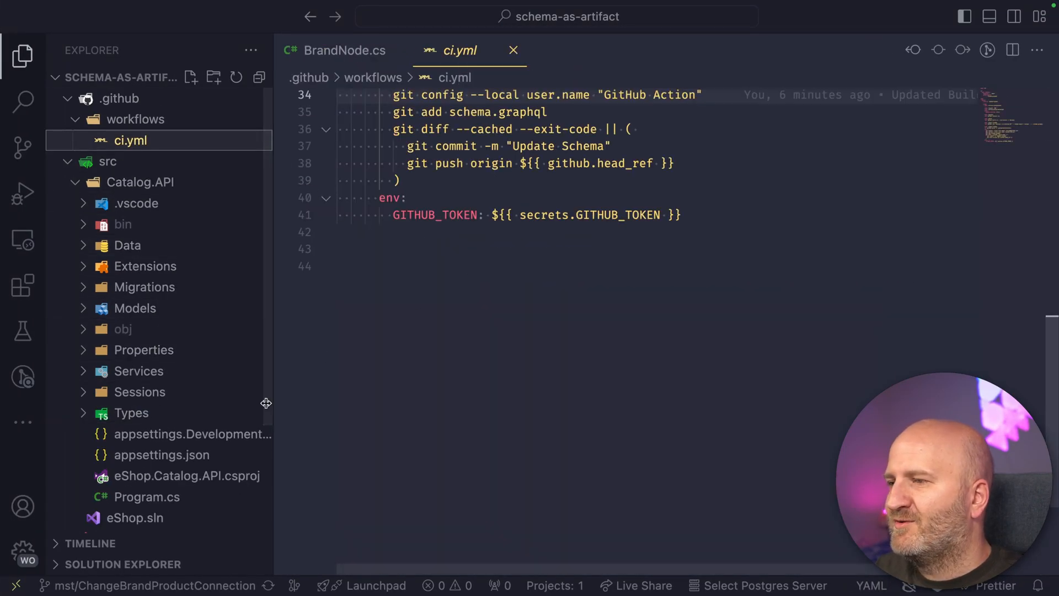
scroll("up", 3)
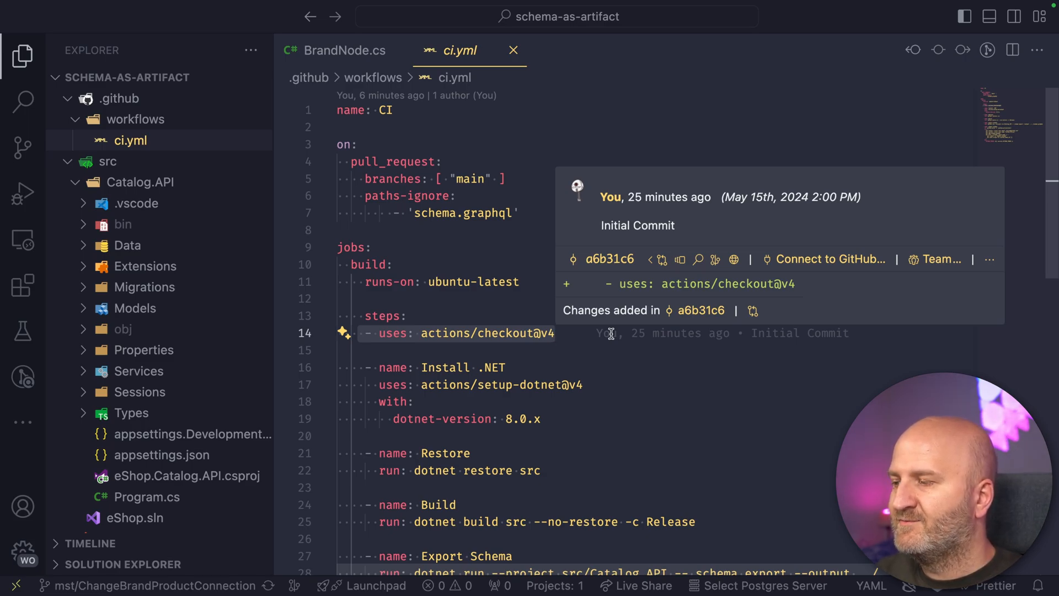
mouse_move(594, 332)
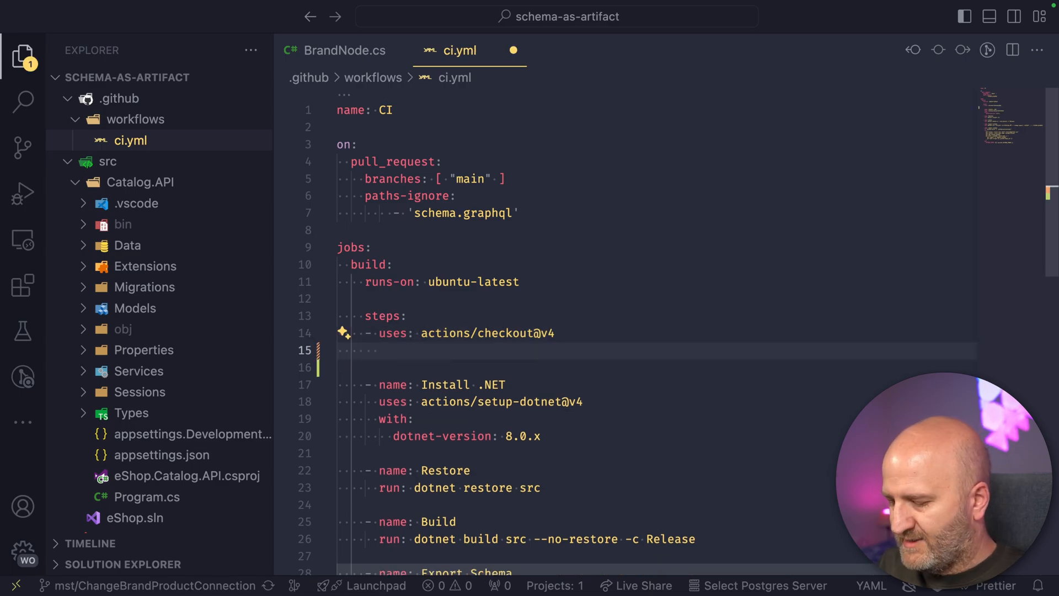
type("with:")
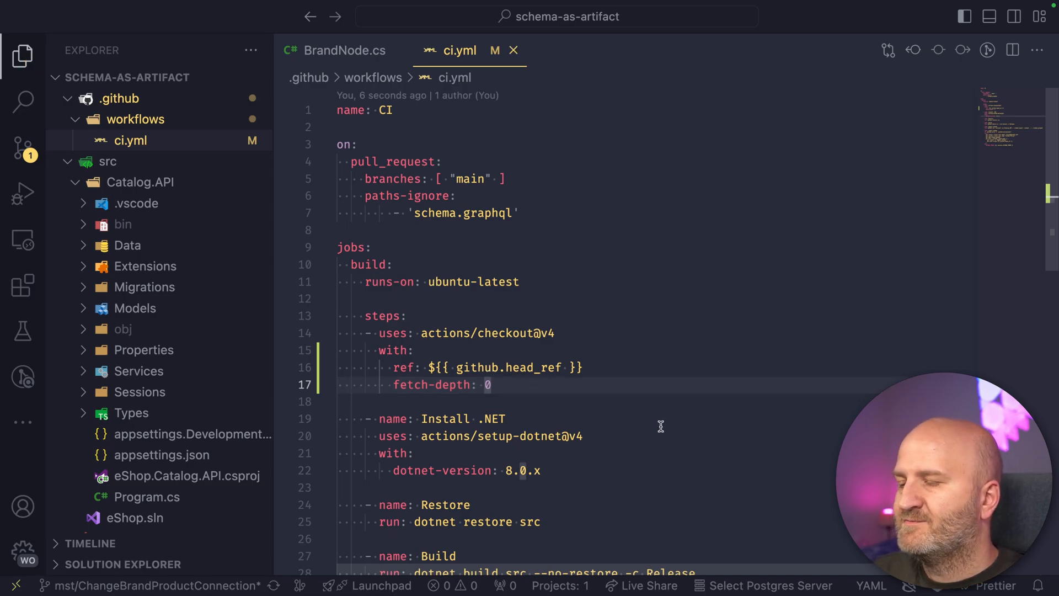
scroll("down", 3)
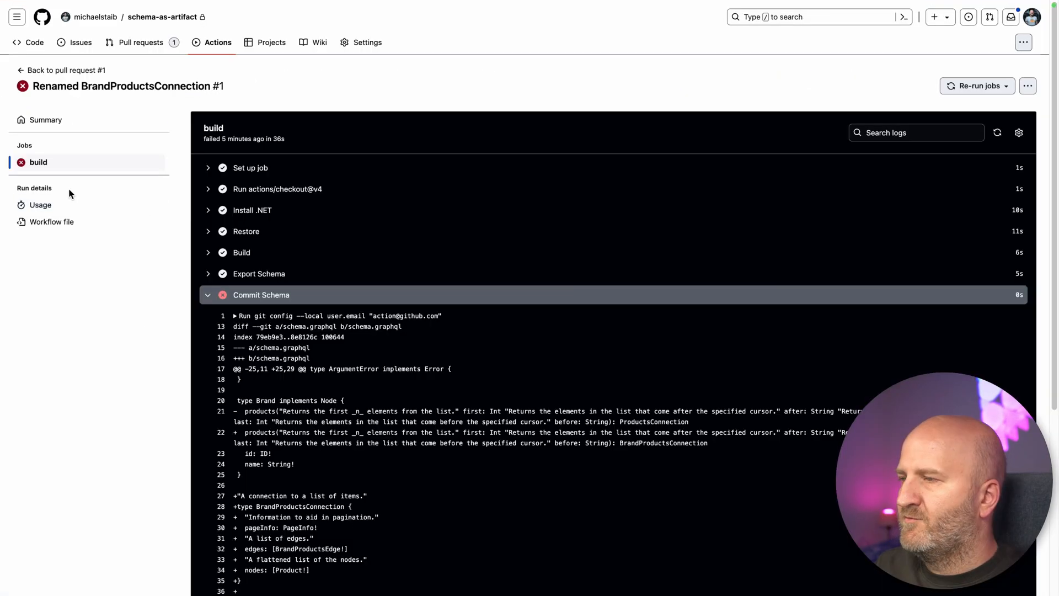
Step: Re-run all jobs of the failed CI workflow run
left_click(1006, 86)
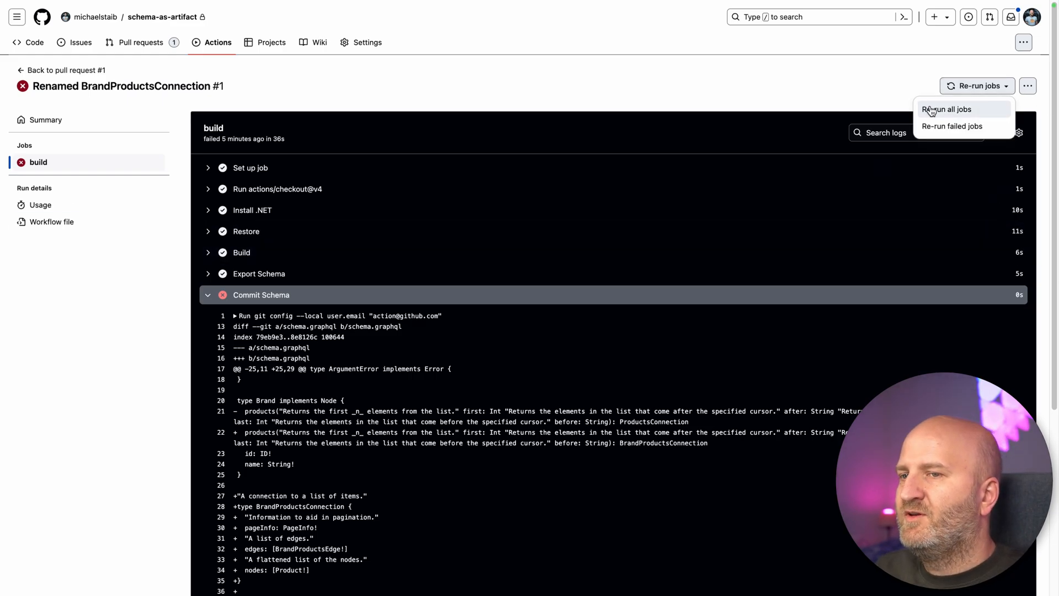
left_click(947, 109)
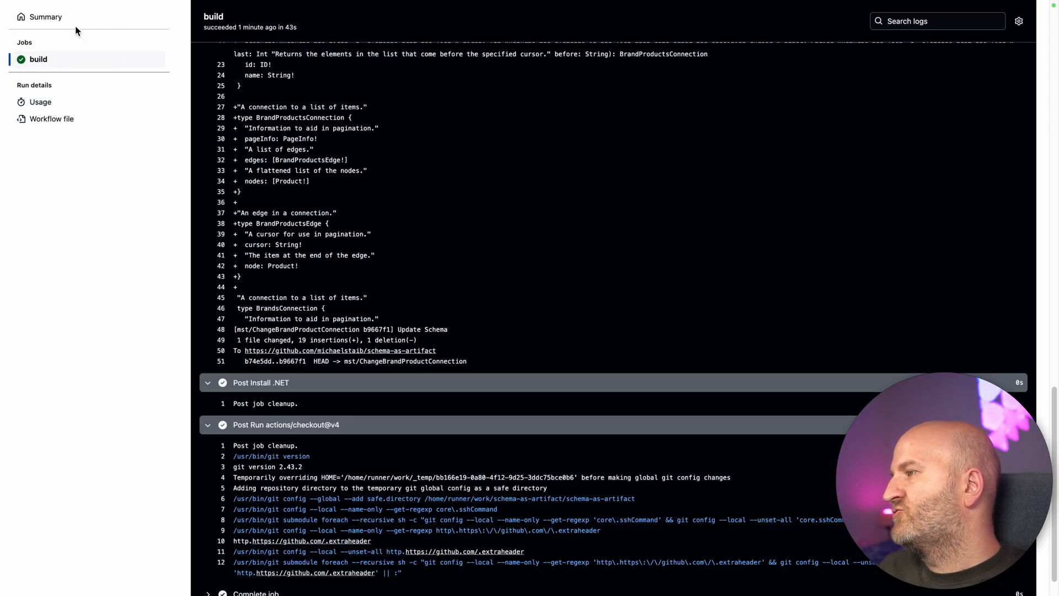
mouse_move(370, 387)
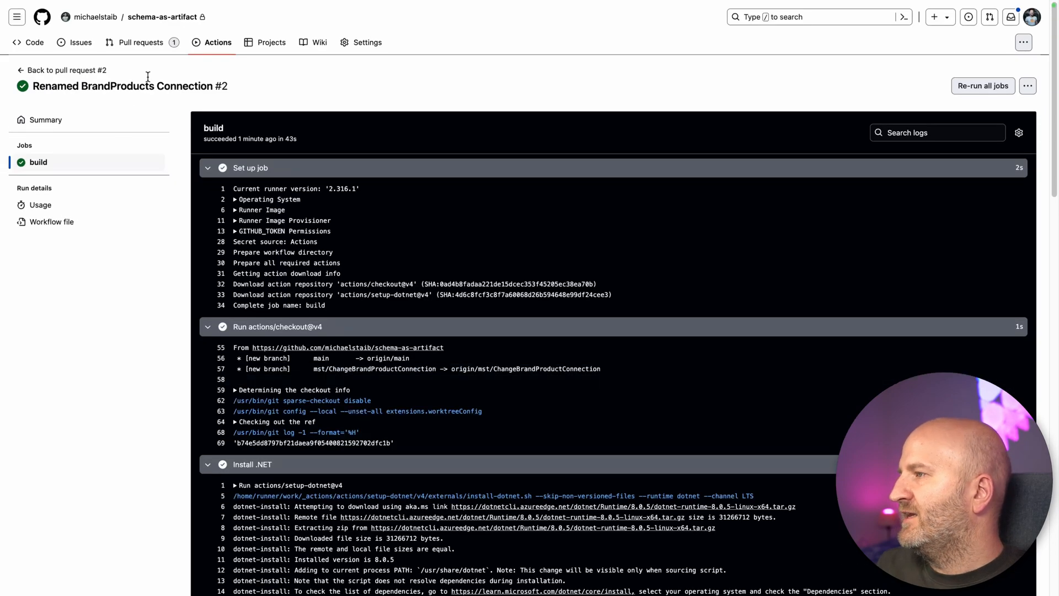
Step: Open pull request #2 from the pull requests list and review its changed files
left_click(141, 42)
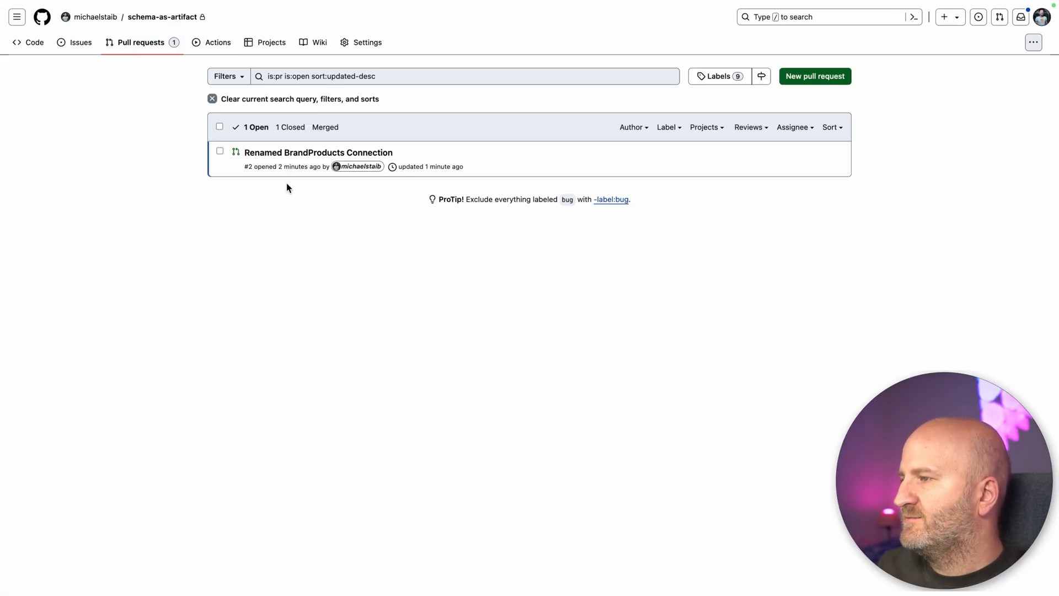
left_click(317, 152)
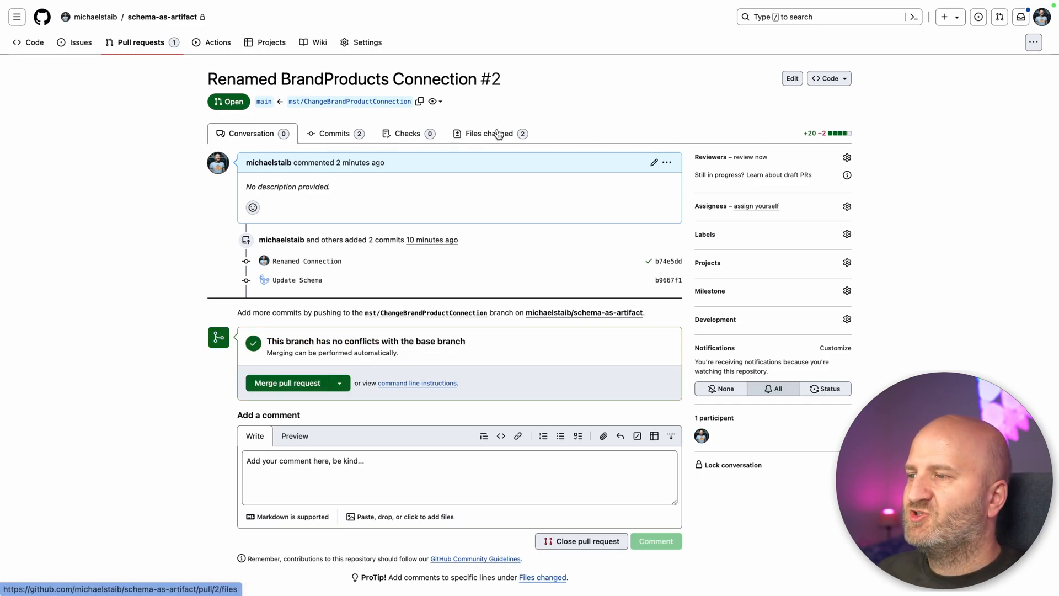
left_click(487, 133)
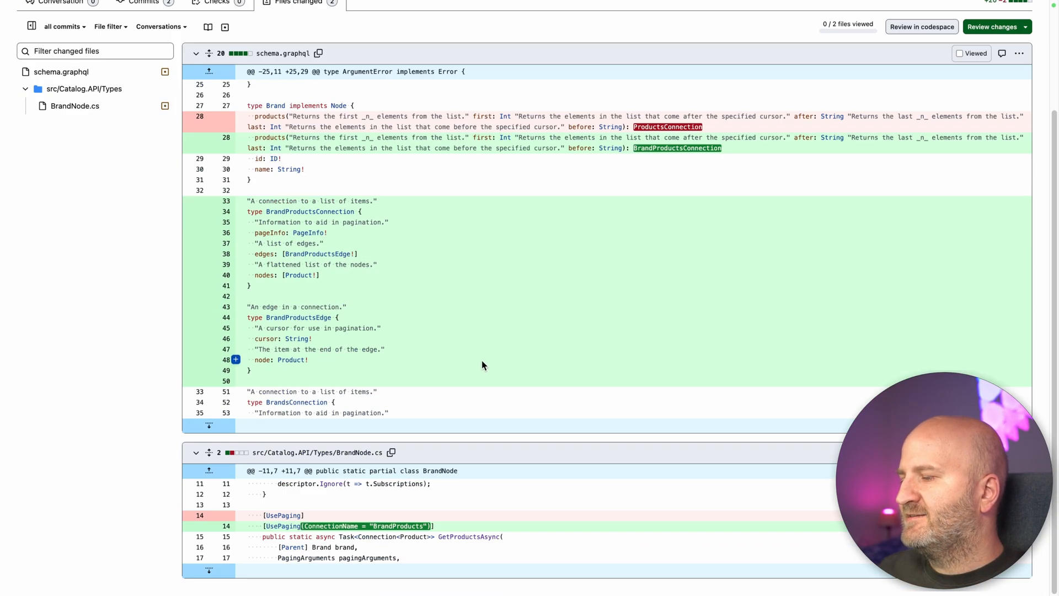
mouse_move(264, 515)
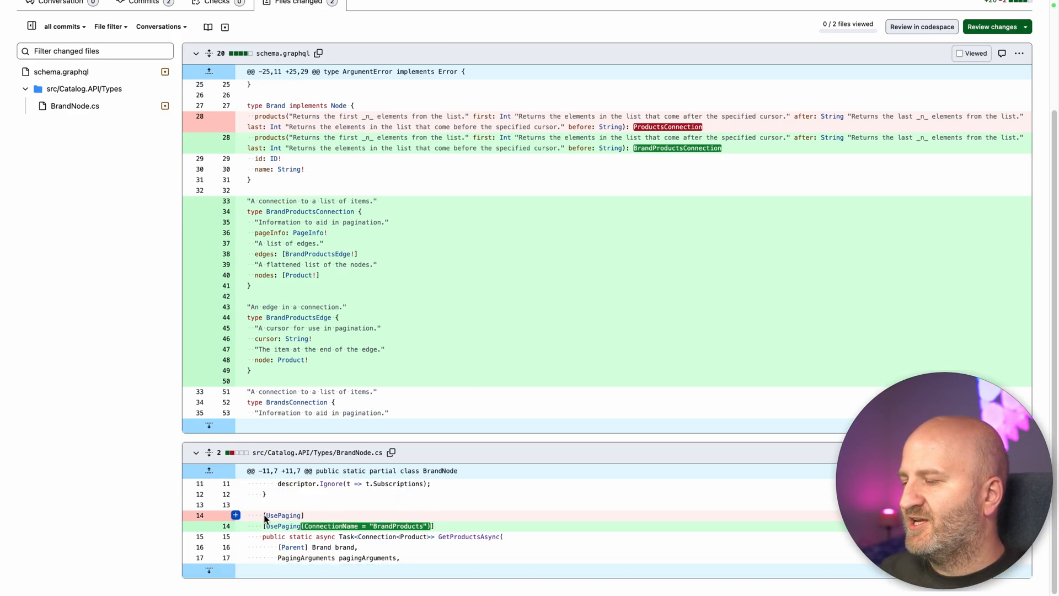
mouse_move(264, 177)
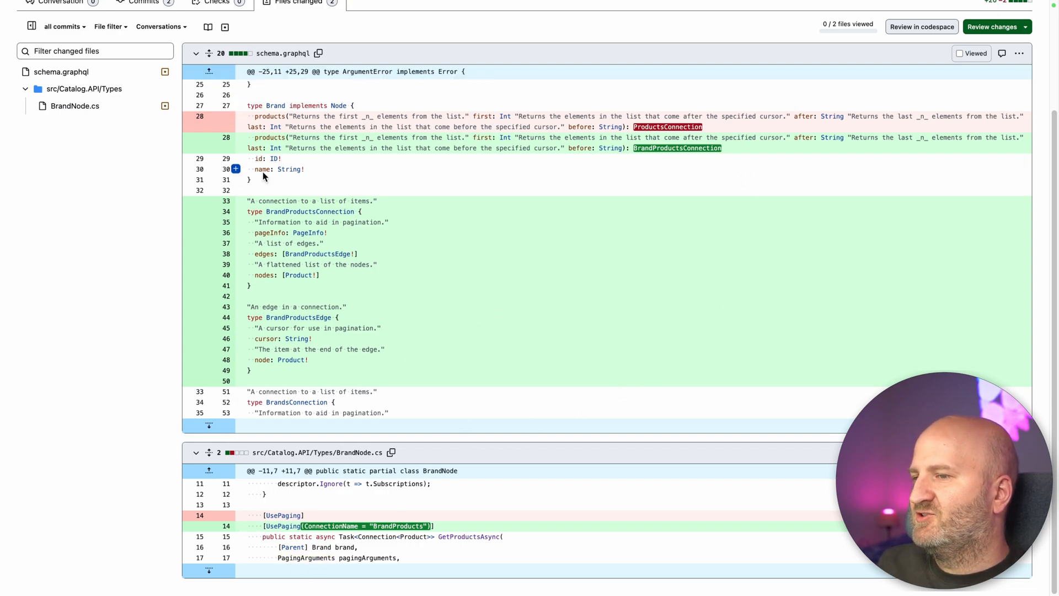
mouse_move(706, 135)
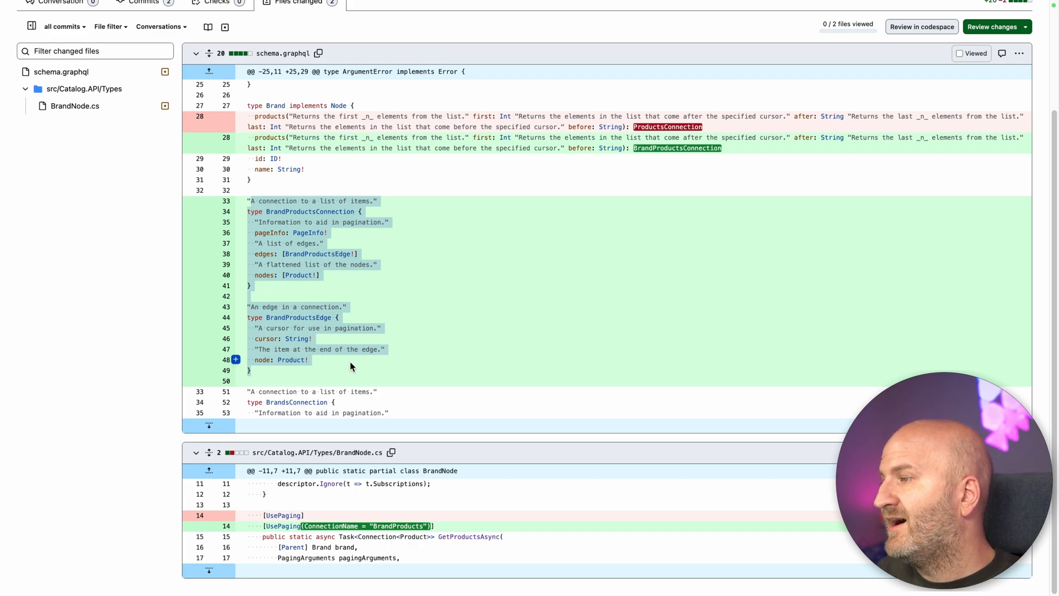
mouse_move(622, 167)
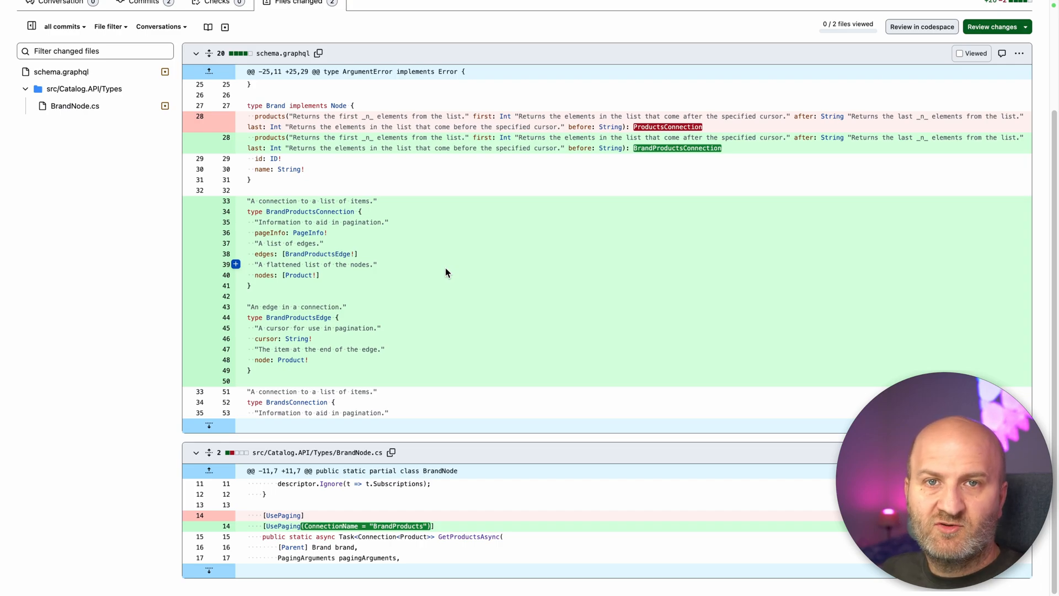
mouse_move(248, 558)
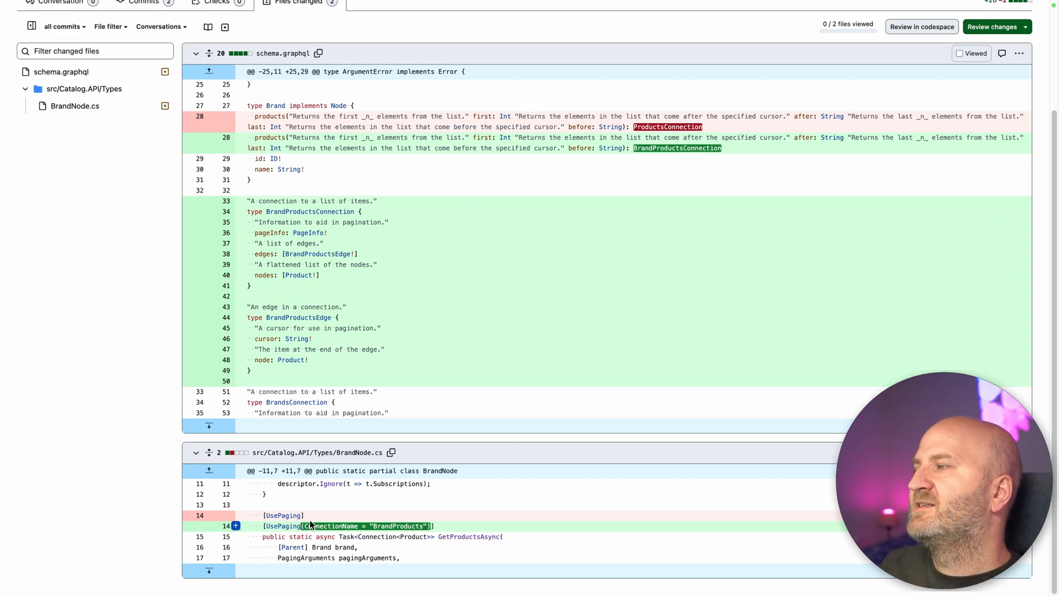
mouse_move(283, 487)
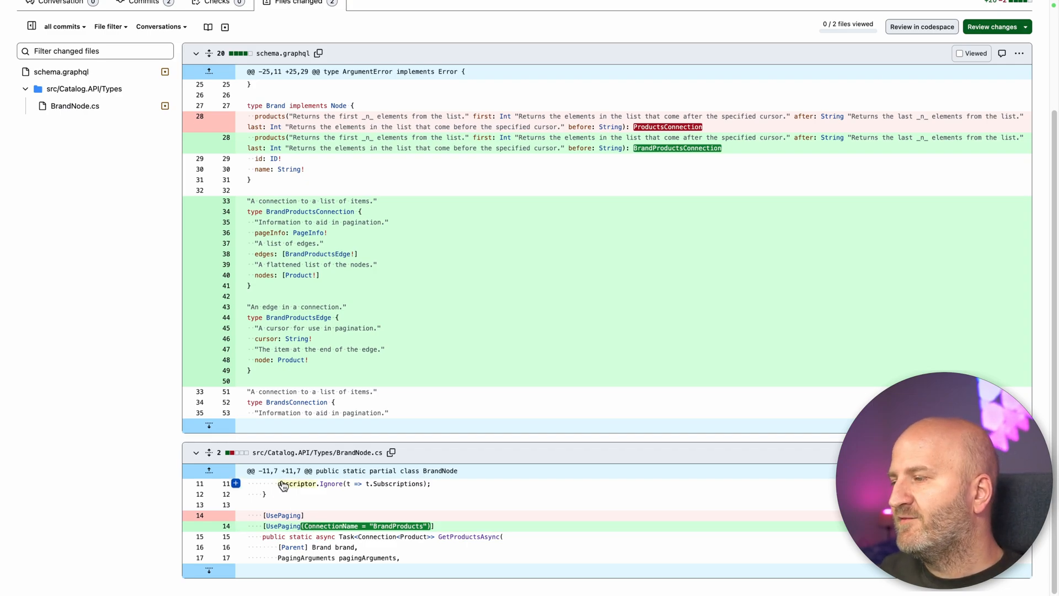
mouse_move(699, 340)
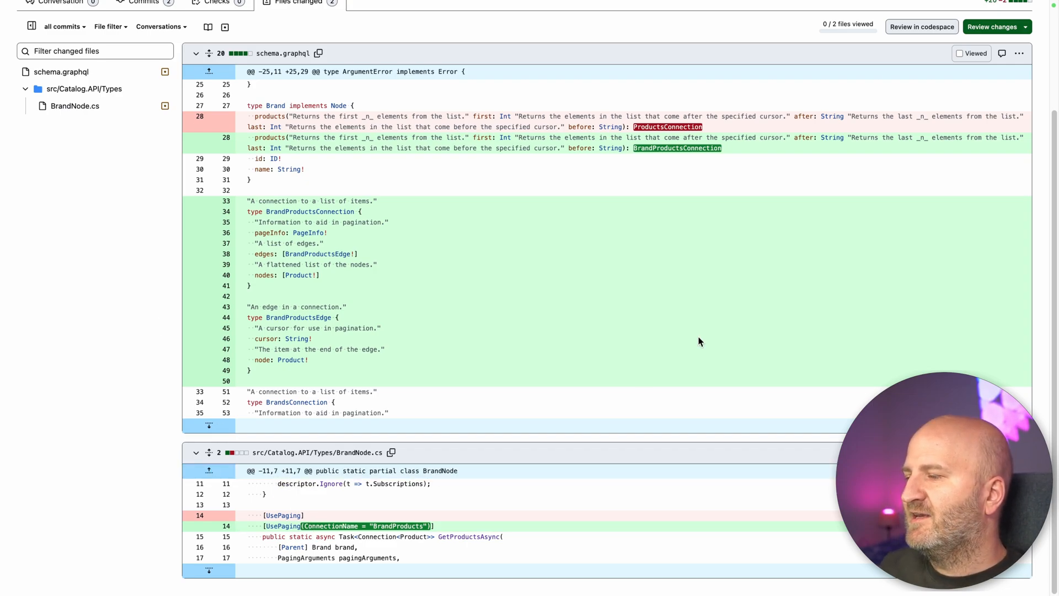
mouse_move(298, 325)
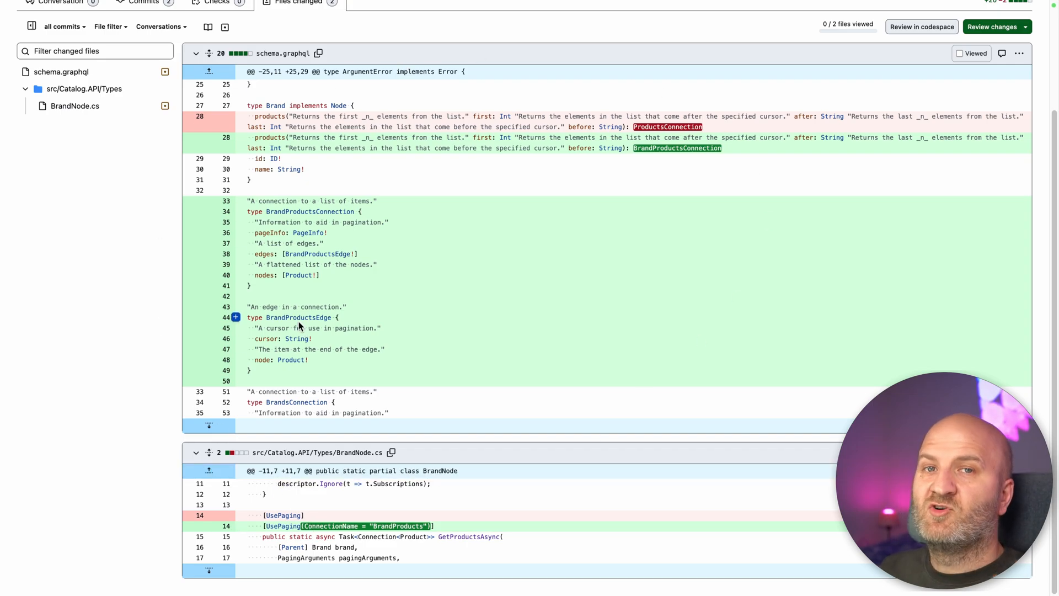
scroll("up", 3)
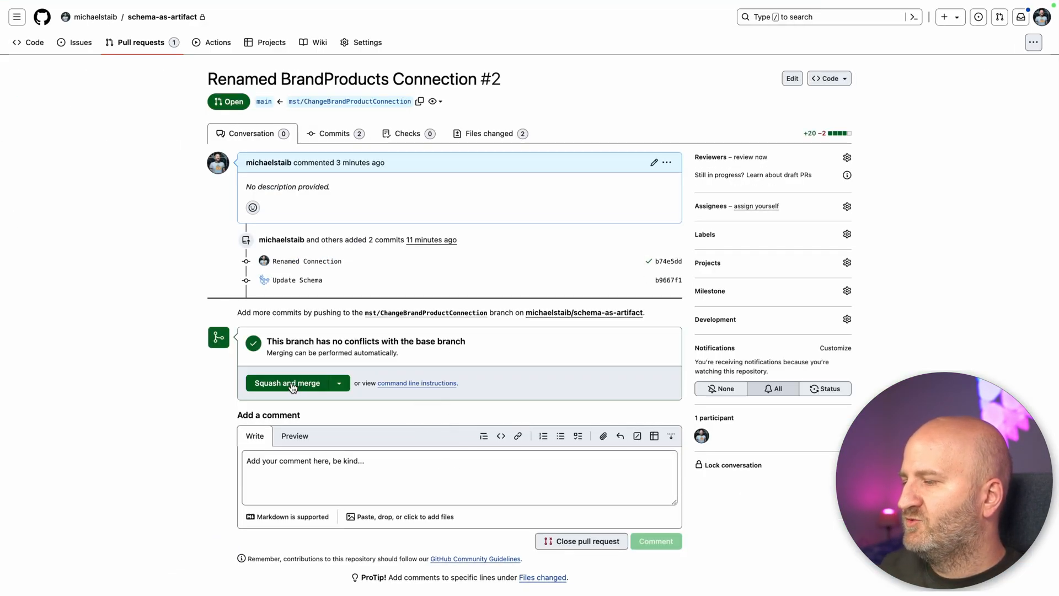
Step: Squash-merge PR #2, review the merged commit's diff in history, then return to the repository page
left_click(286, 383)
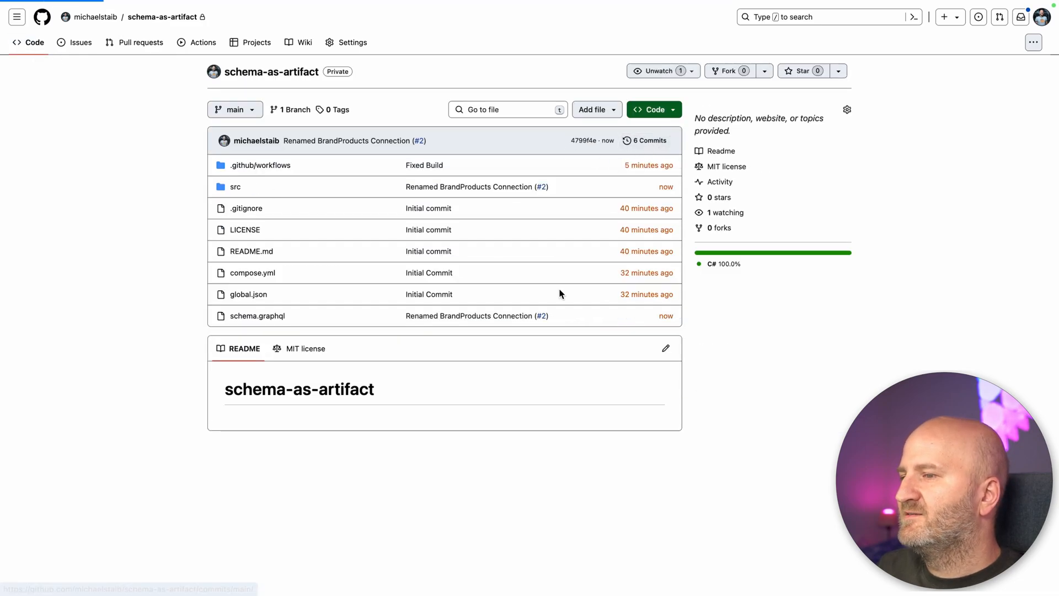
left_click(644, 141)
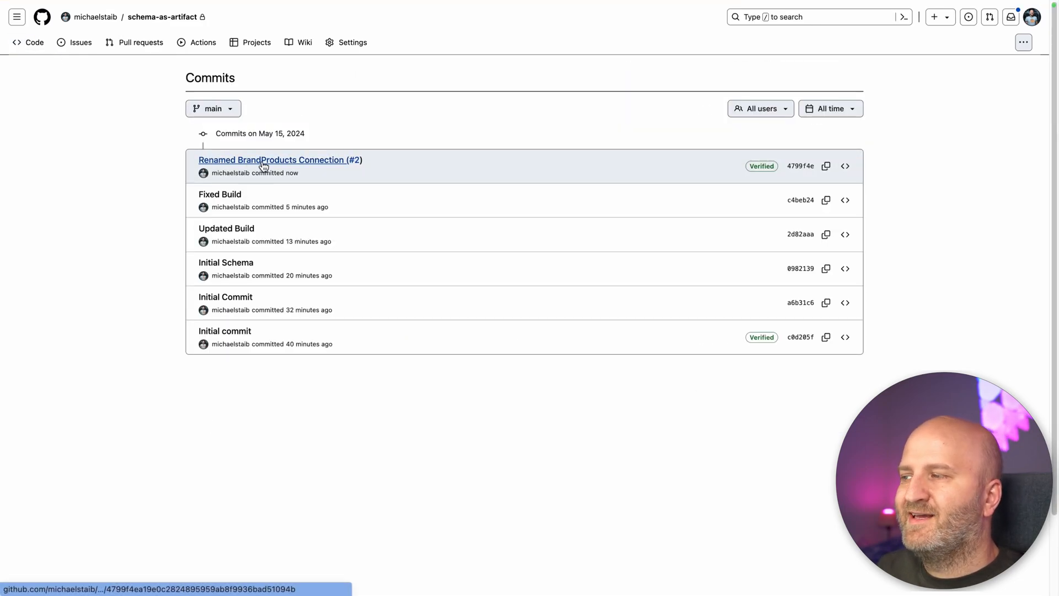
left_click(274, 159)
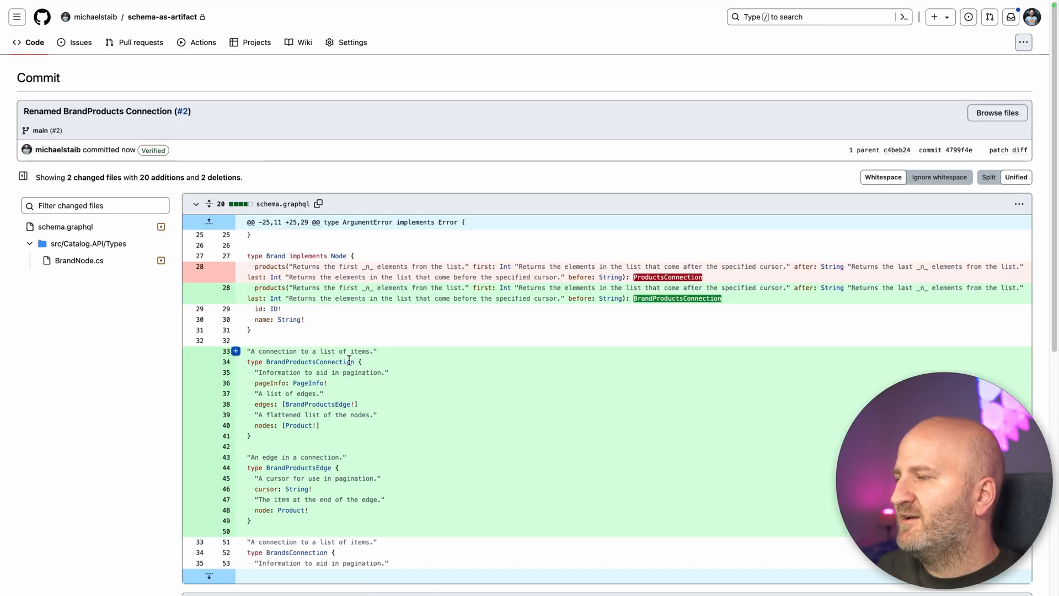
scroll("down", 3)
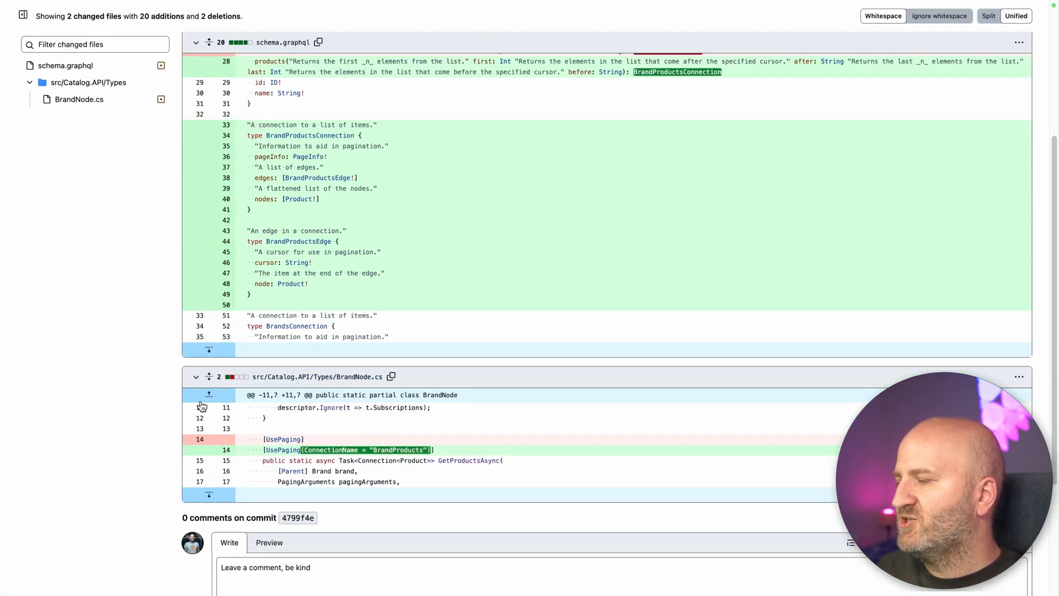
scroll("up", 3)
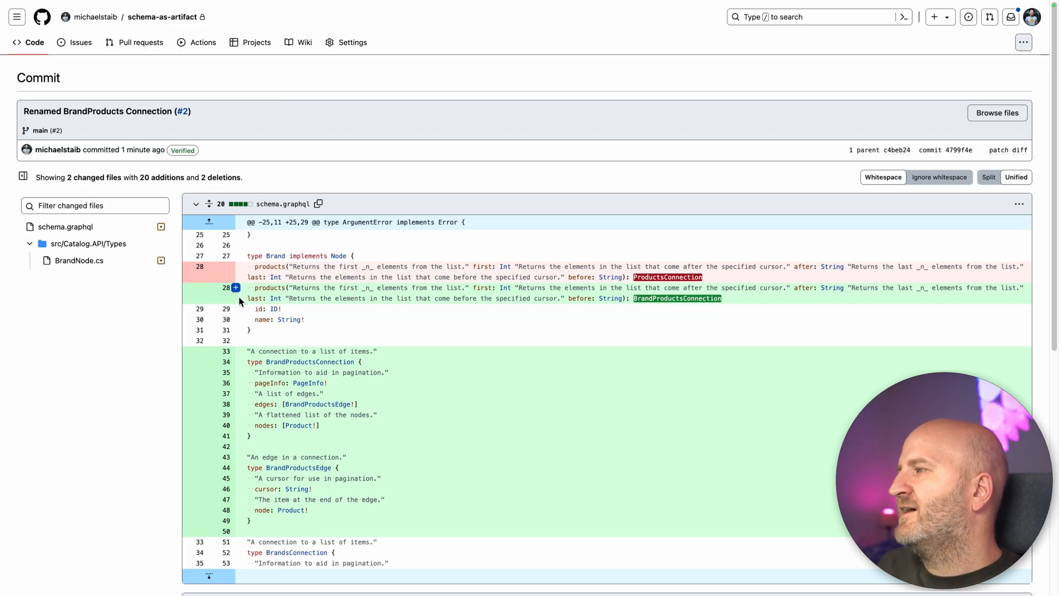
left_click(28, 42)
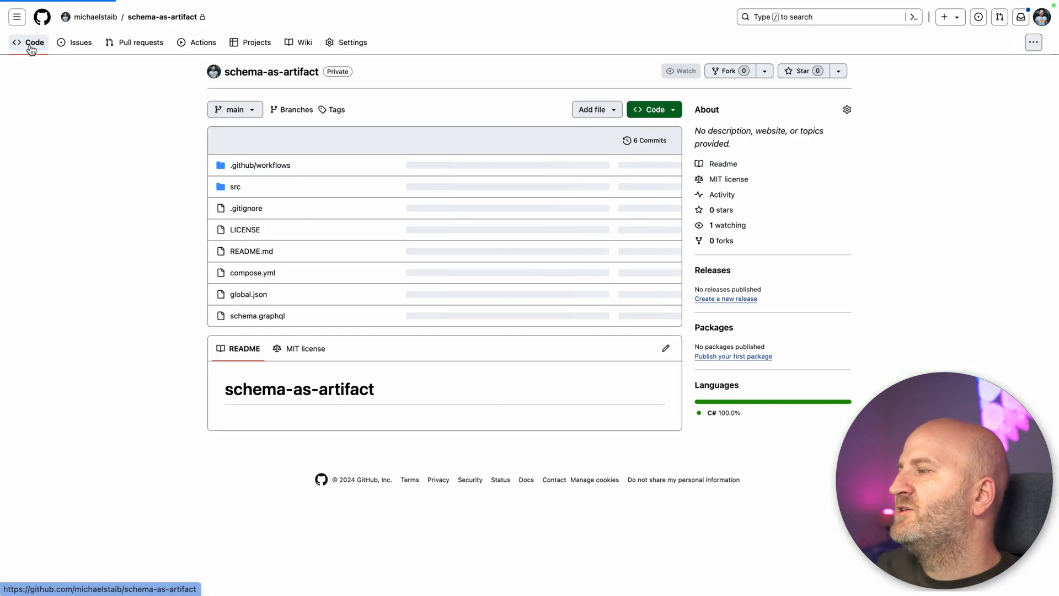
Step: Delete the GetInternalId method line from src/Catalog.API/Types/ProductNode.cs in the web editor
left_click(35, 41)
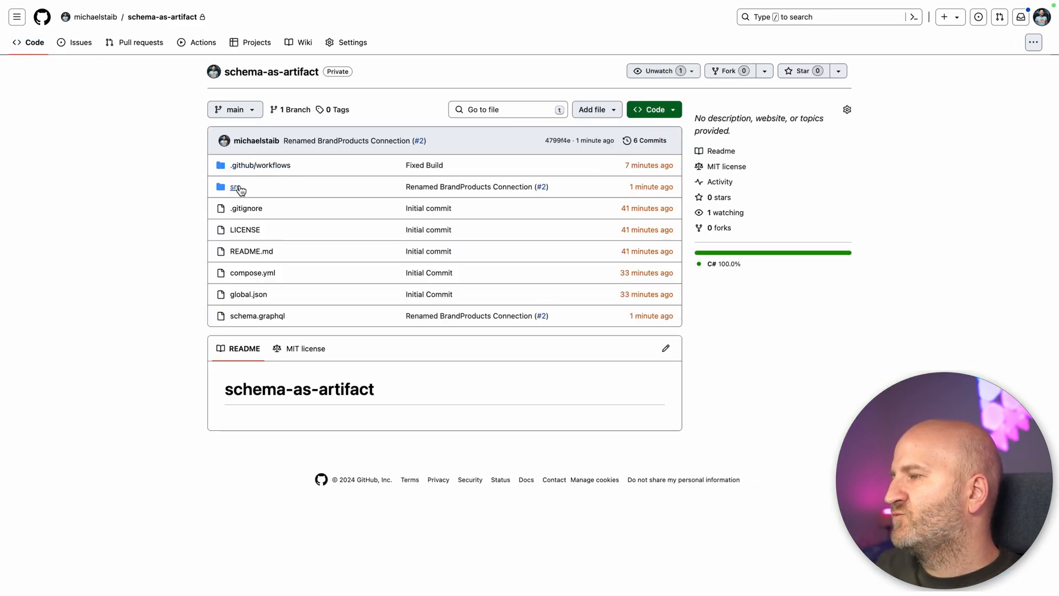
left_click(235, 186)
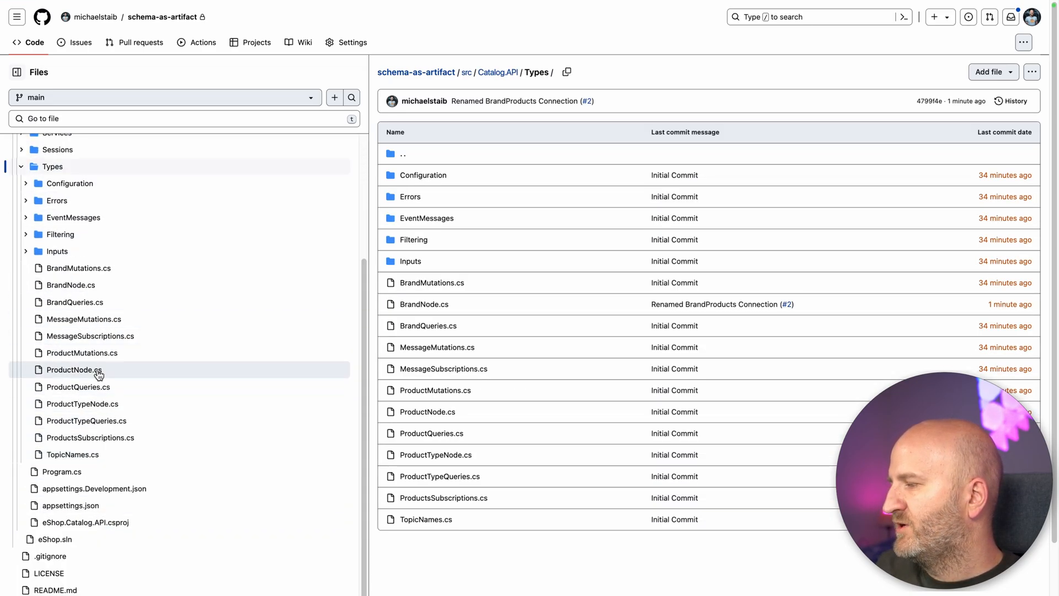
left_click(74, 370)
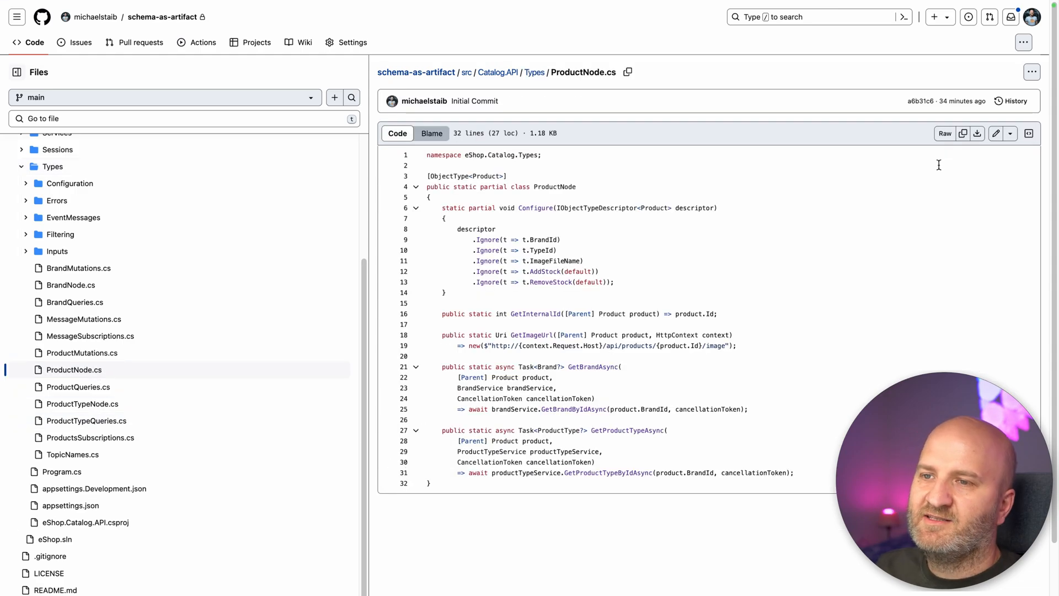
left_click(995, 133)
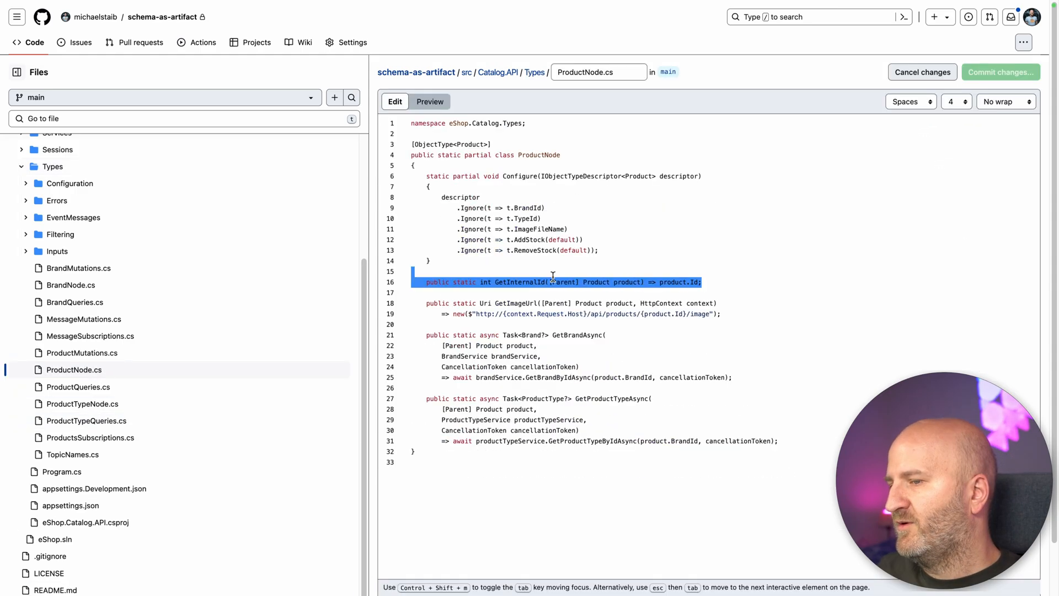
key("Delete")
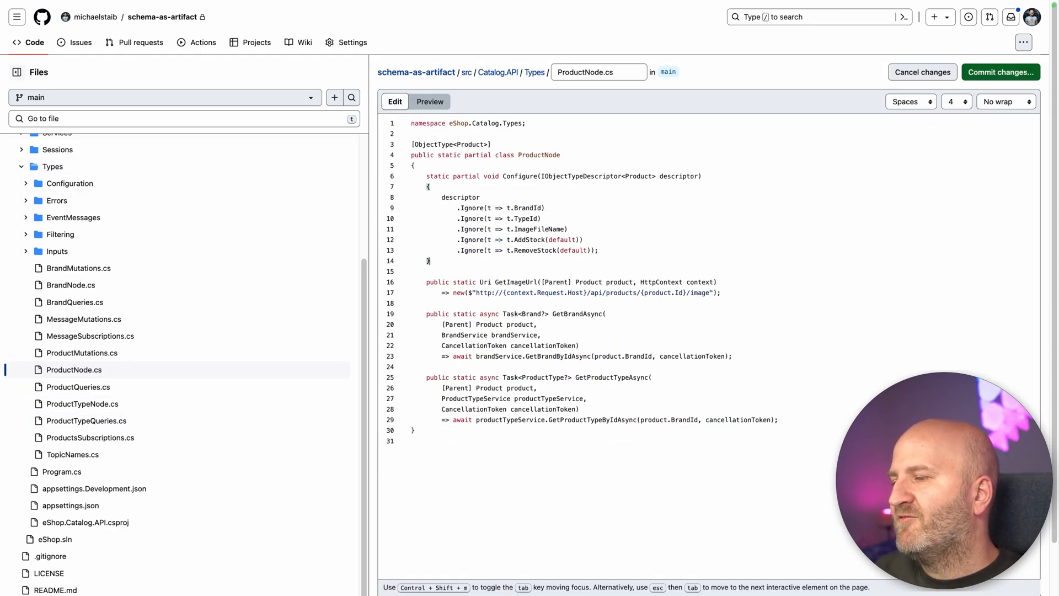
mouse_move(999, 72)
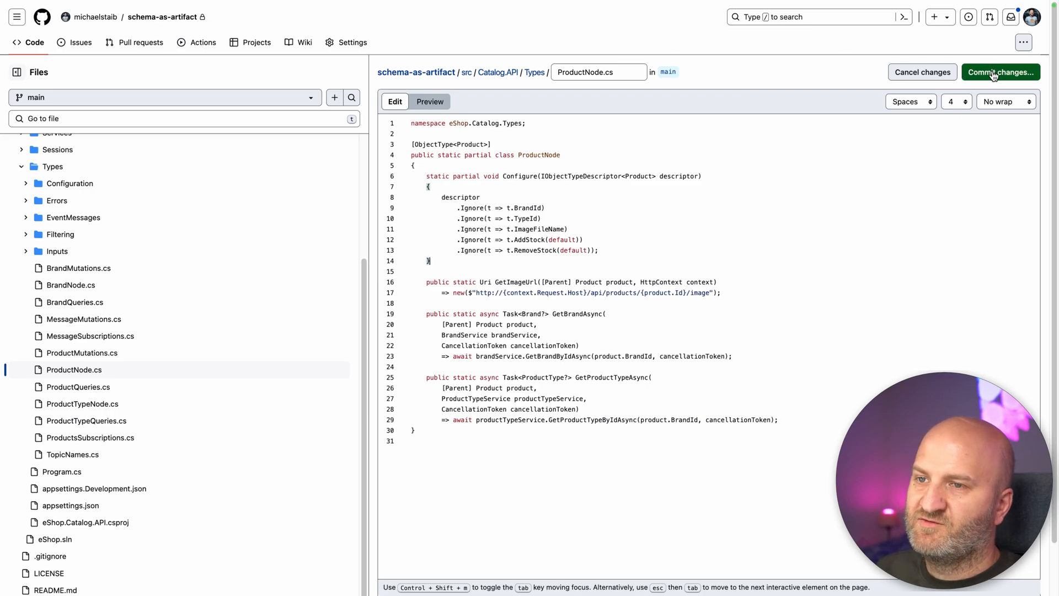
Step: Commit the edit to a new branch and create pull request #3 "Removed InternalId"
left_click(1000, 72)
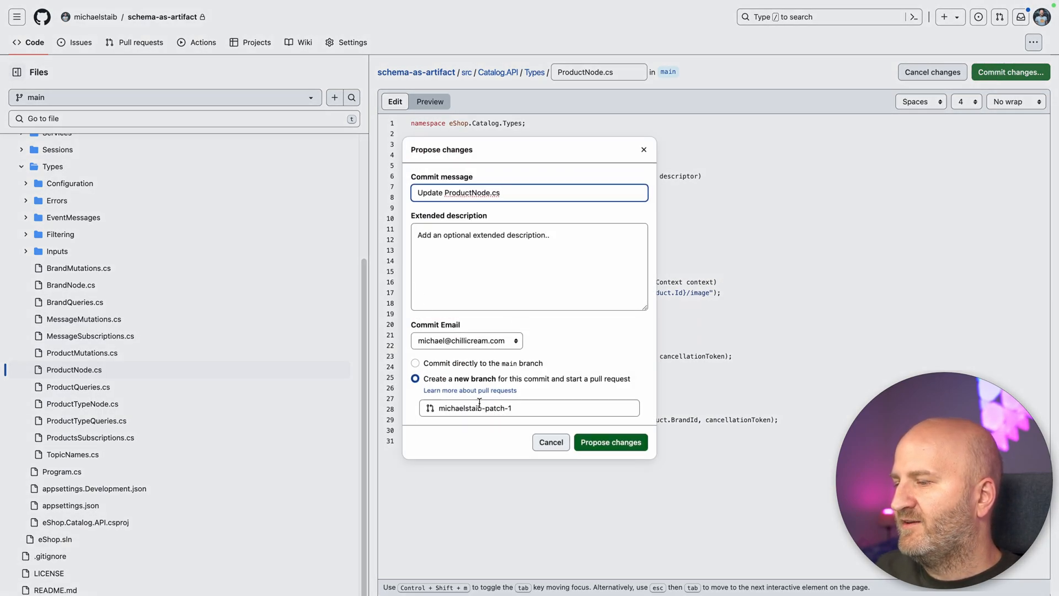
left_click(608, 442)
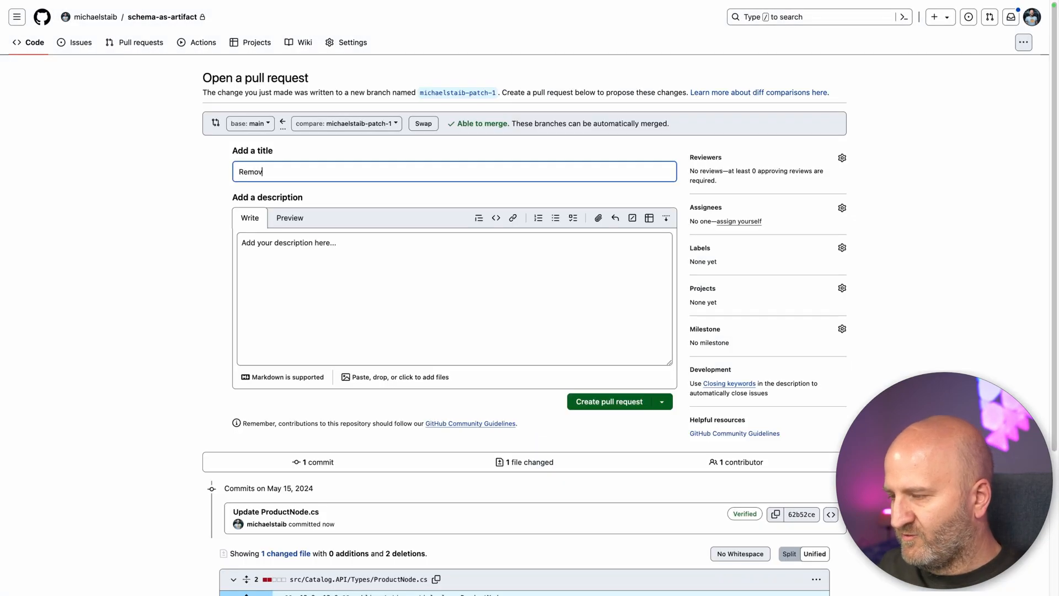
type("ed InternalId")
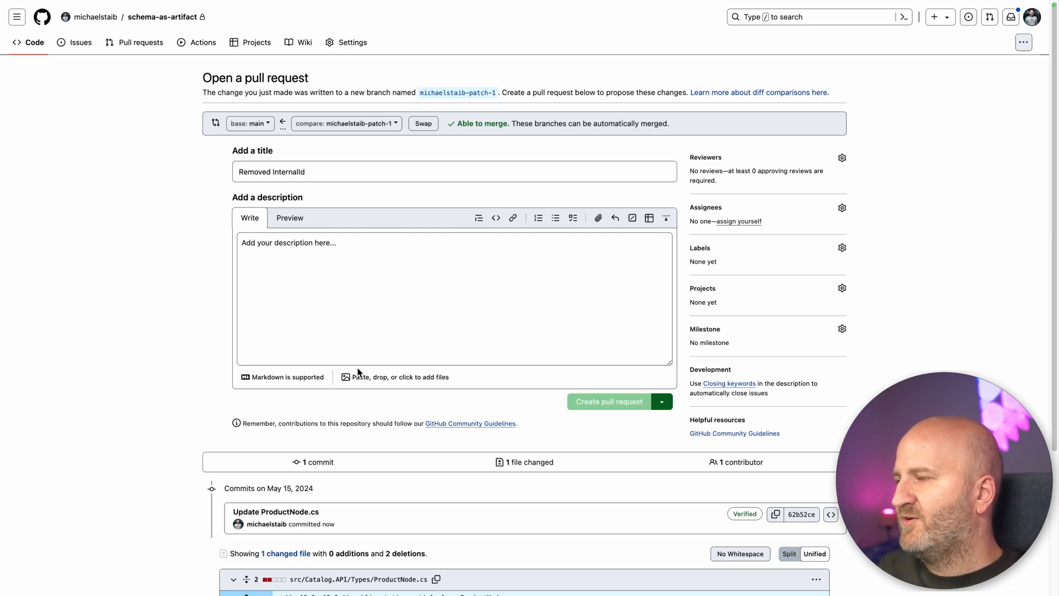
left_click(607, 401)
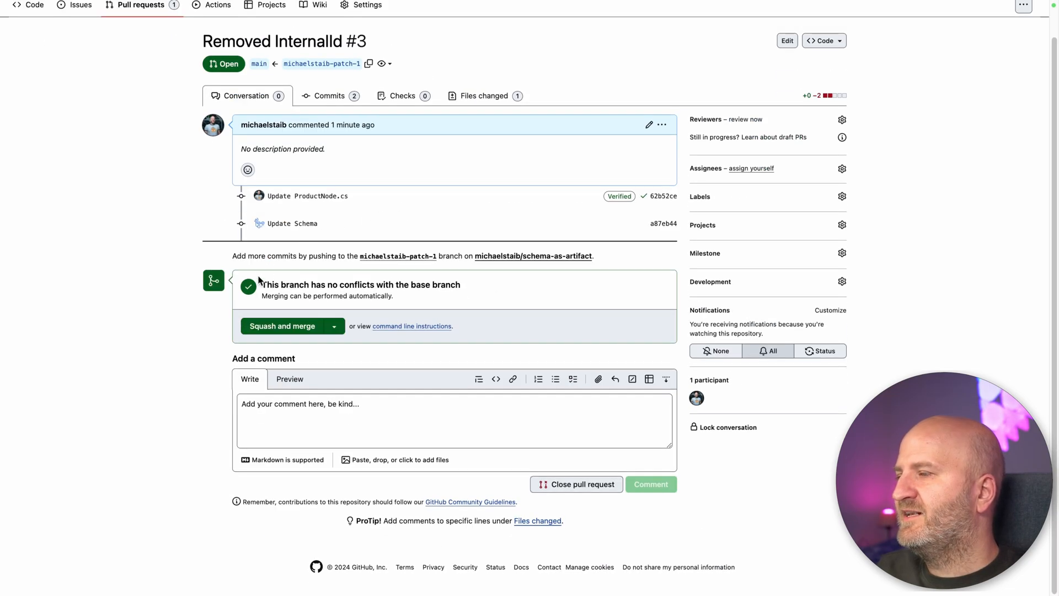
mouse_move(258, 222)
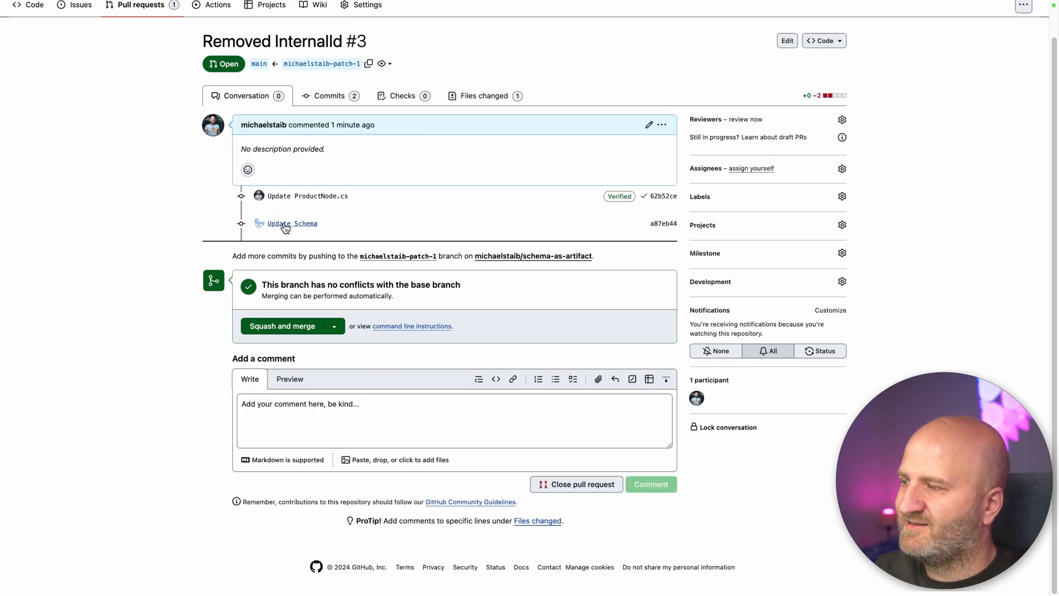
Step: Show PR #3's Files changed tab with the schema.graphql and ProductNode.cs diffs
left_click(483, 95)
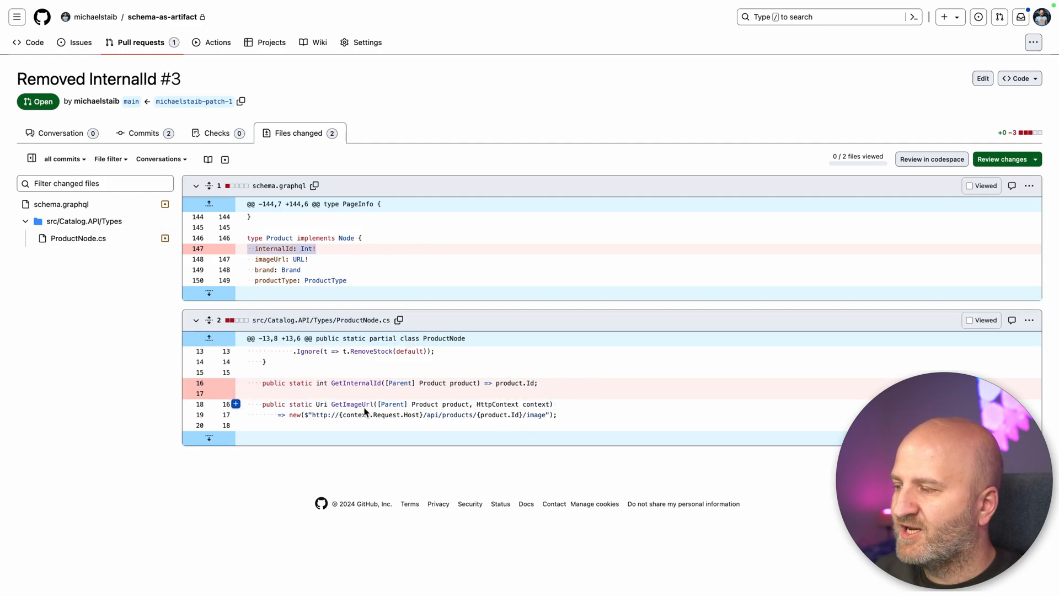
mouse_move(373, 383)
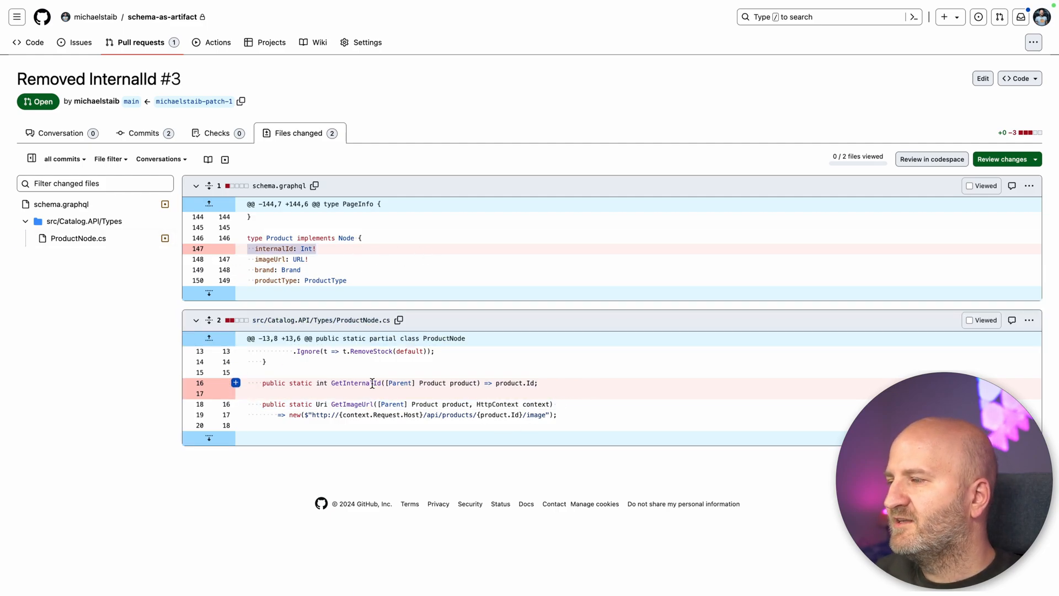